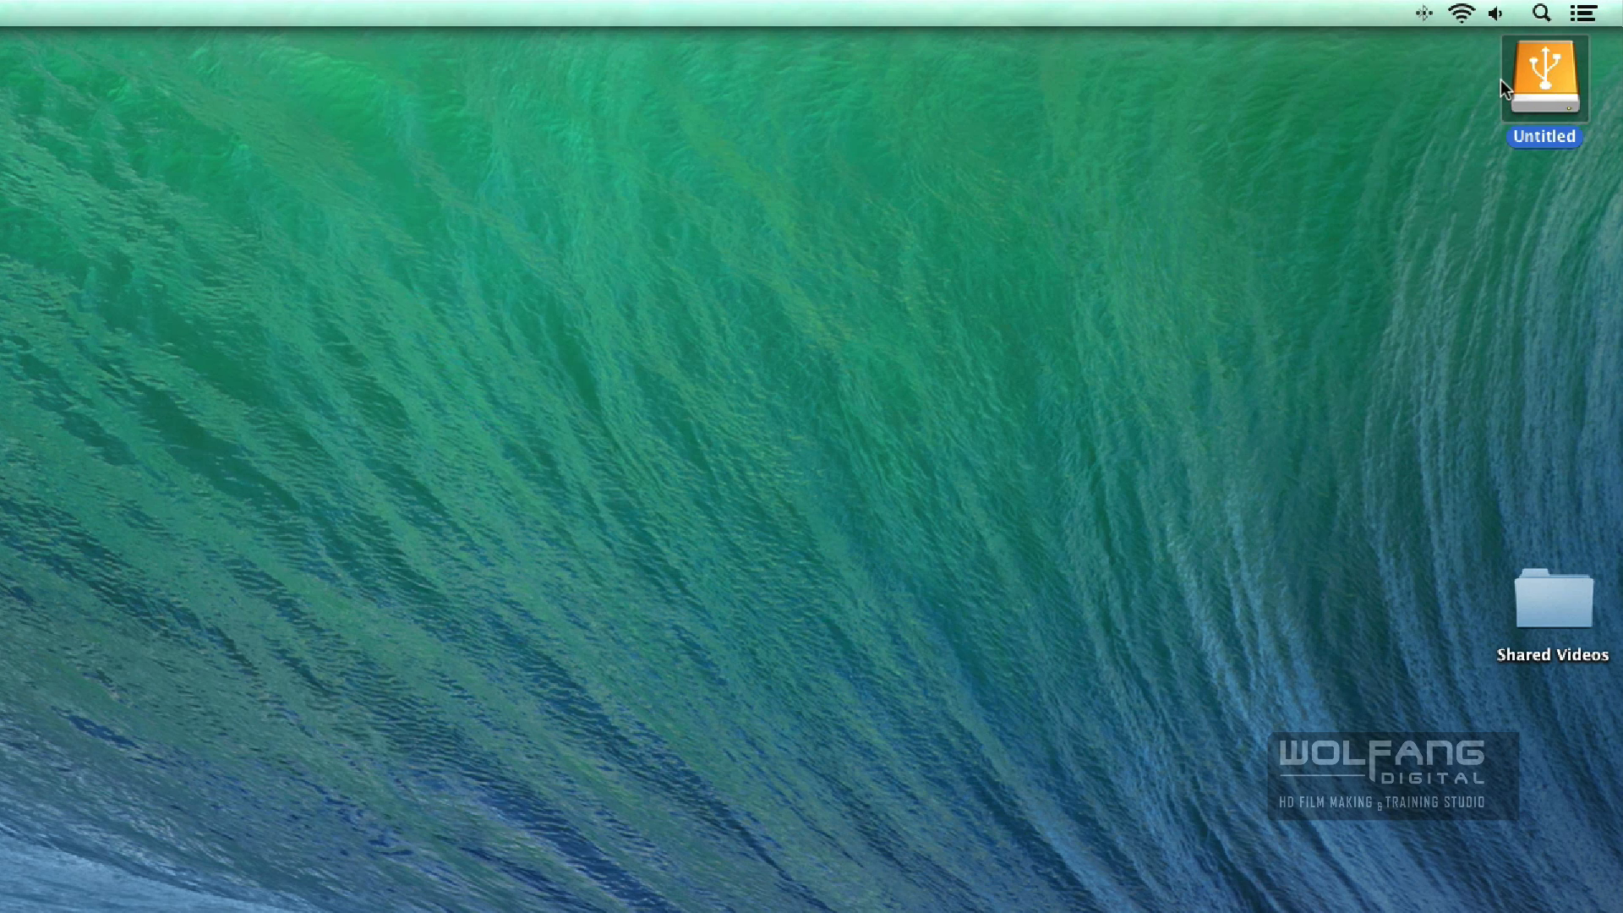
pyautogui.moveTo(1544, 93)
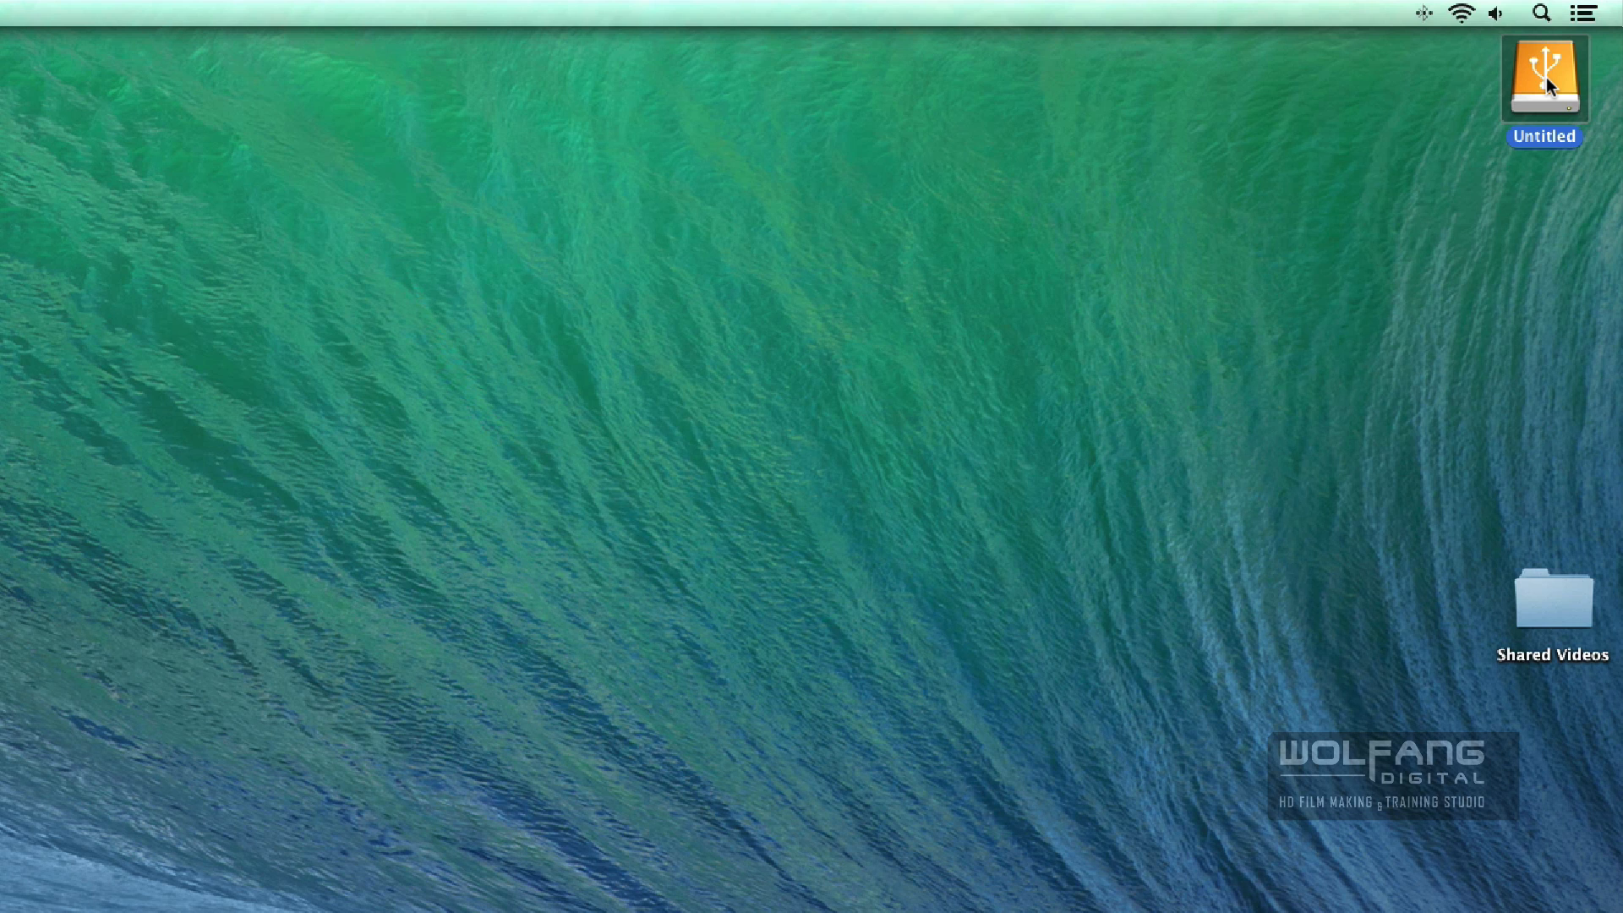
pyautogui.moveTo(1574, 112)
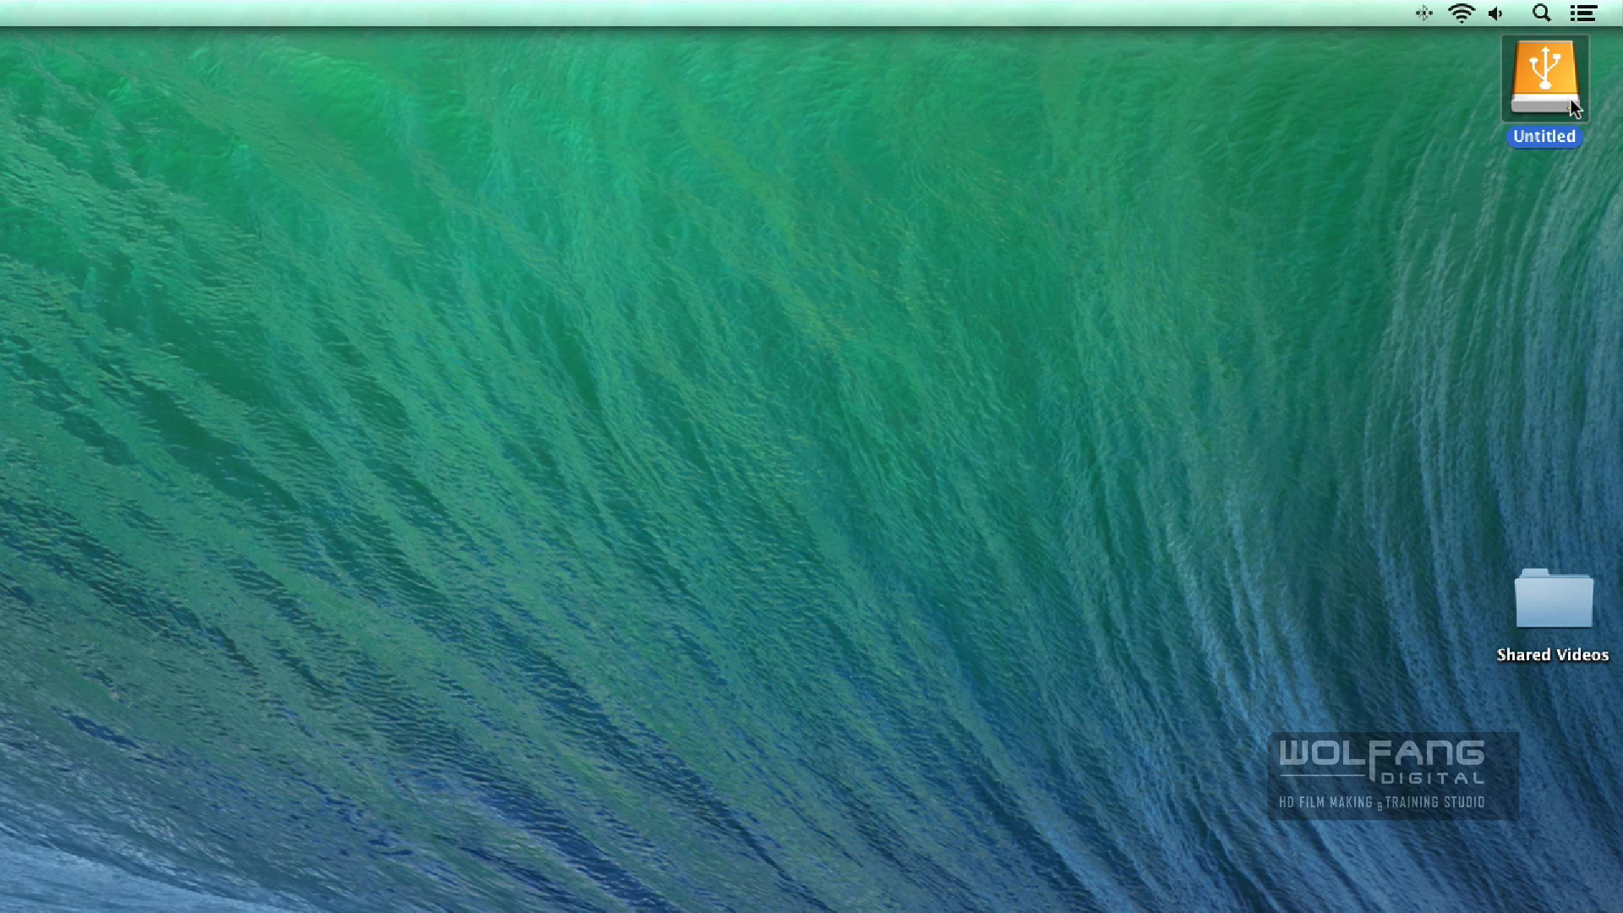
pyautogui.moveTo(1544, 96)
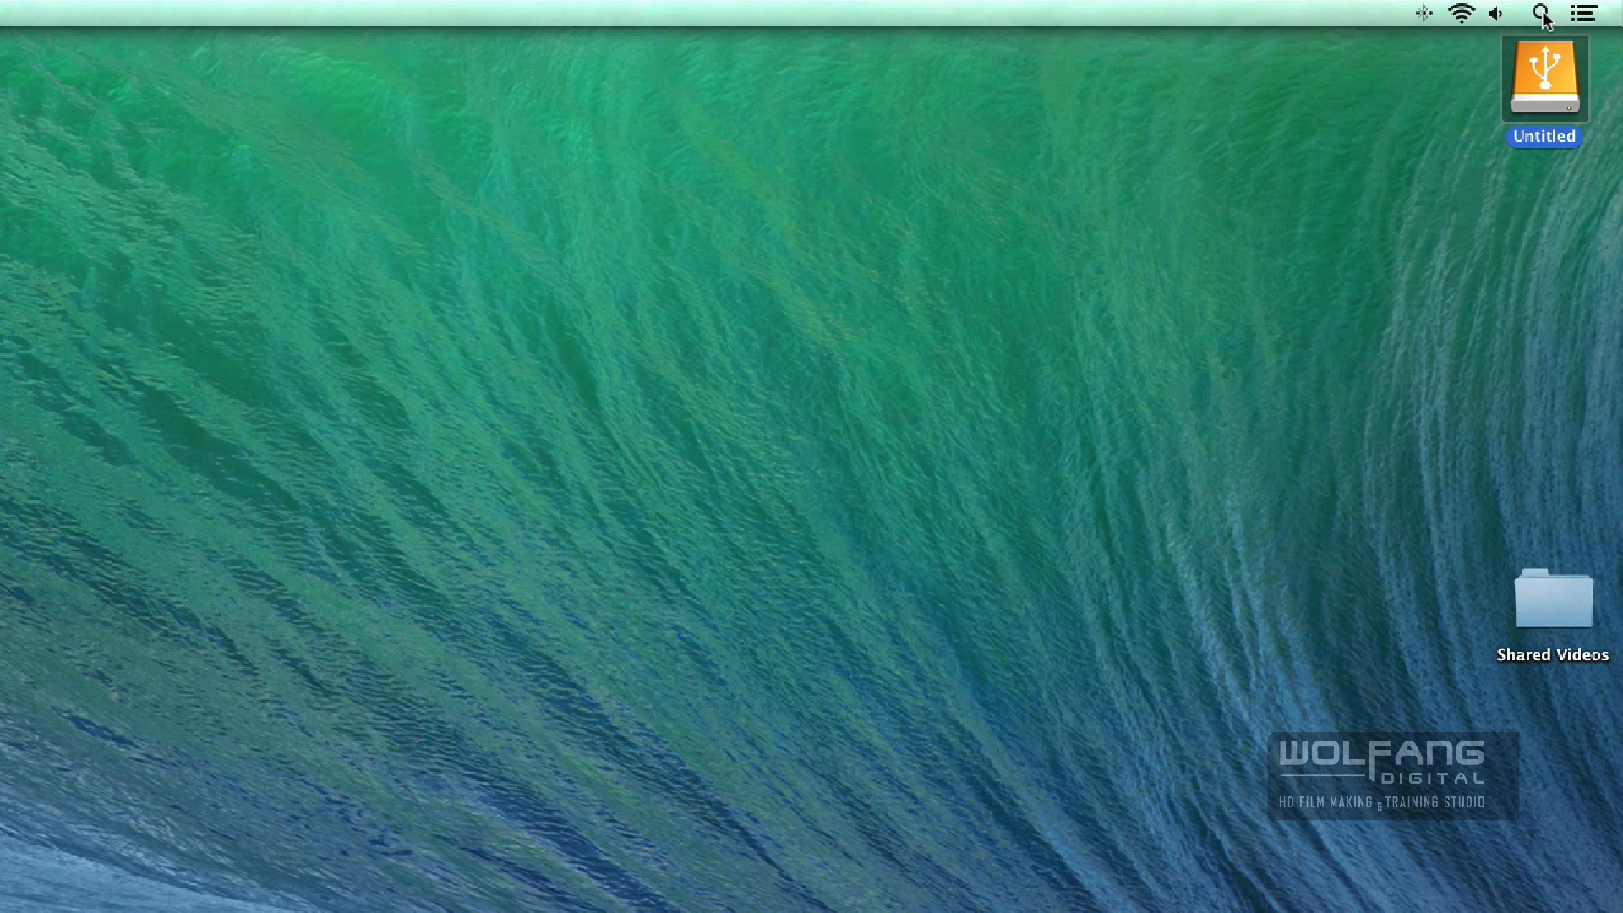
# Launch Disk Utility from Spotlight to view the internal disk and the 250 GB external drive
pyautogui.click(1542, 13)
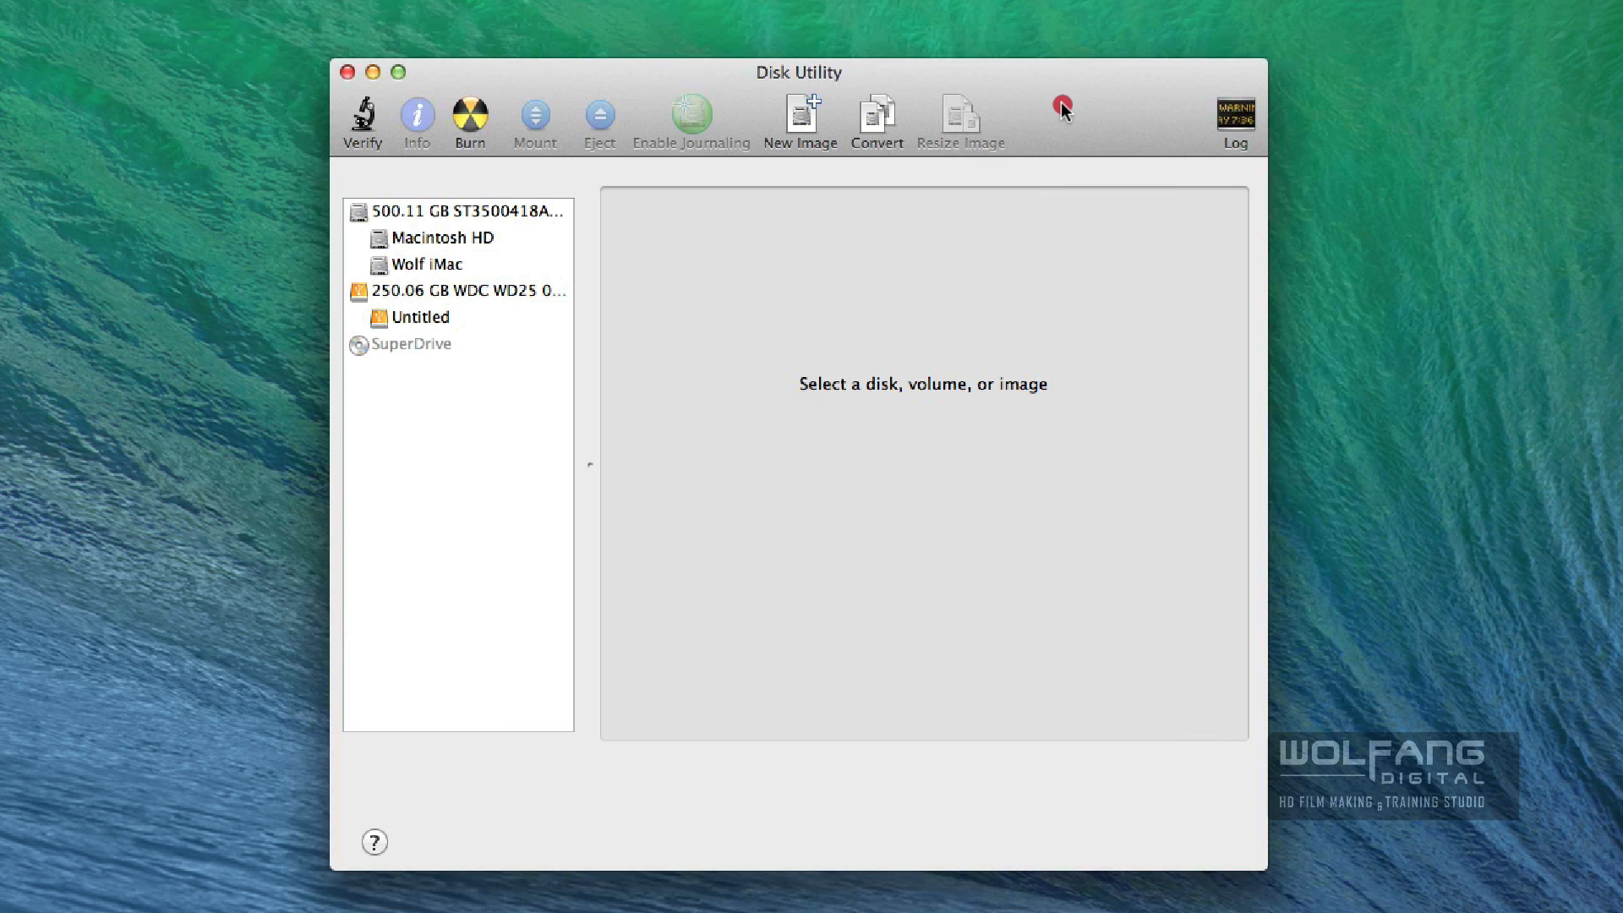
pyautogui.moveTo(458, 302)
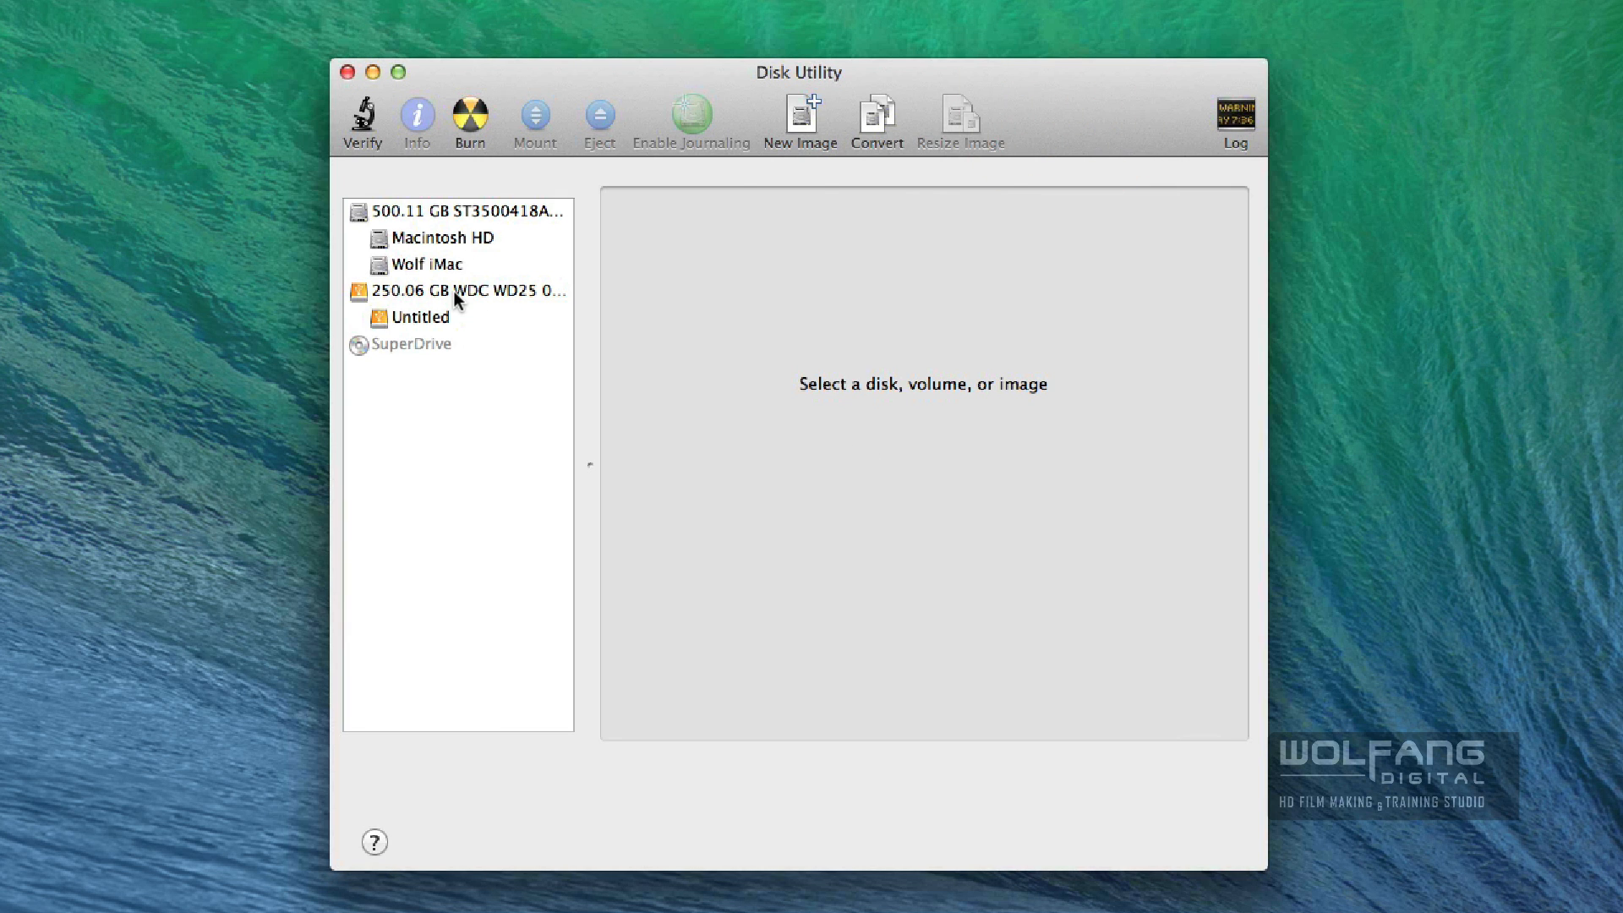
# Select the 250 GB external WDC disk and keep Mac OS Extended (Journaled) as its erase format
pyautogui.click(462, 291)
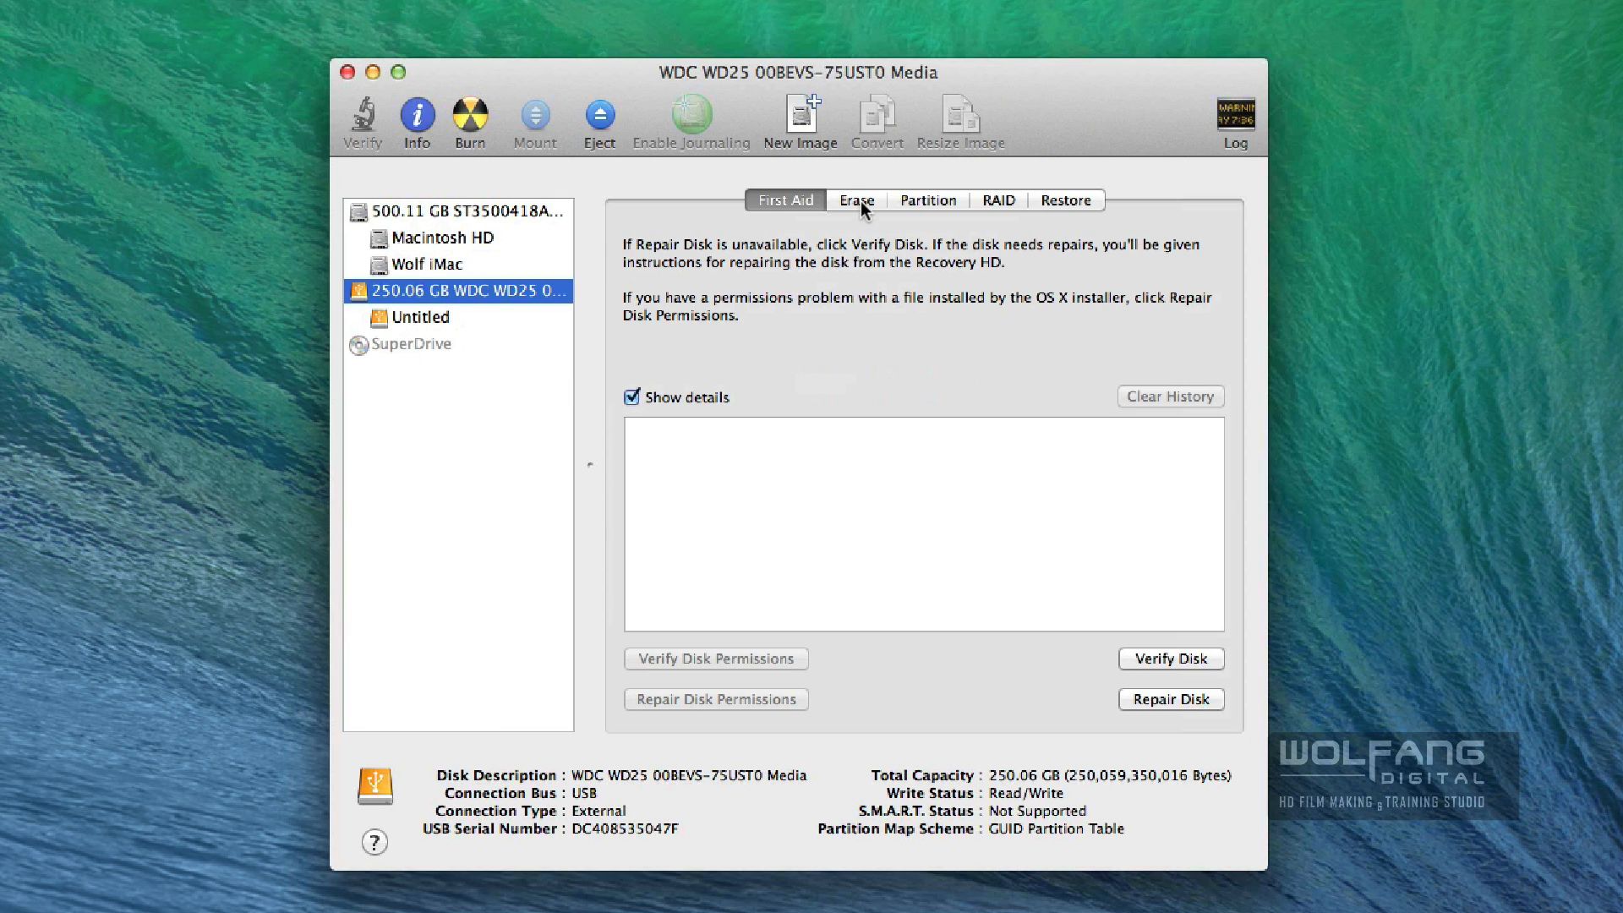
pyautogui.moveTo(856, 213)
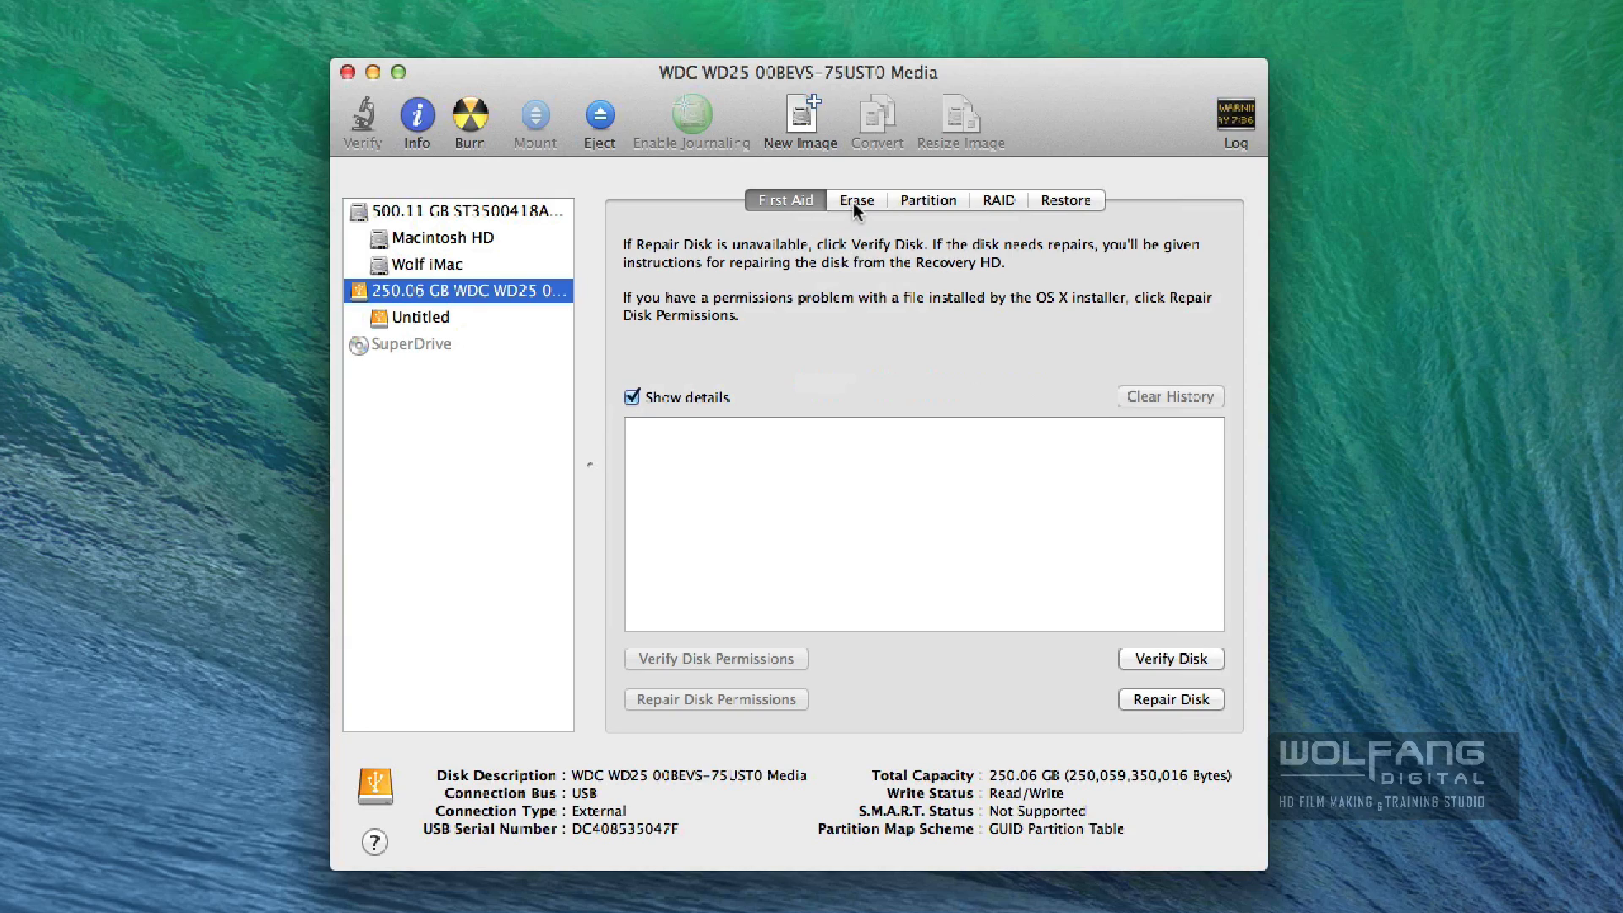
pyautogui.click(855, 200)
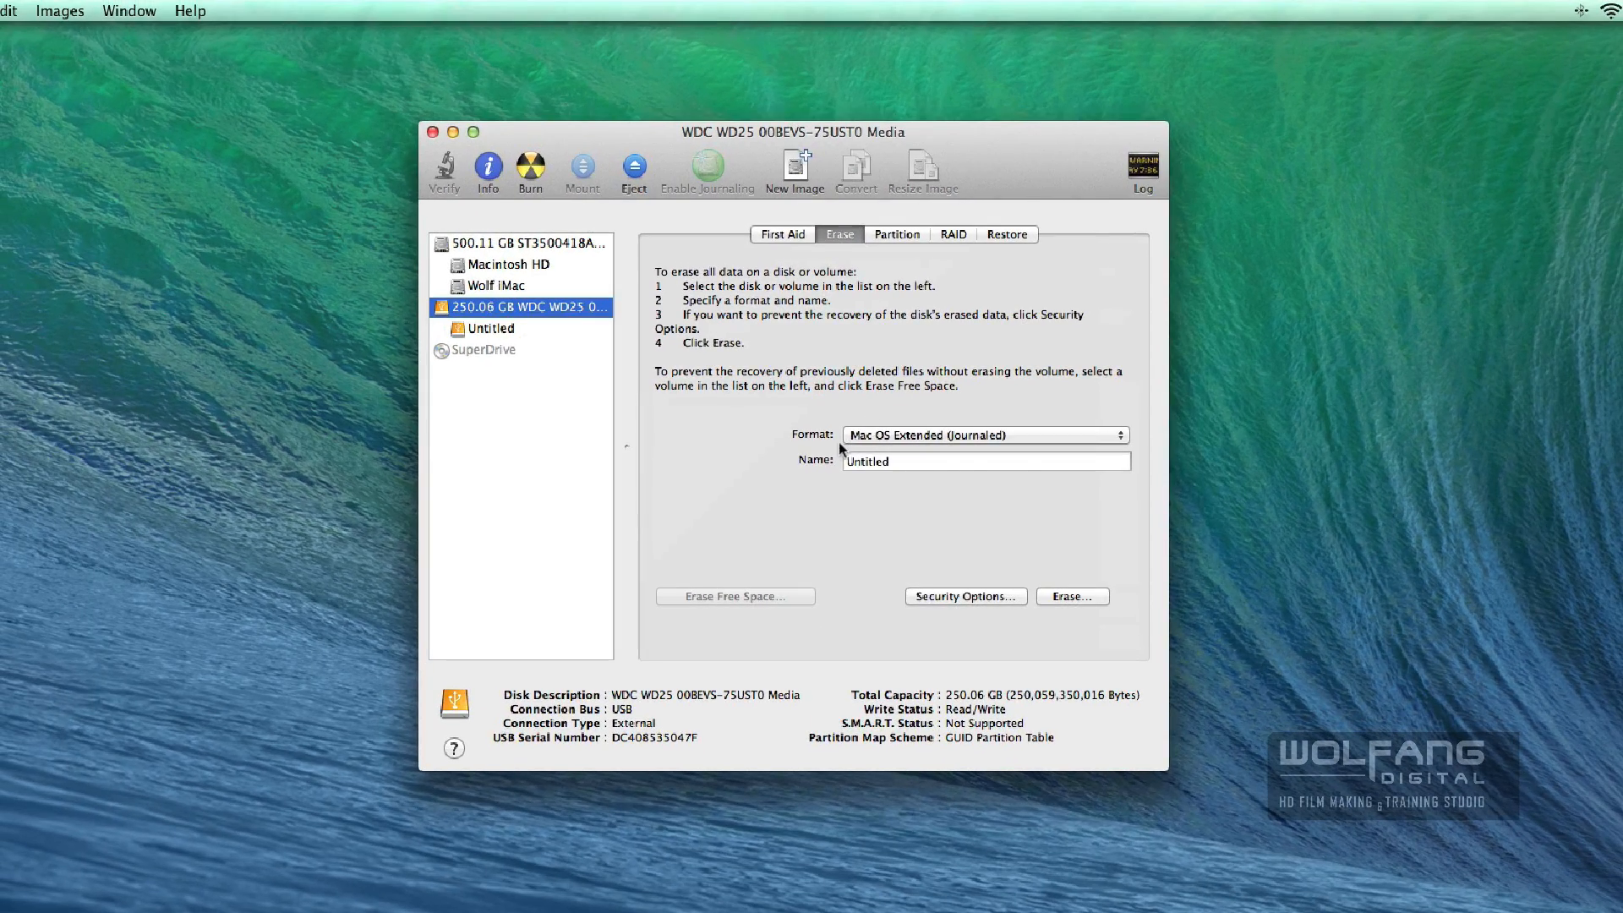
pyautogui.click(981, 435)
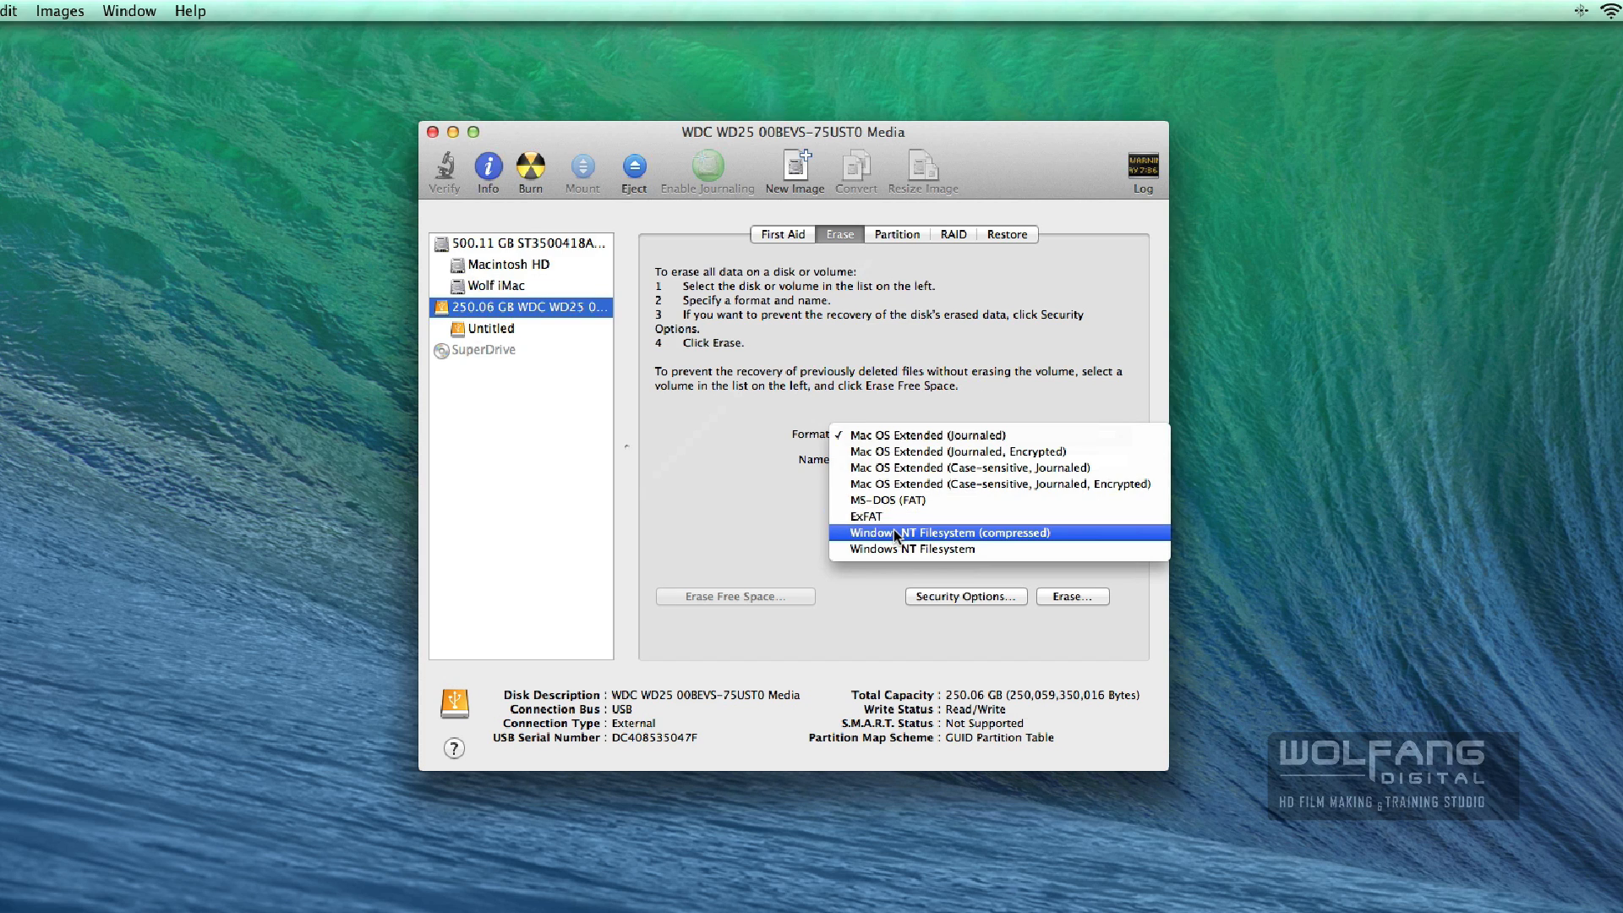
pyautogui.moveTo(916, 541)
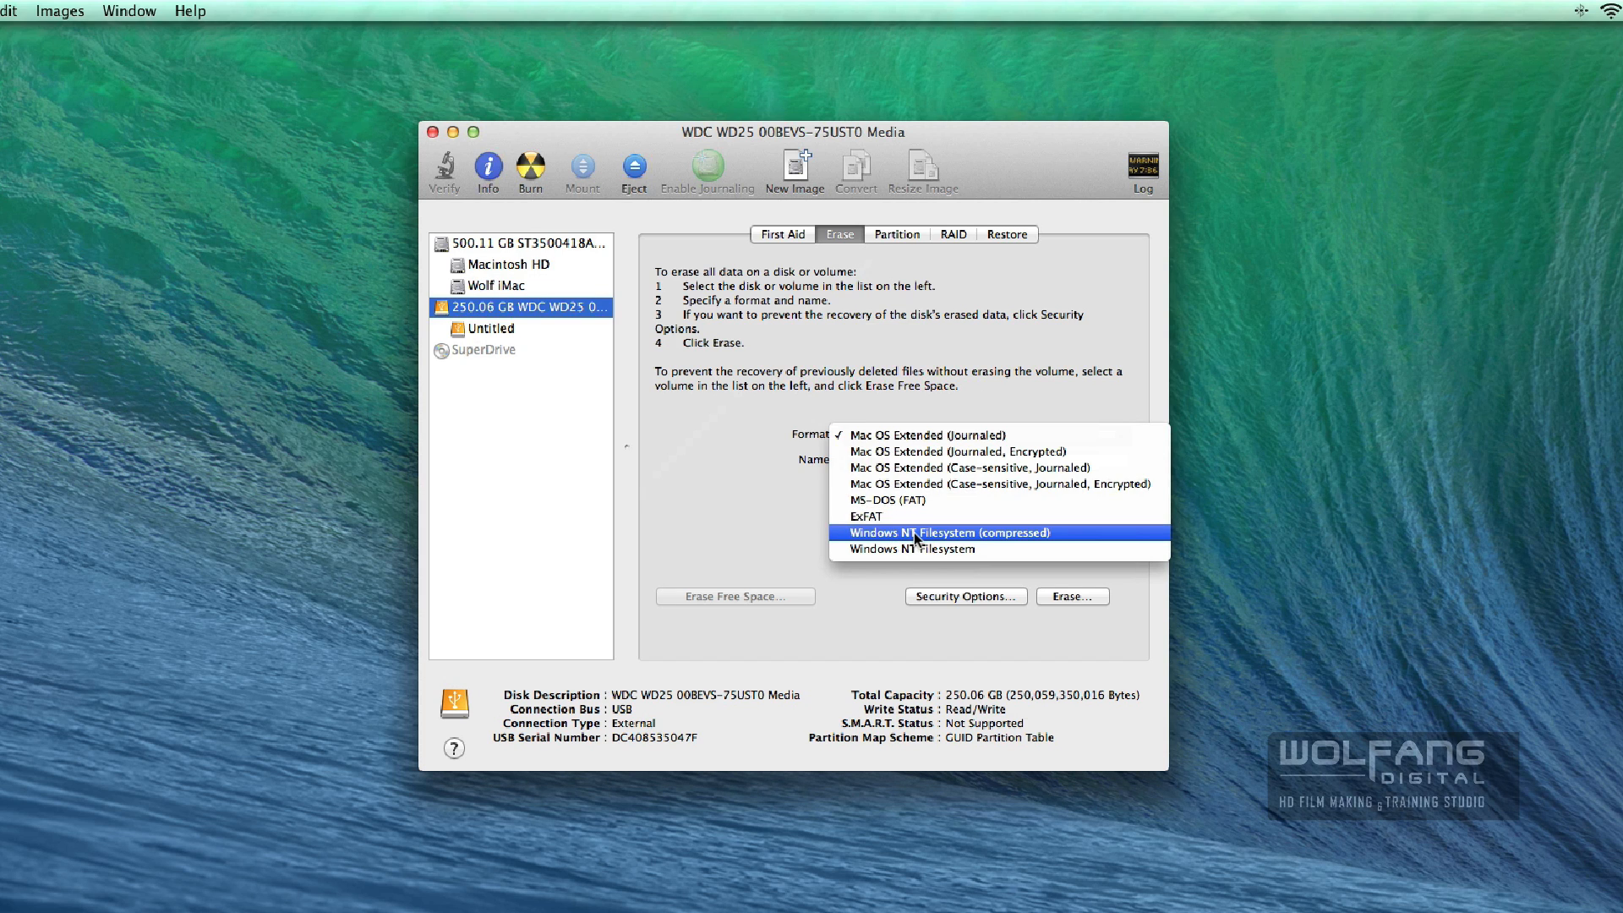
pyautogui.moveTo(911, 547)
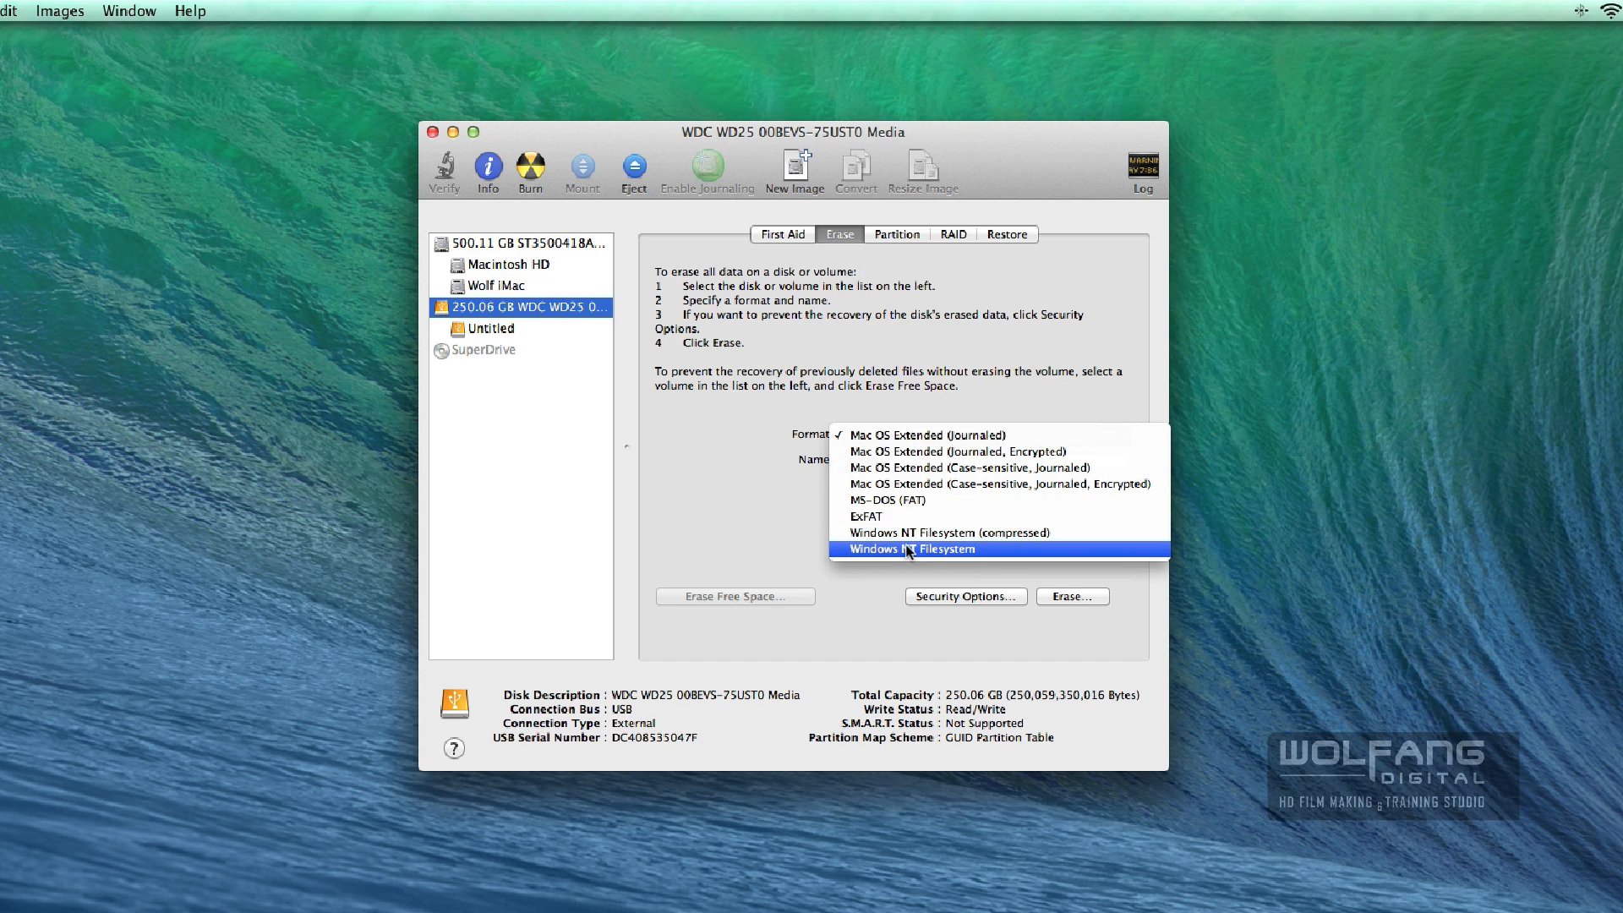
pyautogui.moveTo(892, 515)
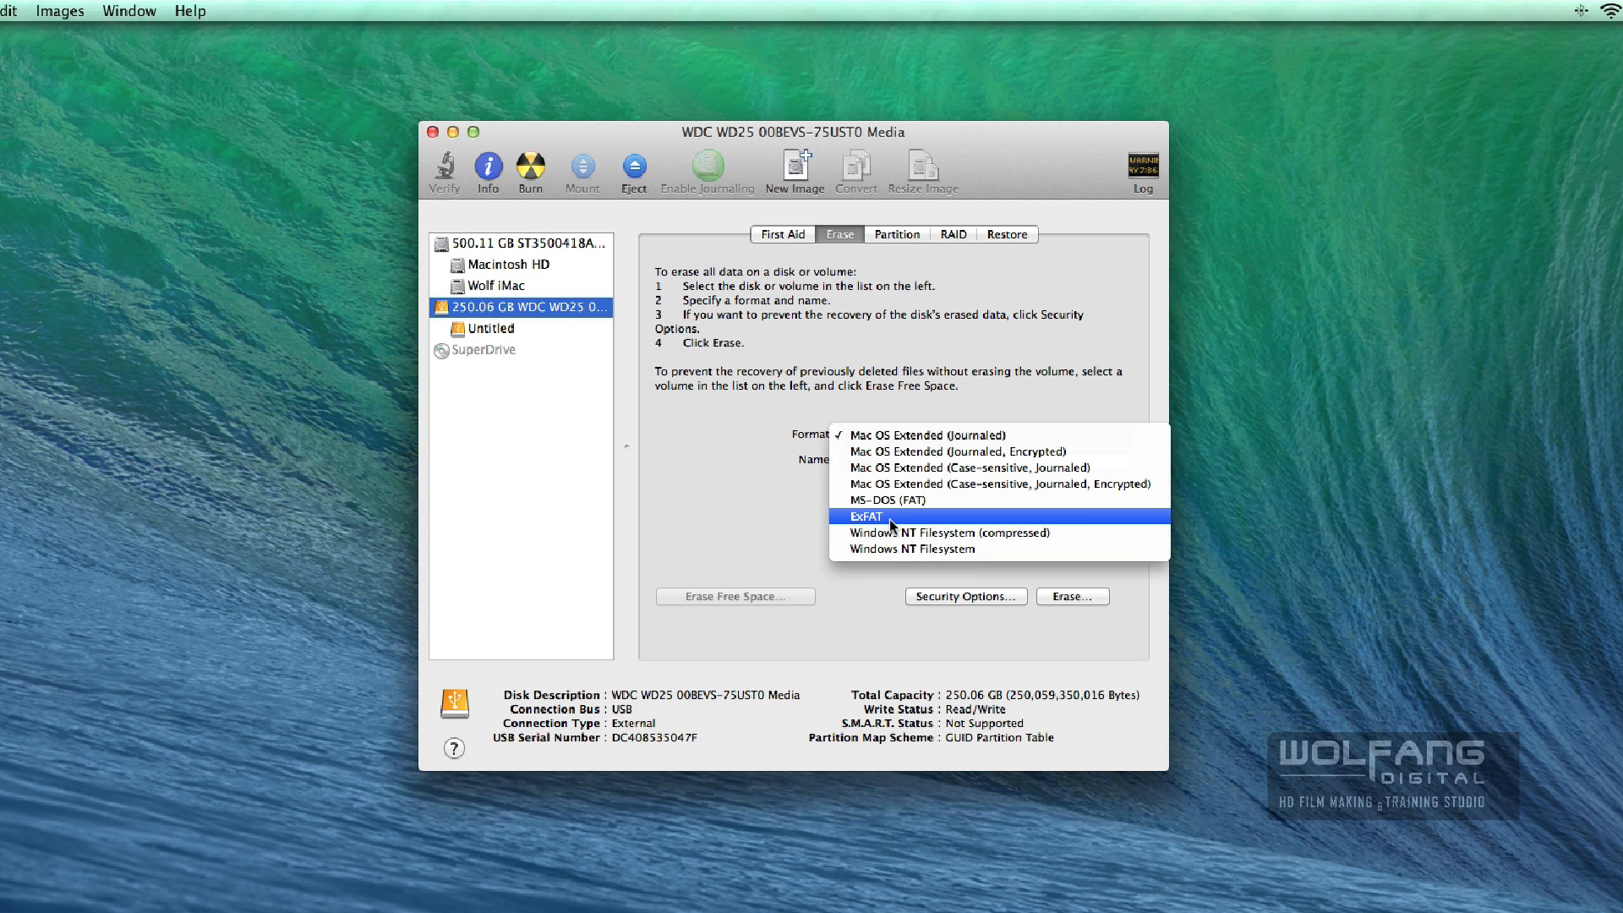
pyautogui.moveTo(911, 548)
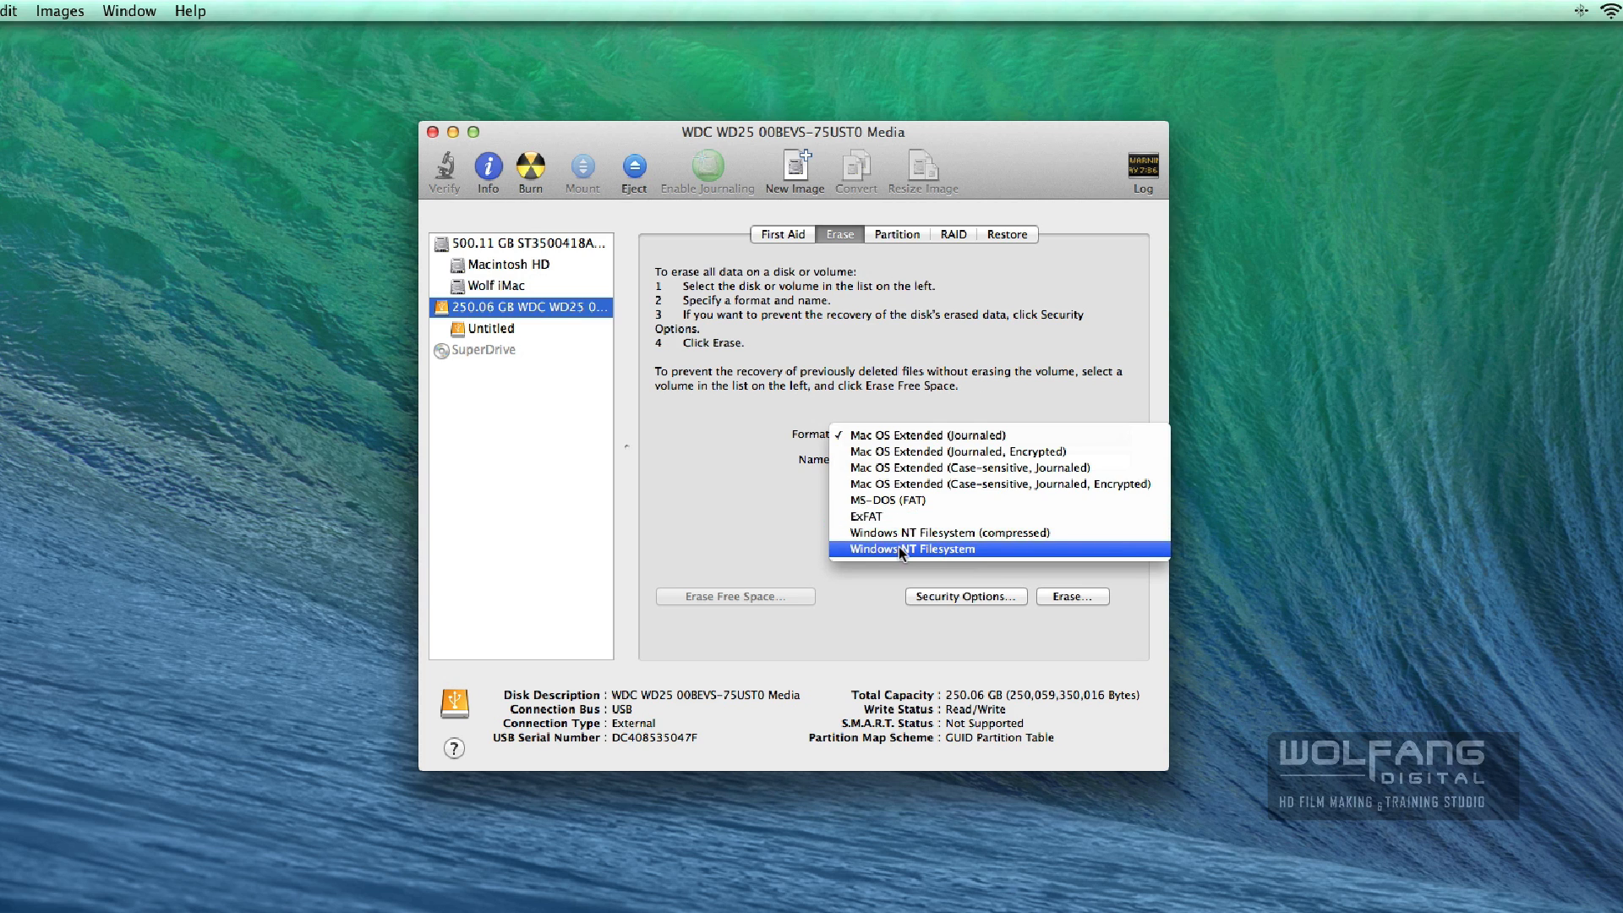
pyautogui.moveTo(903, 435)
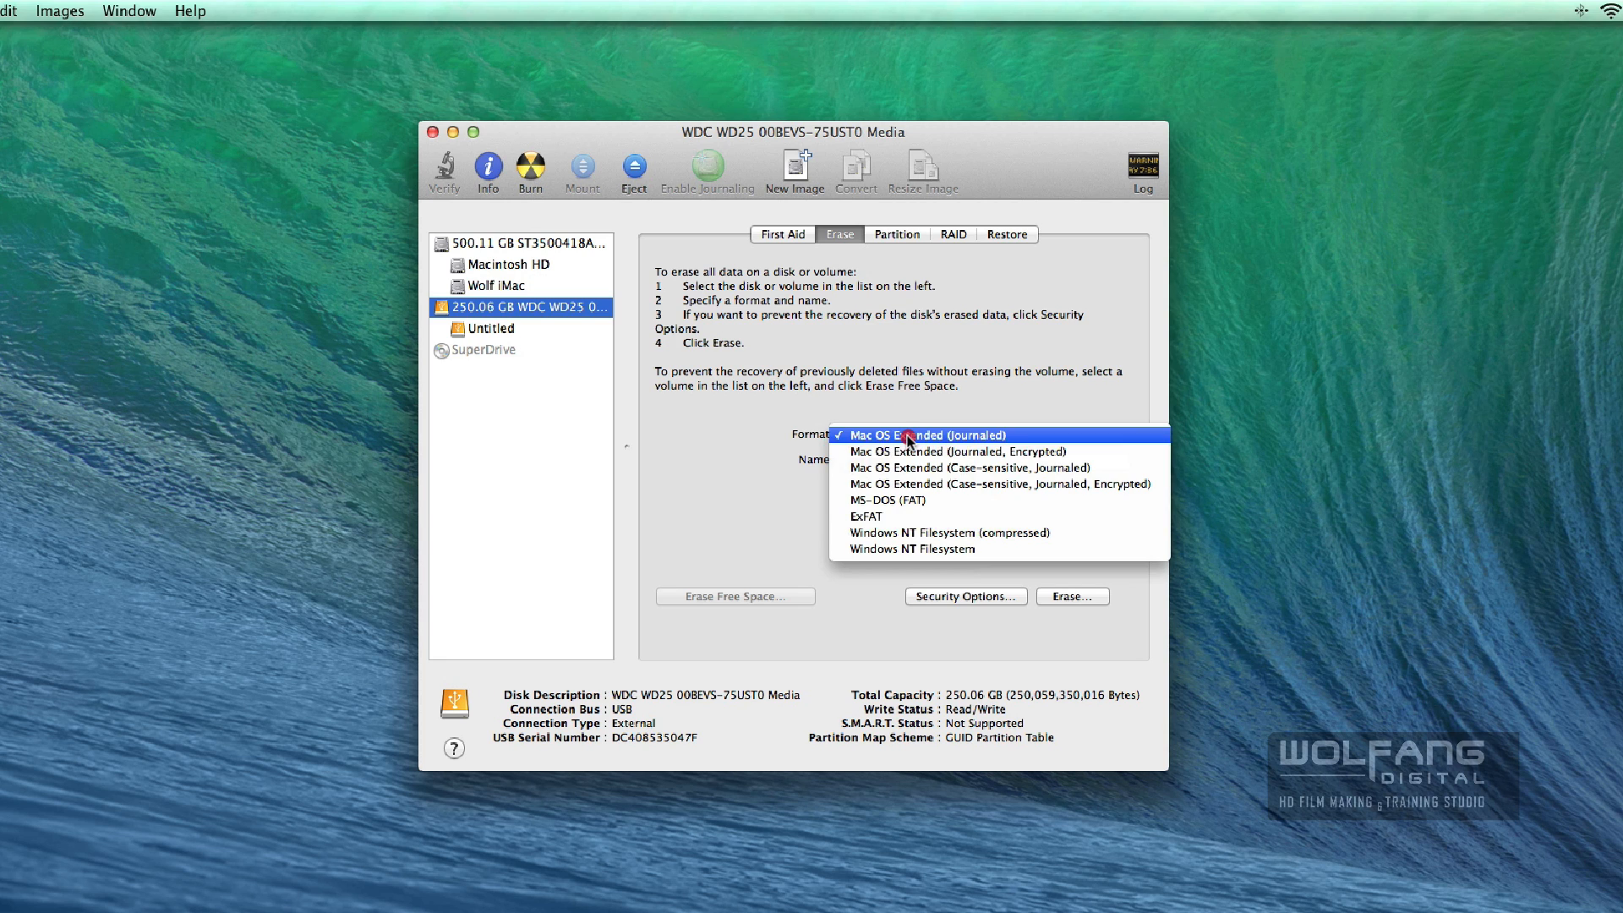
pyautogui.click(912, 435)
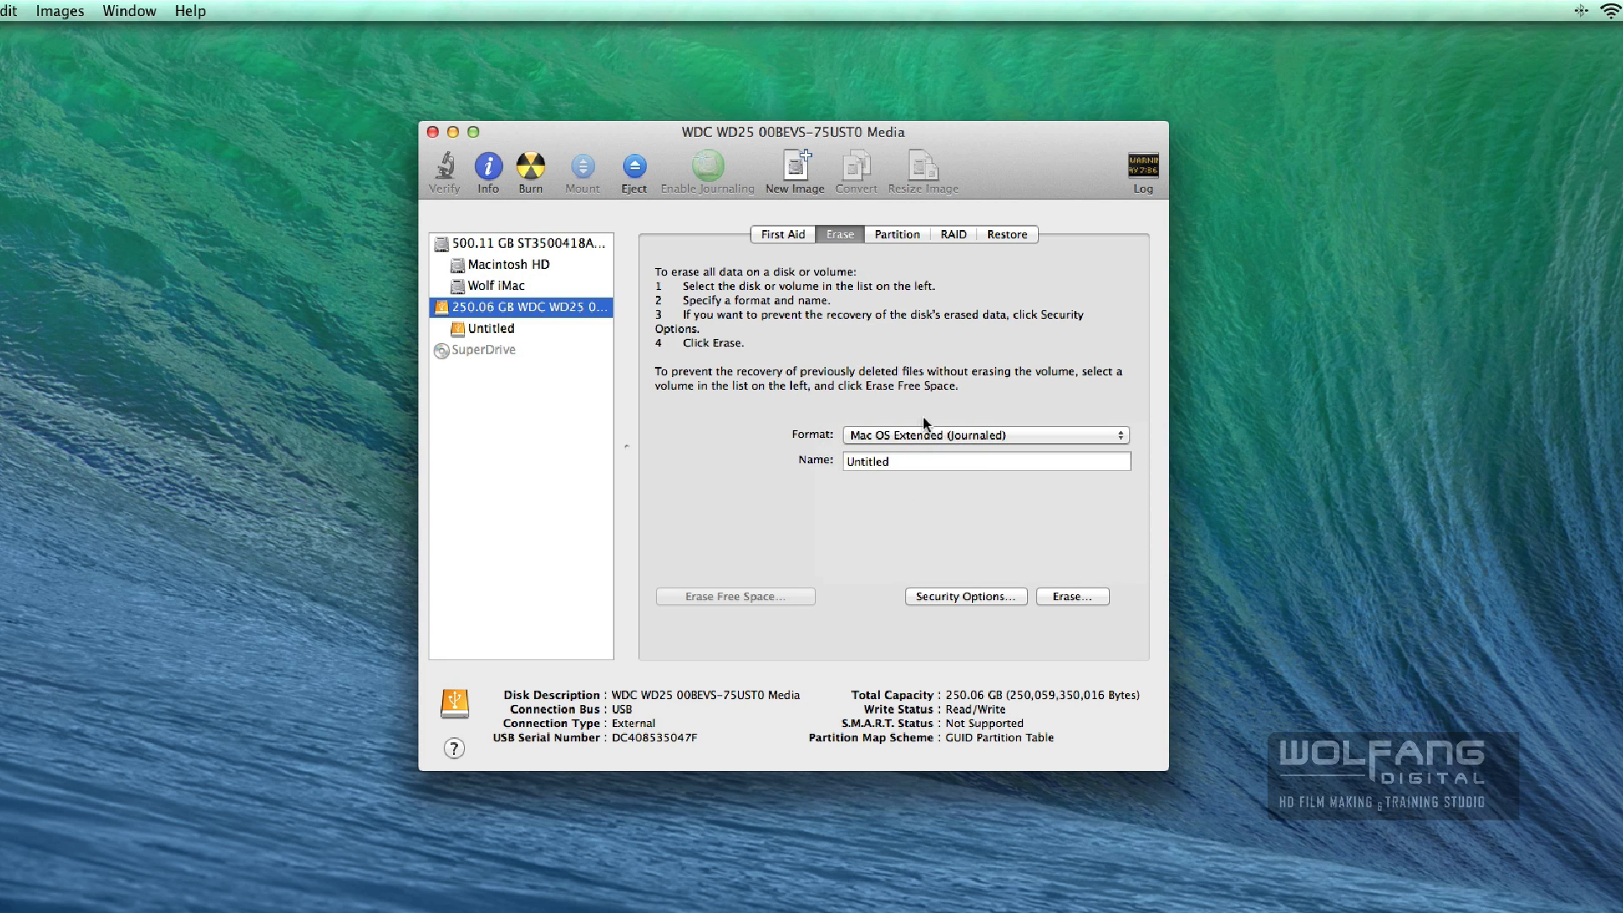
# Erase the whole external disk as Untitled and confirm
pyautogui.click(1072, 597)
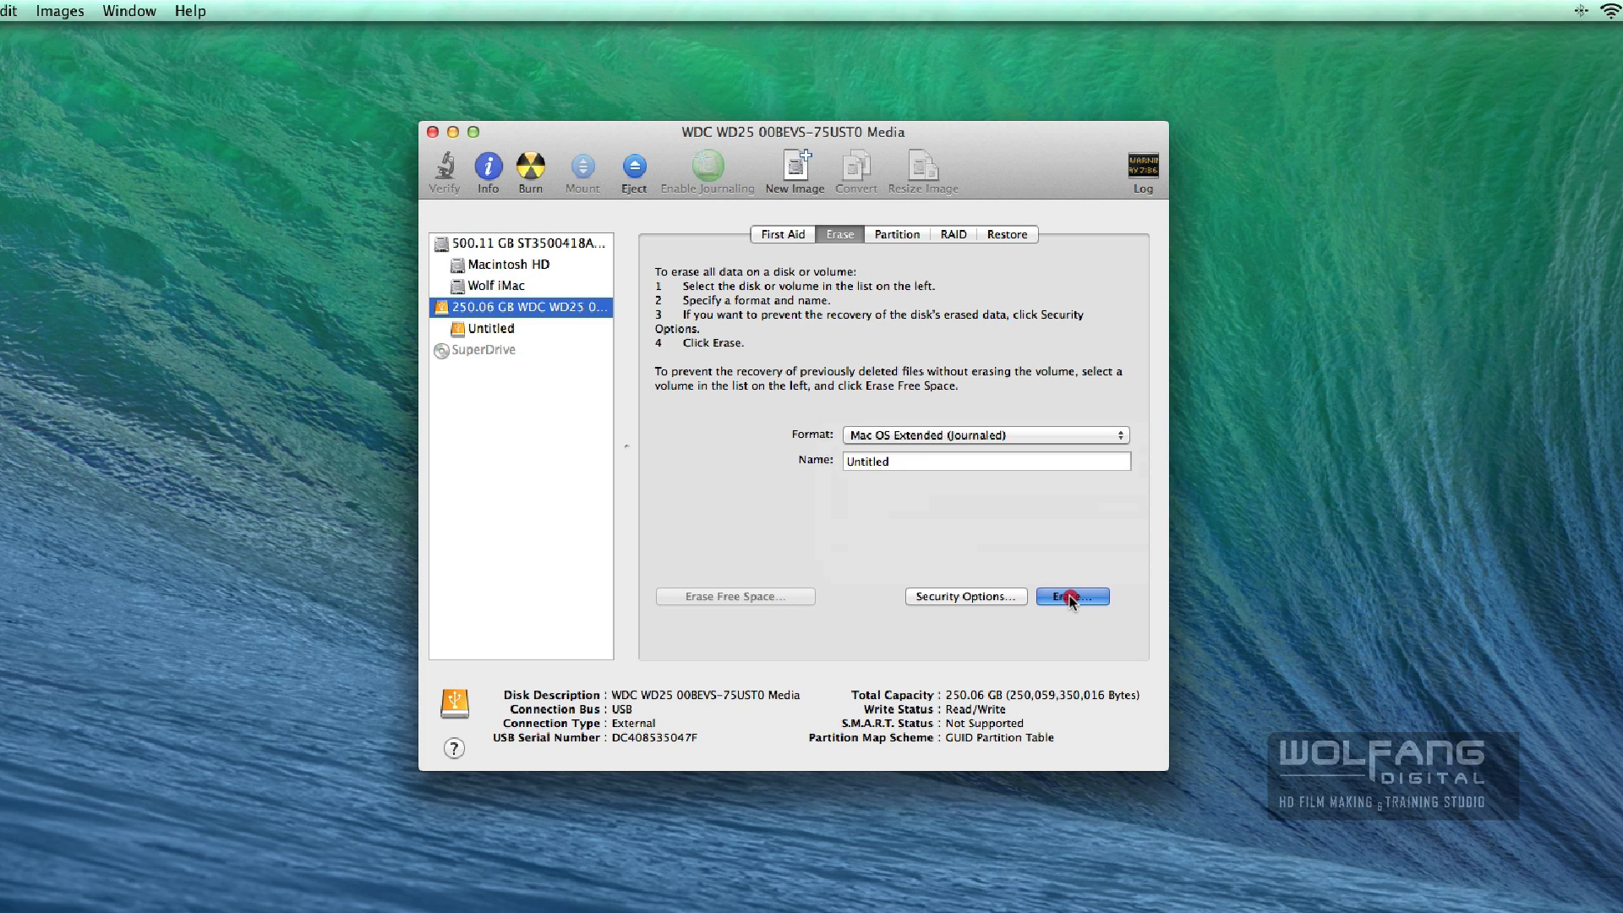
pyautogui.click(1068, 597)
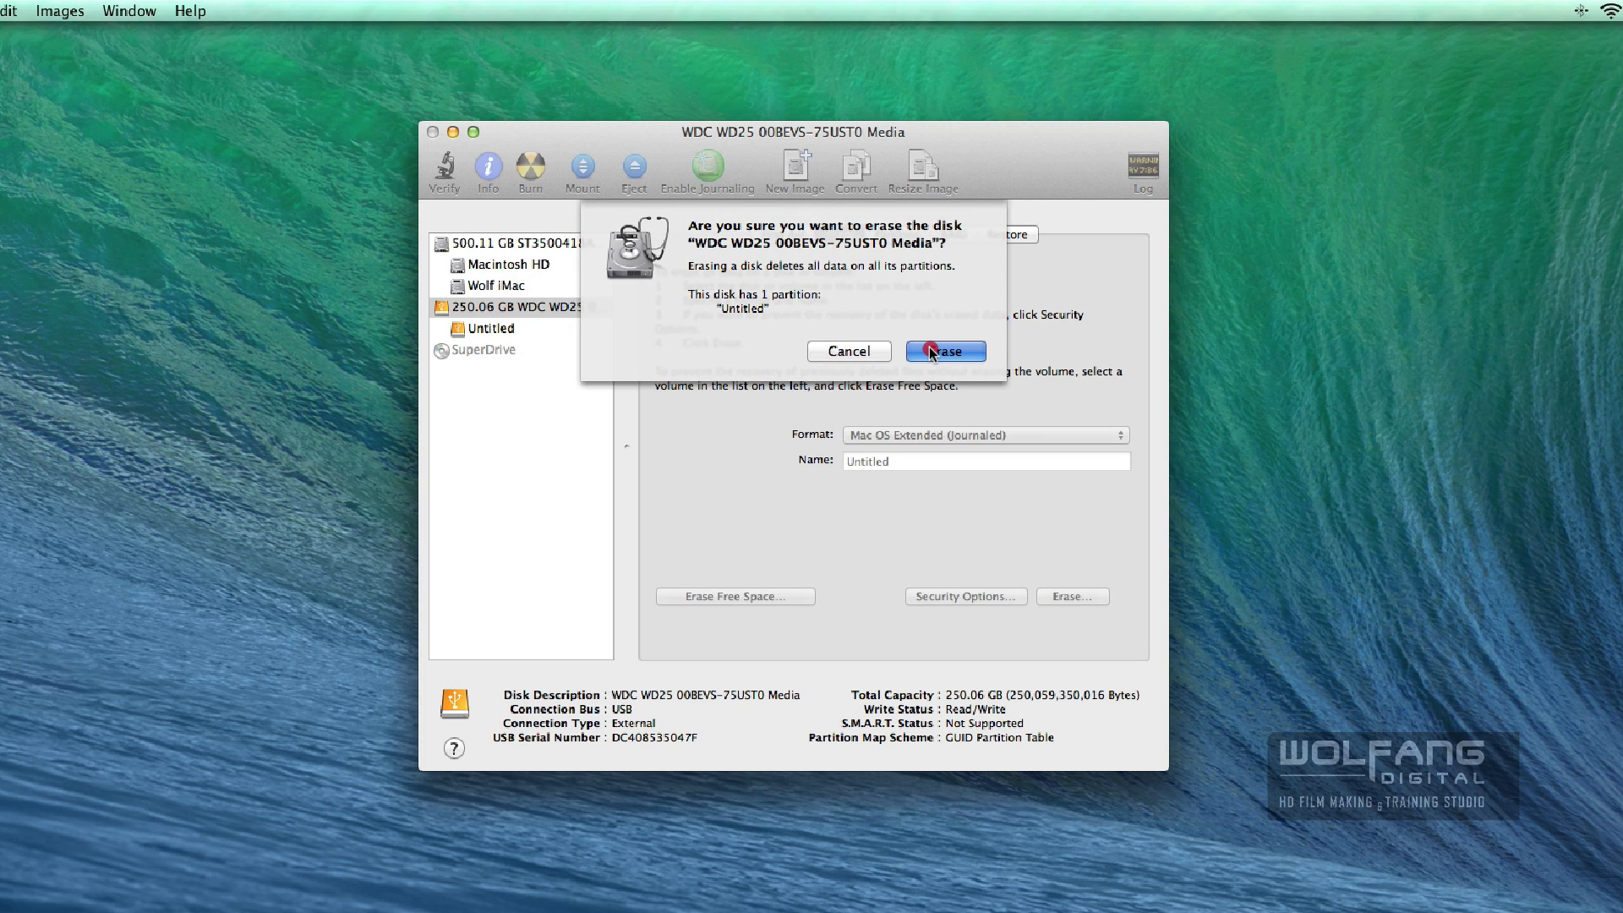
pyautogui.click(944, 351)
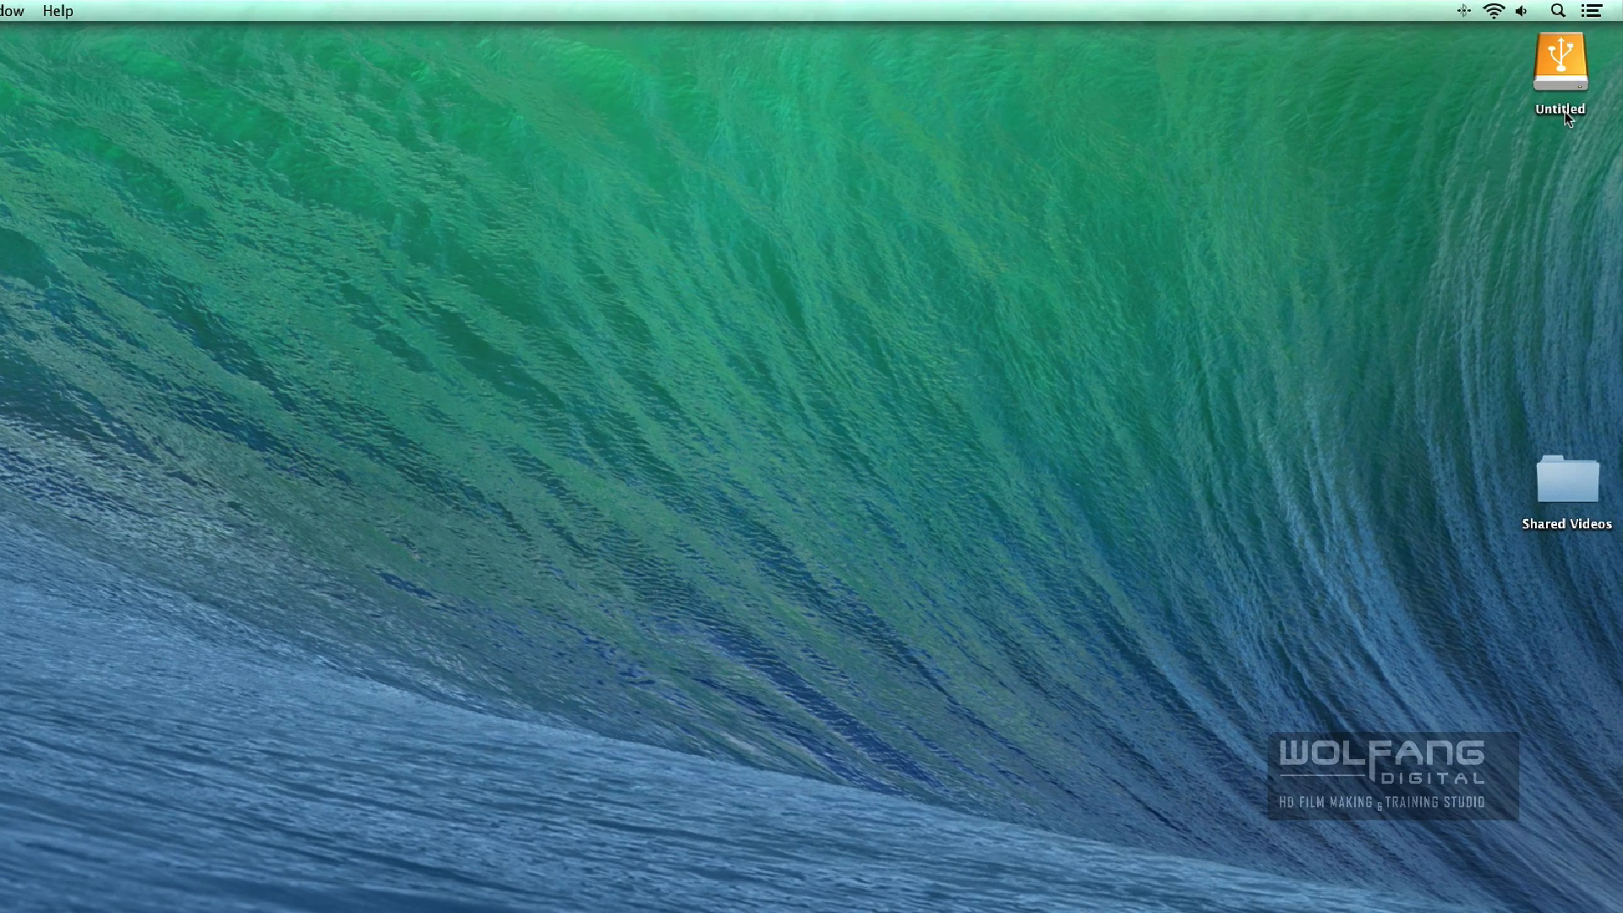
# Rename the erased drive to External Hard Disk and launch Final Cut Pro
pyautogui.click(1560, 63)
pyautogui.write('External Hard Disk')
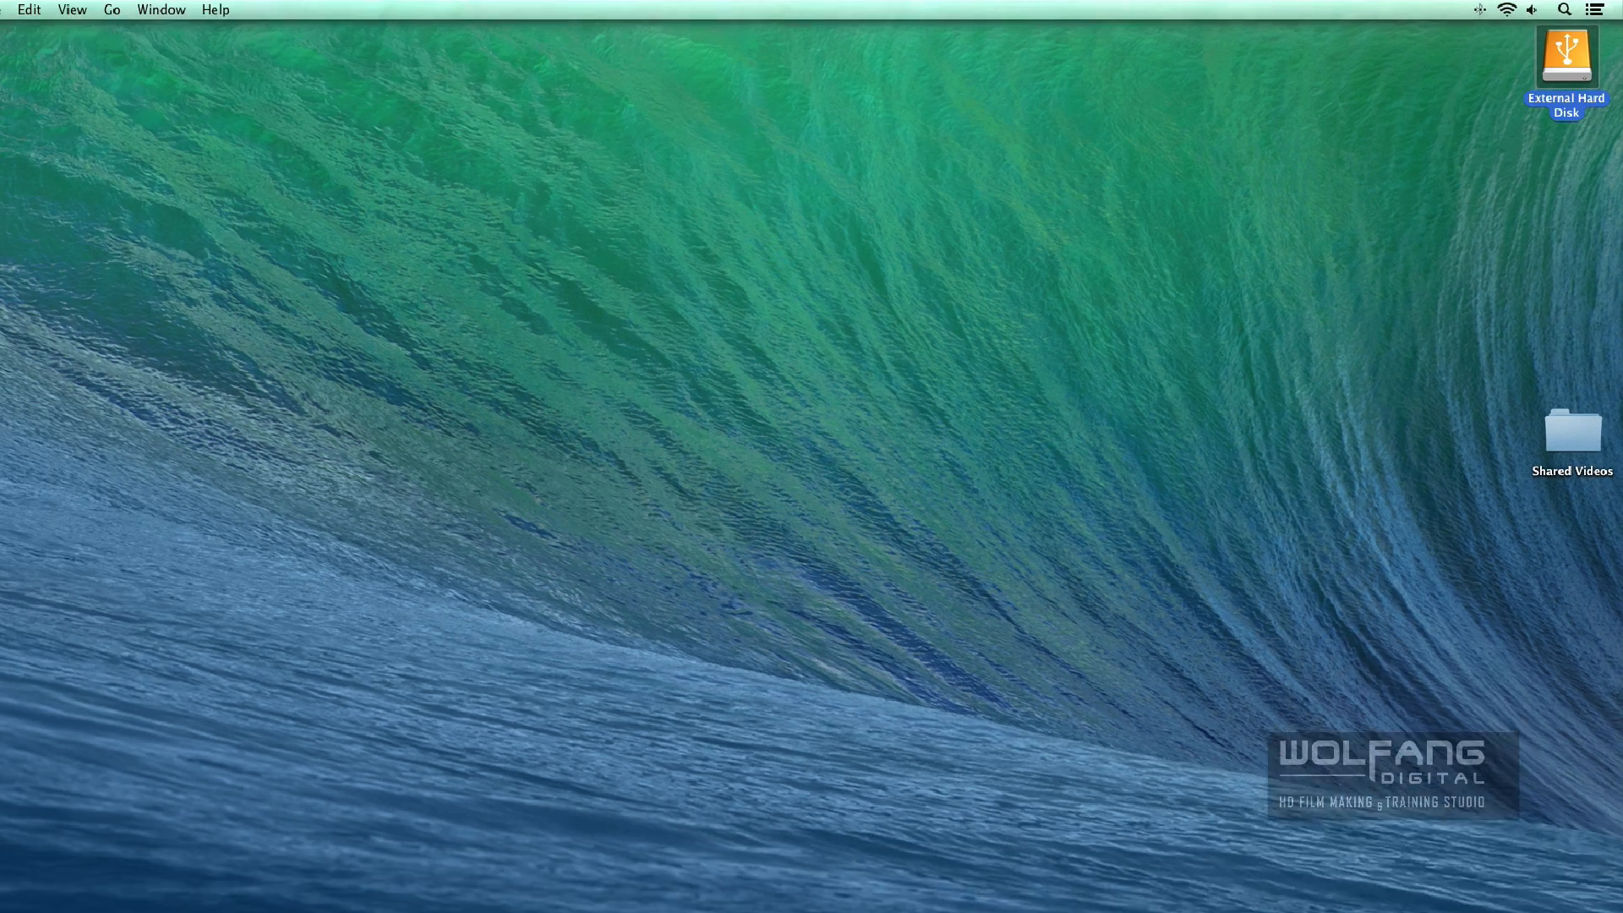
pyautogui.click(1018, 237)
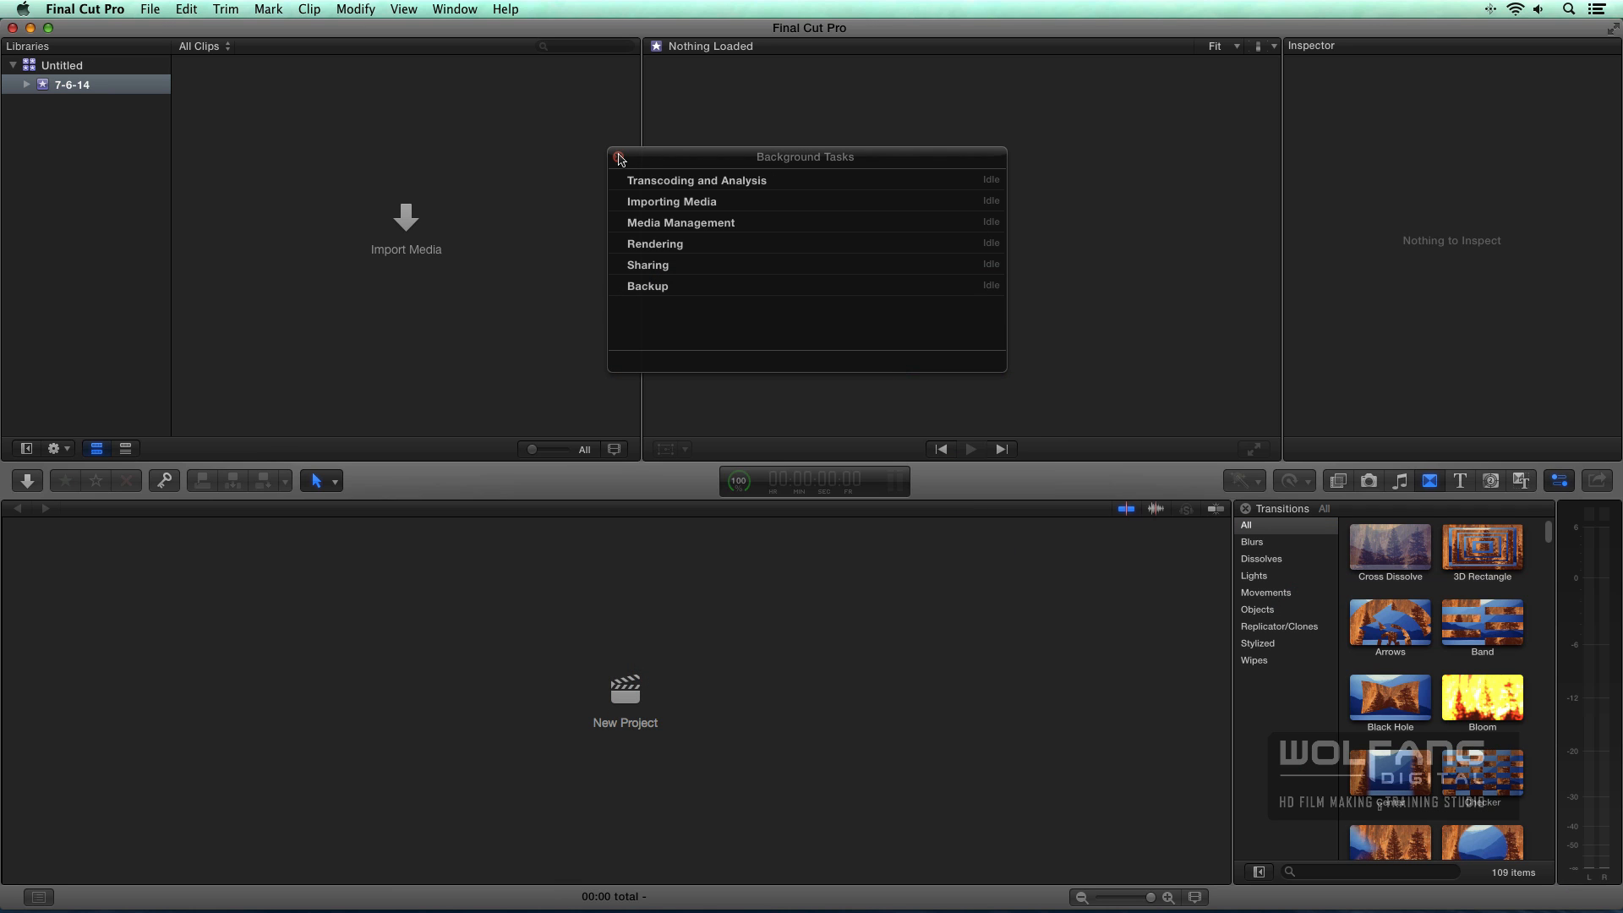
pyautogui.click(619, 157)
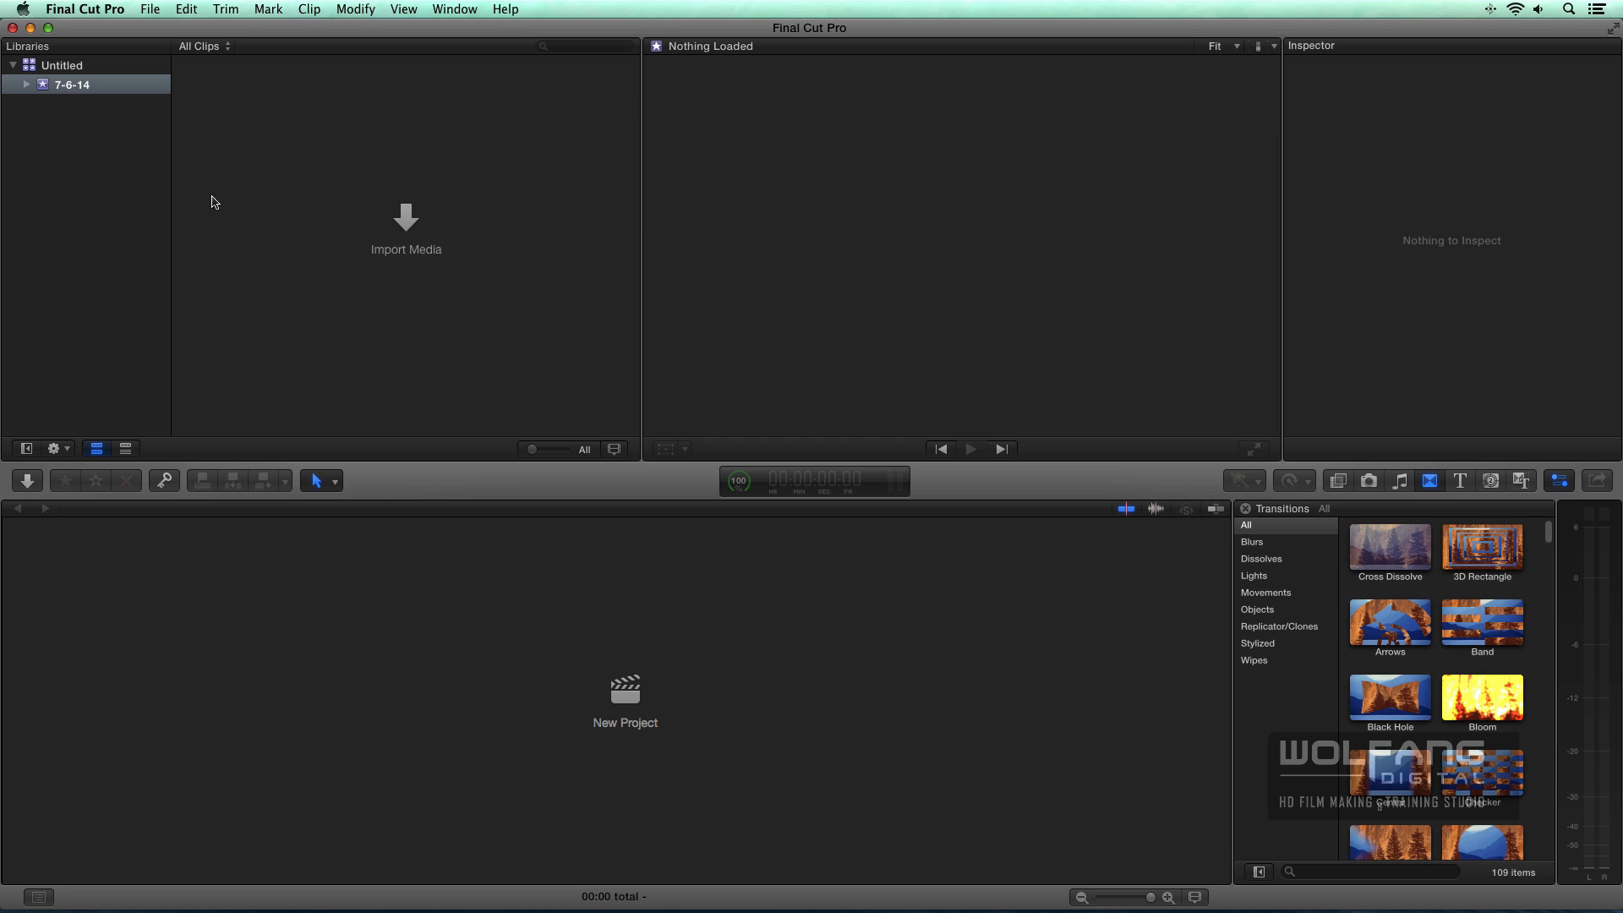
pyautogui.moveTo(768, 124)
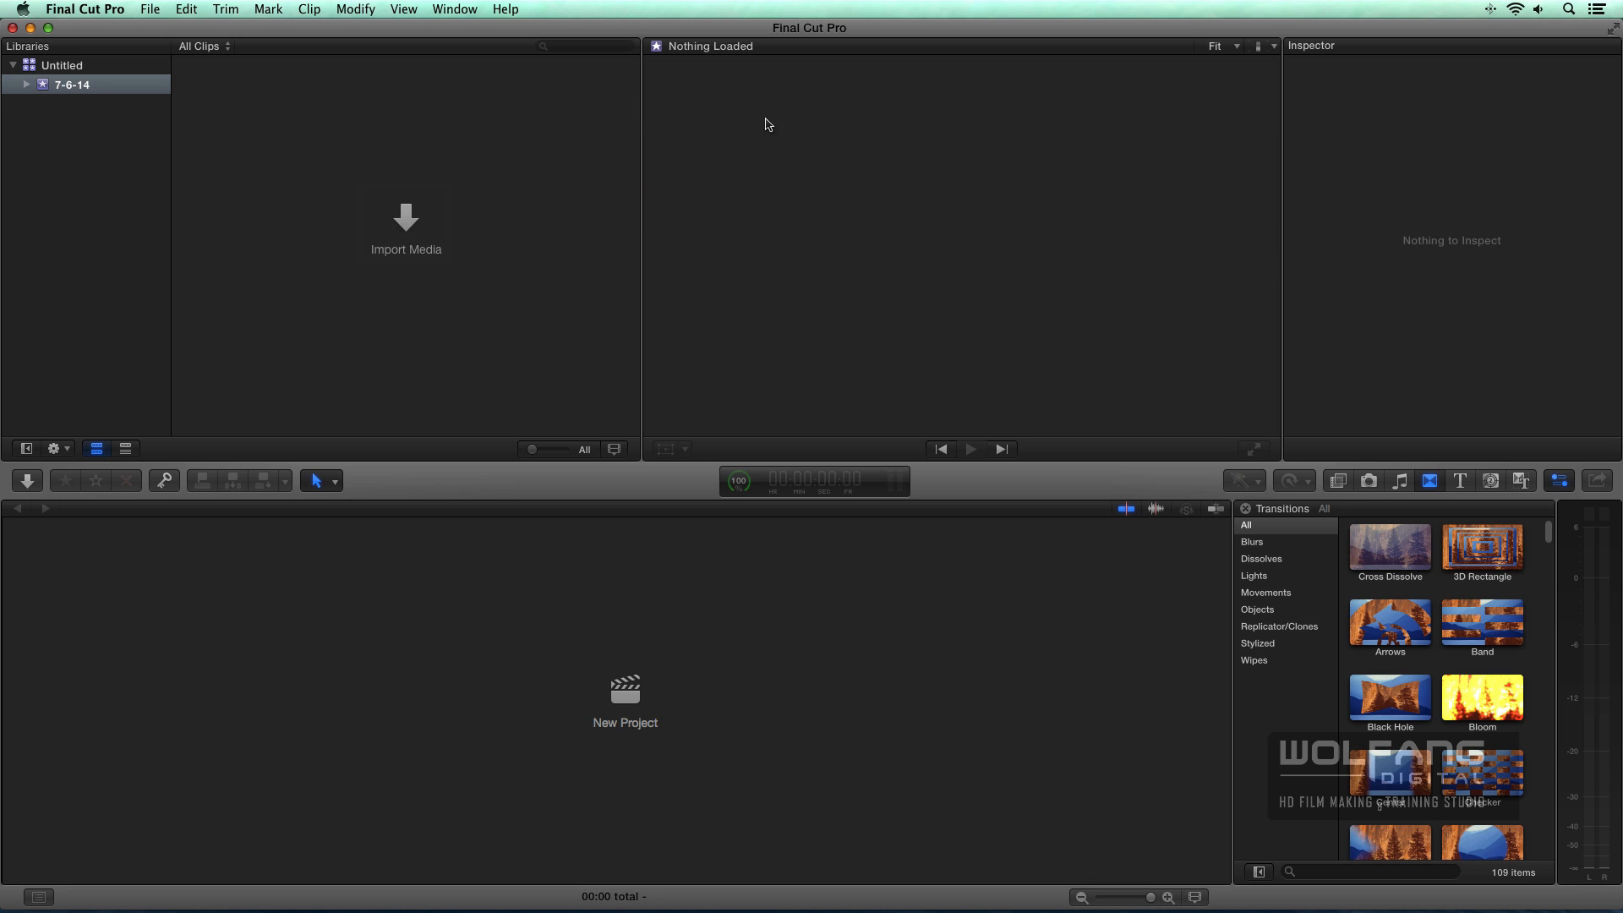
pyautogui.moveTo(1047, 271)
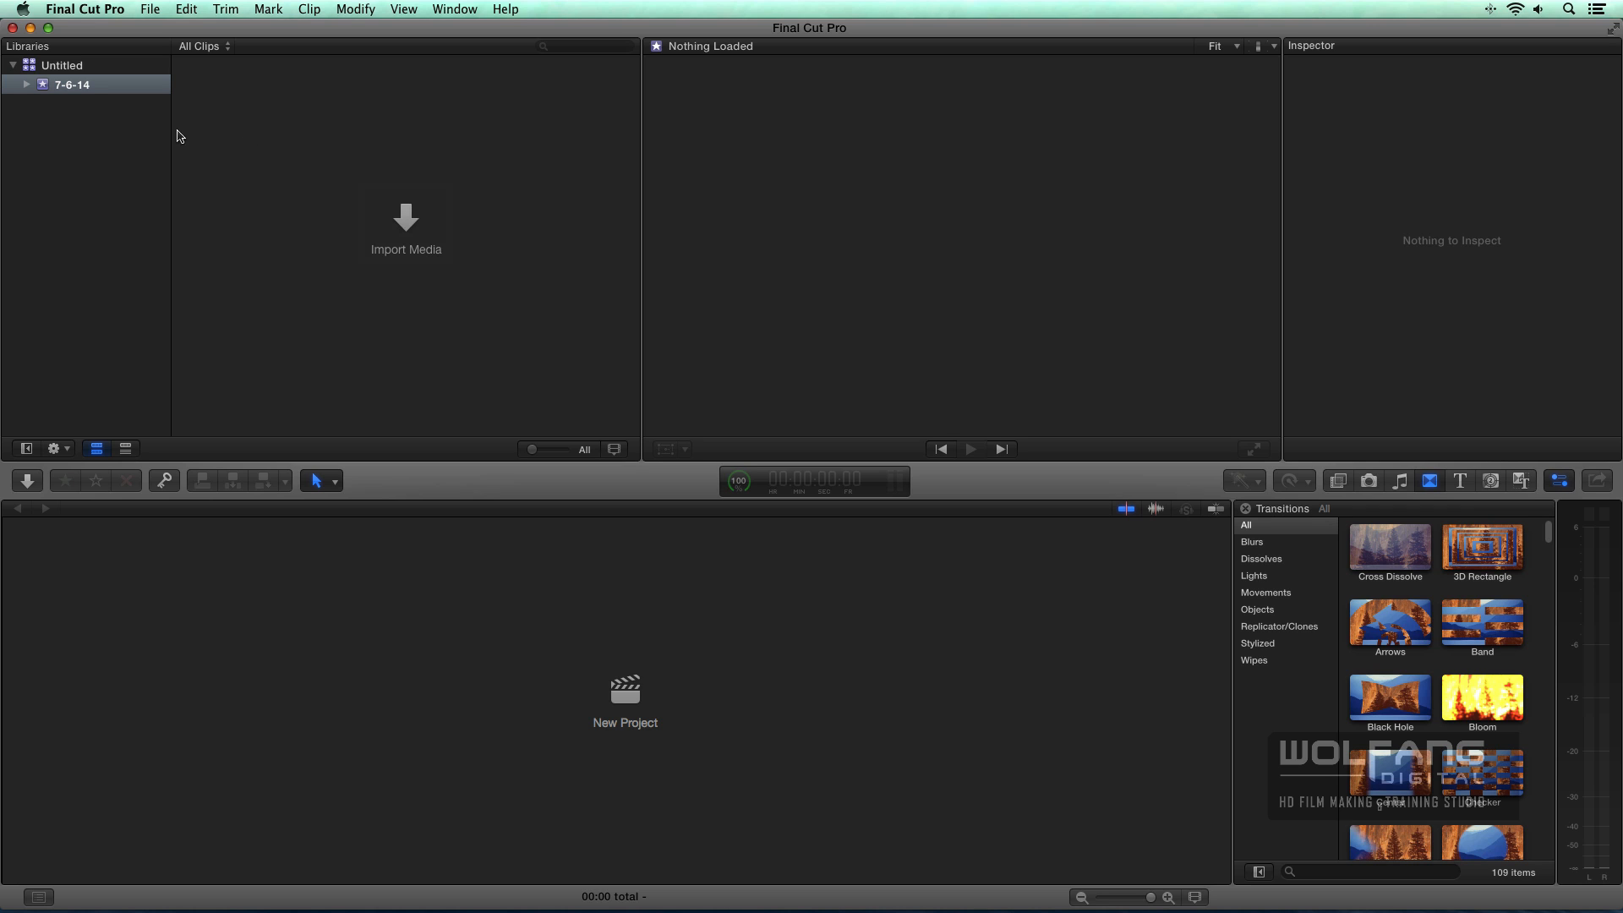
pyautogui.moveTo(524, 152)
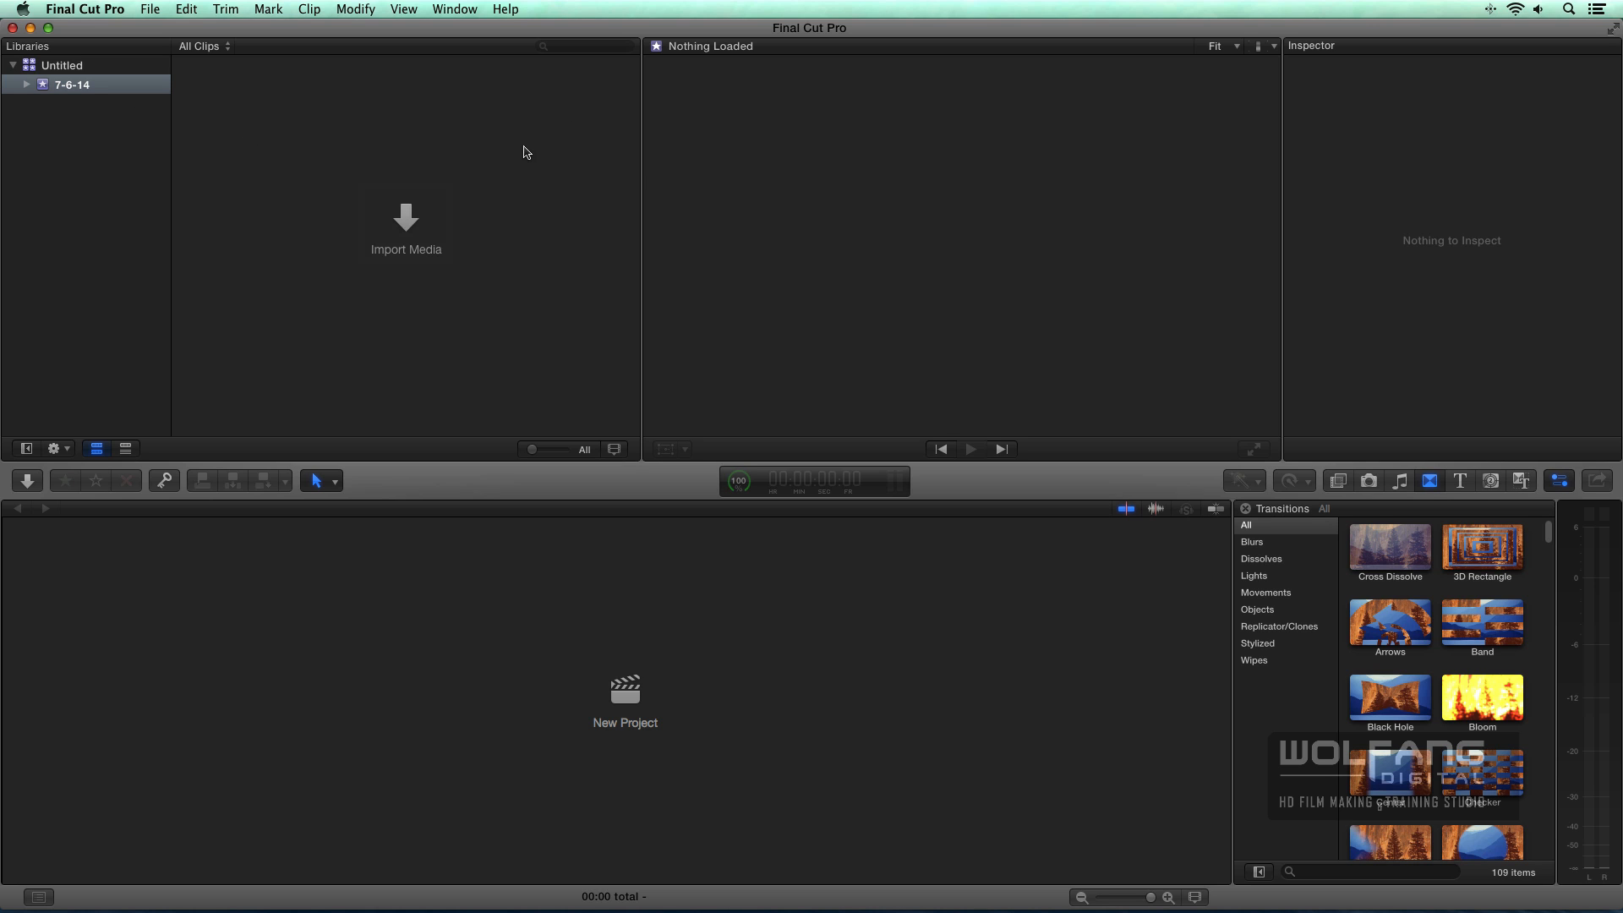
pyautogui.moveTo(405, 164)
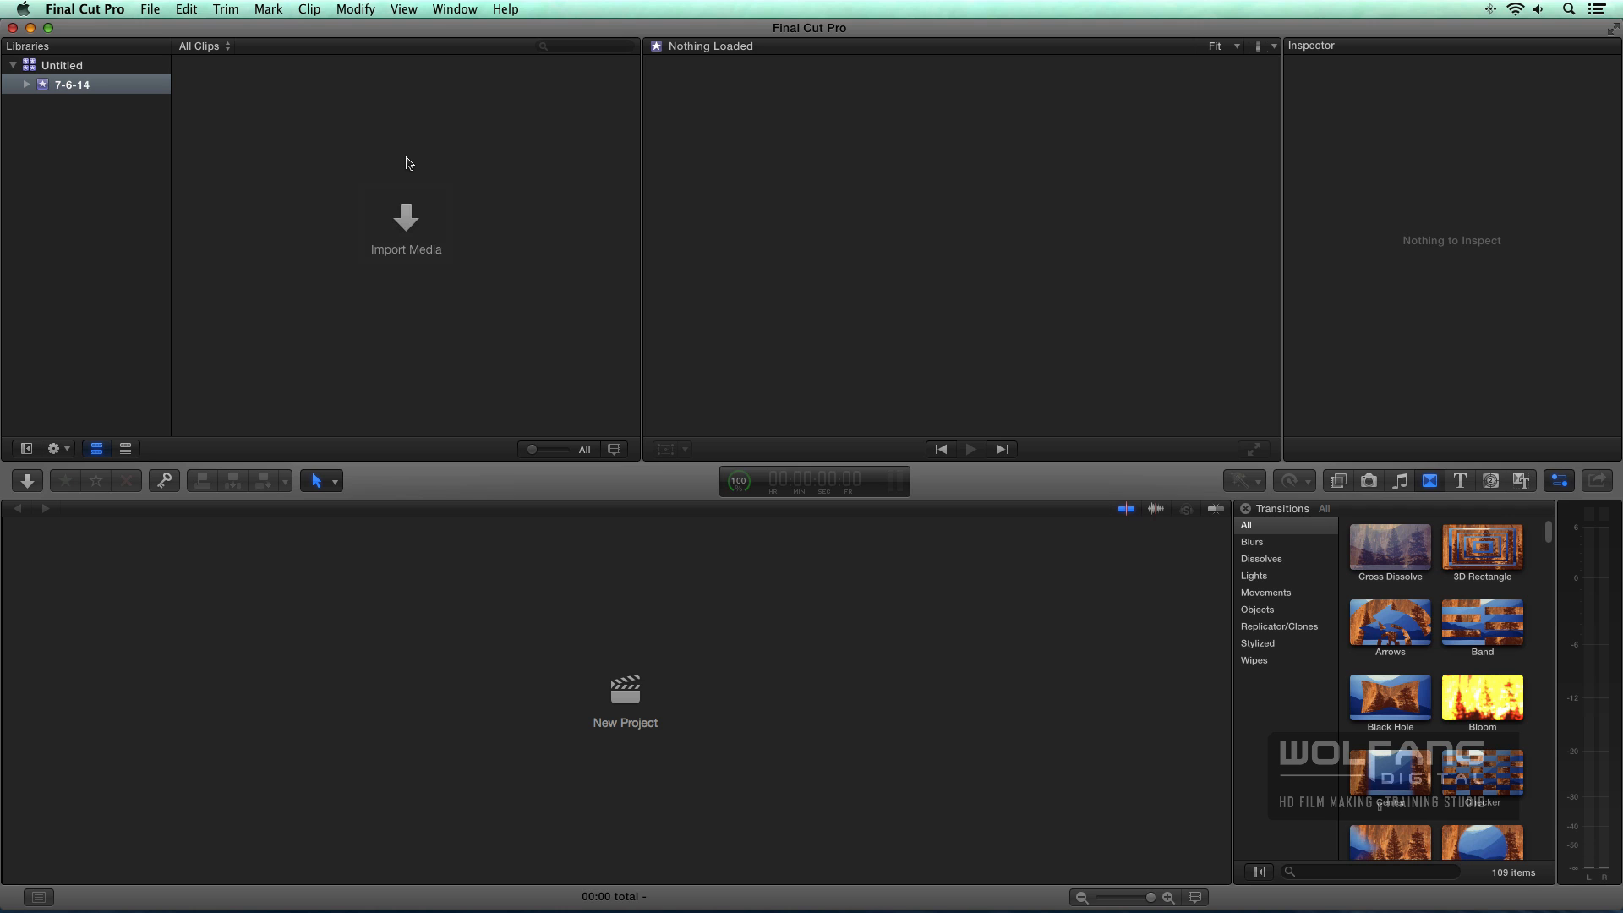
pyautogui.moveTo(92, 164)
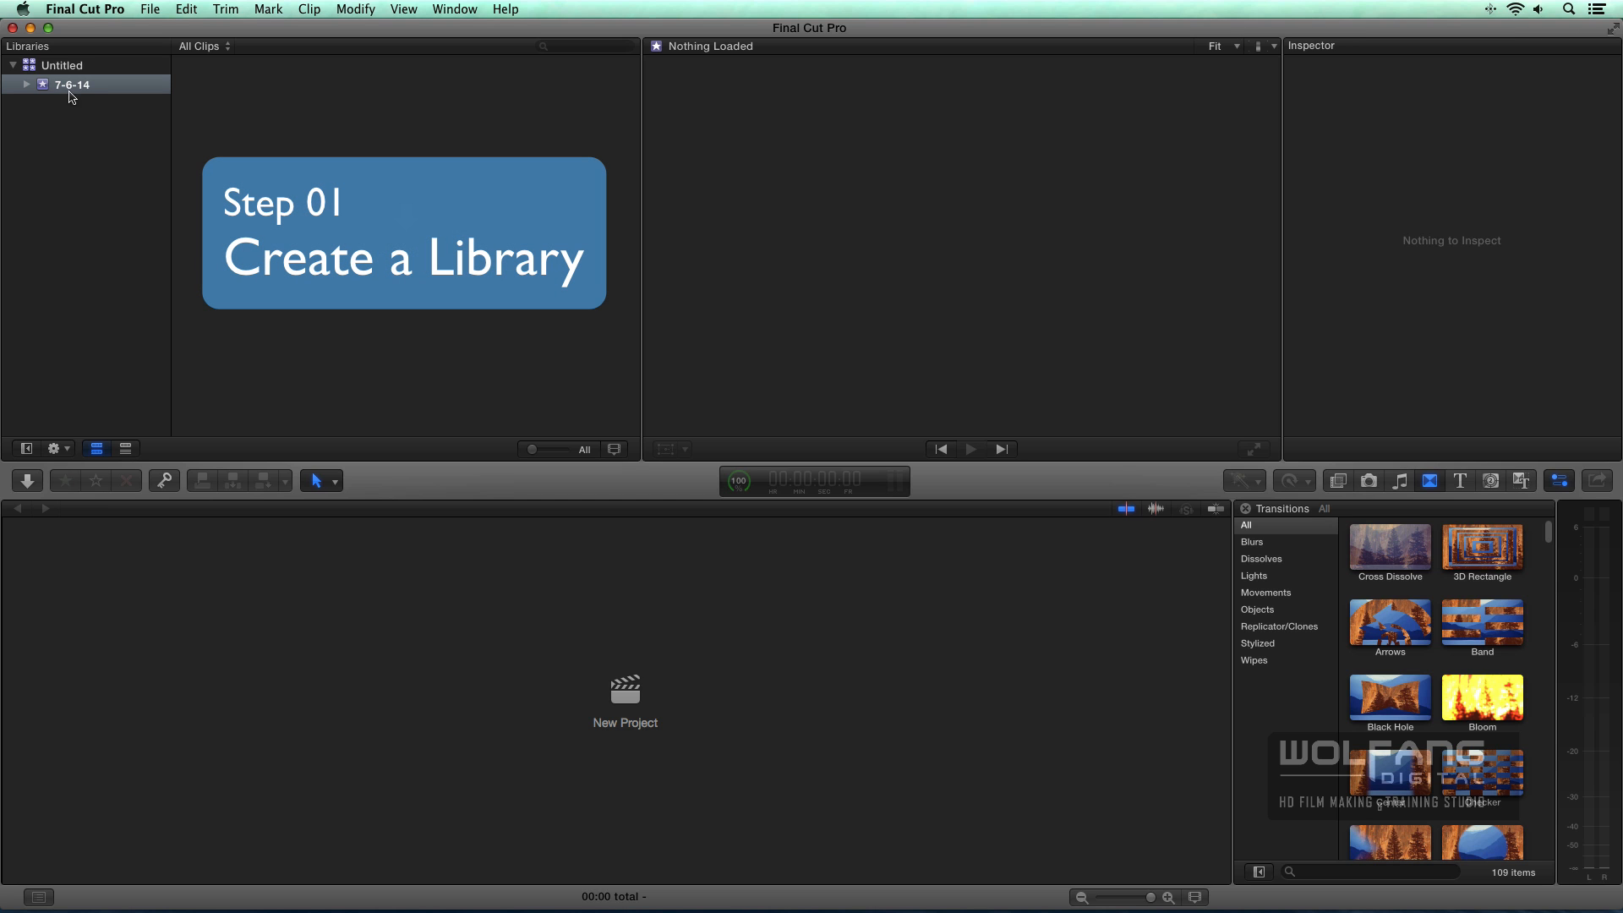
pyautogui.moveTo(90, 87)
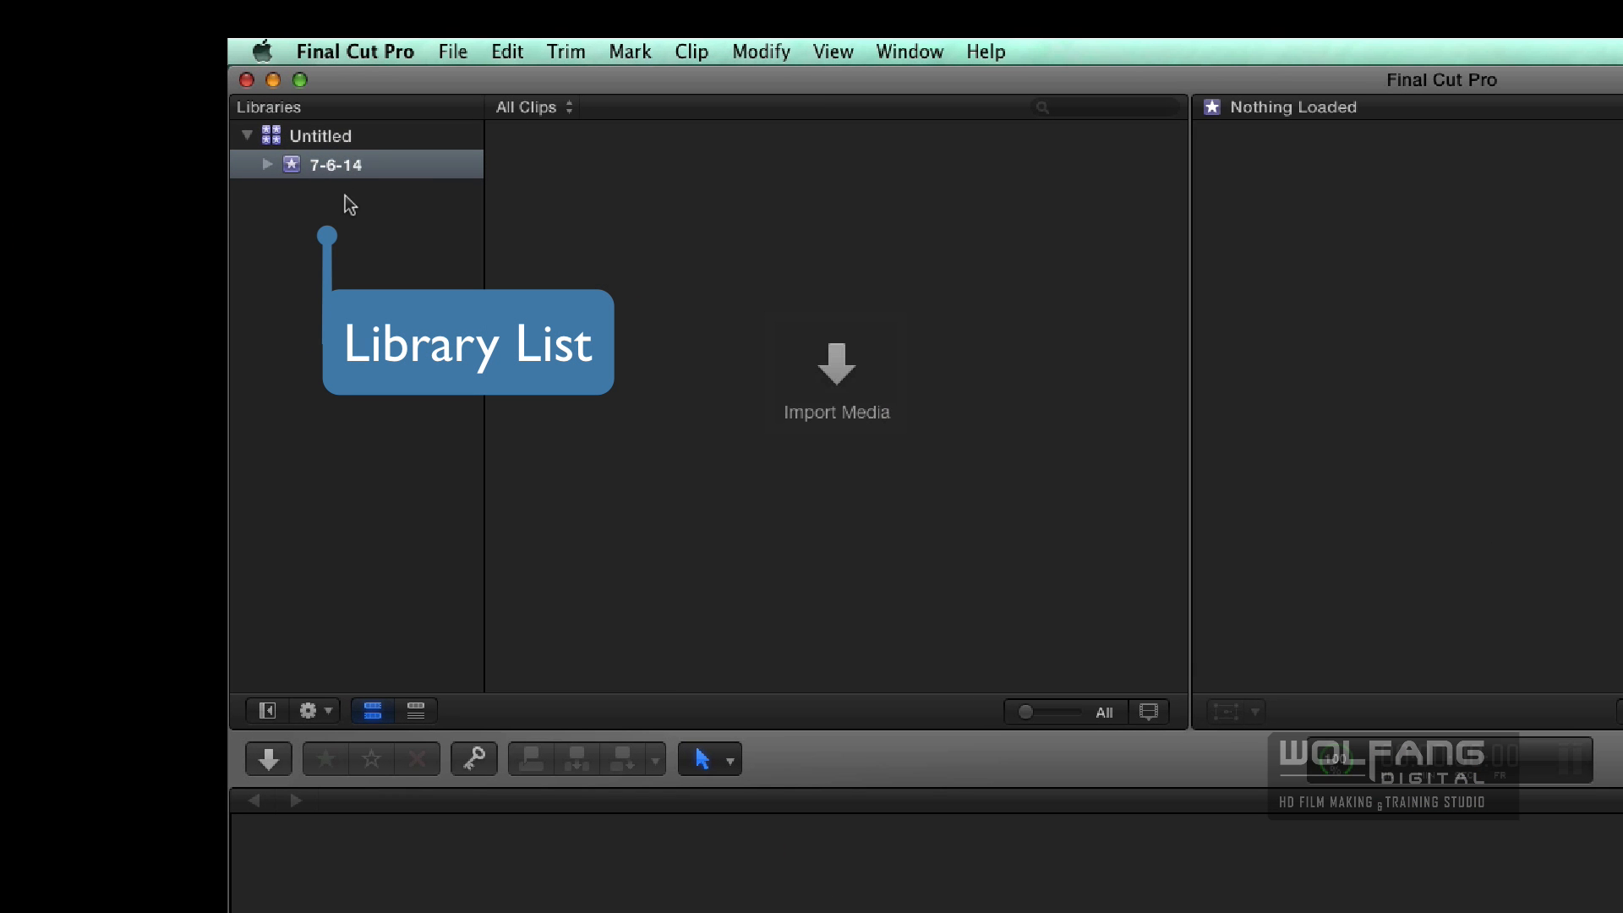
# Create a new library named My First Library saved to External Hard Disk
pyautogui.click(453, 53)
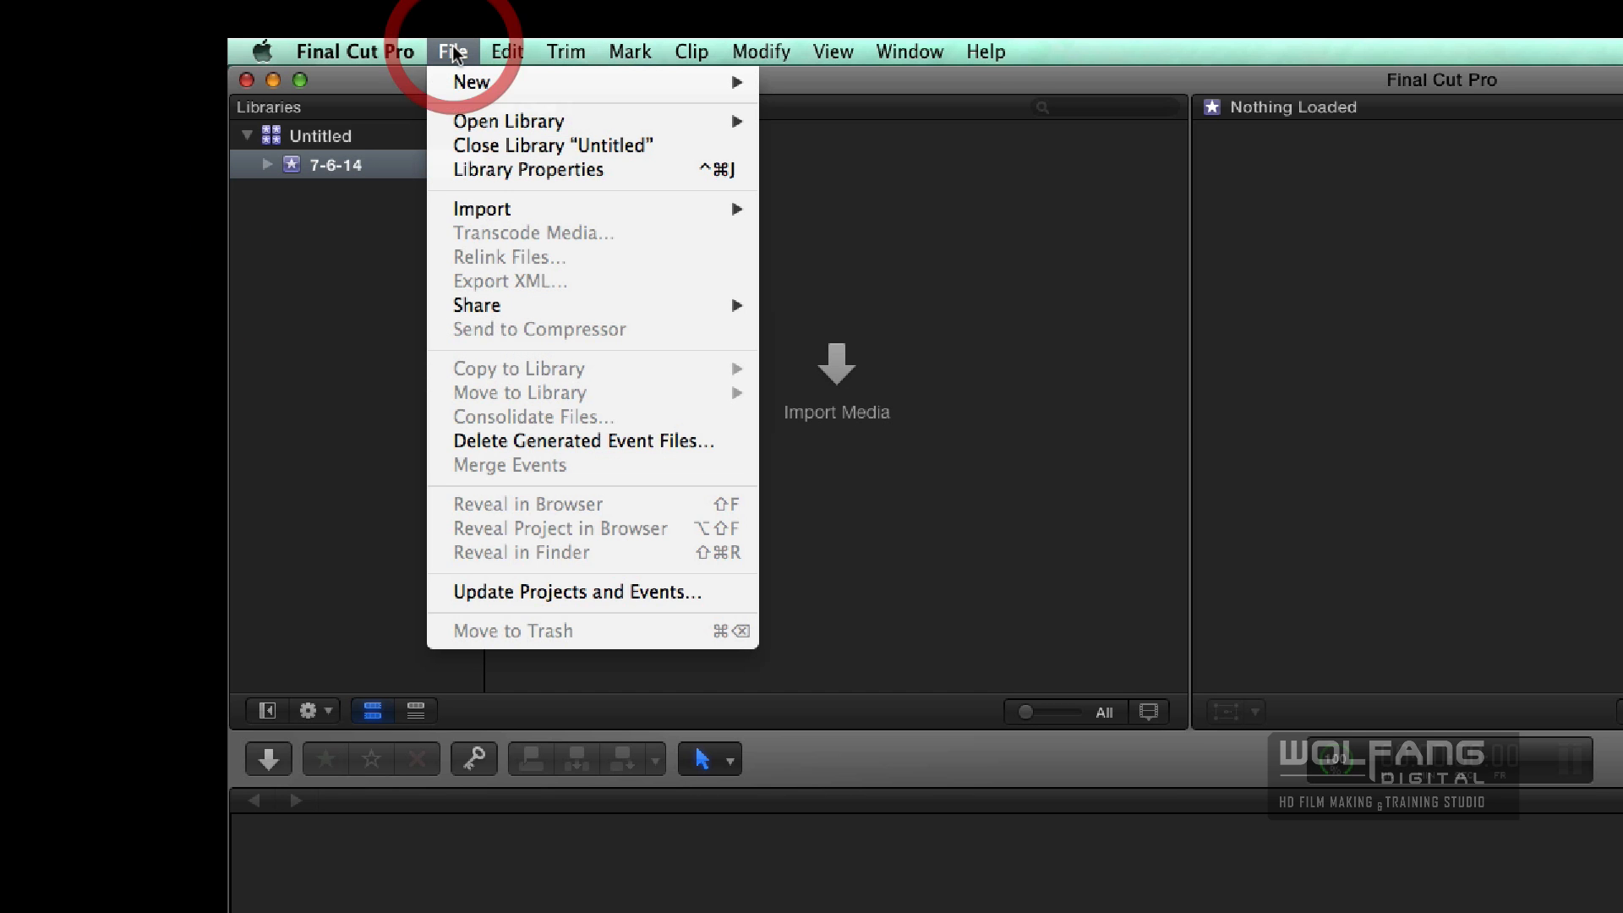
pyautogui.moveTo(472, 82)
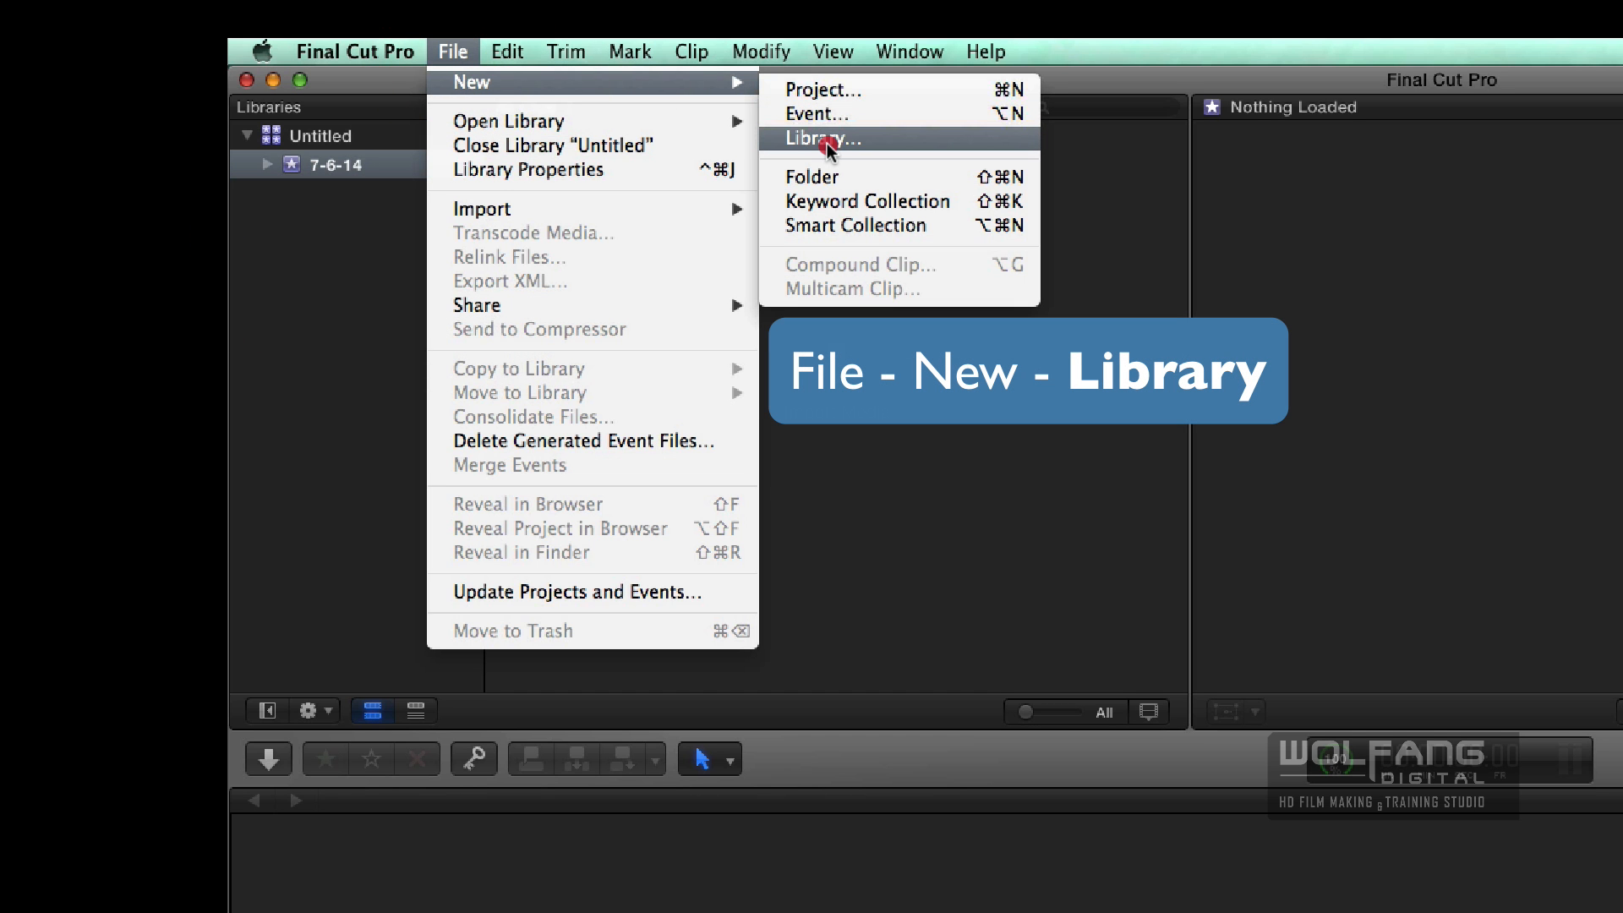
pyautogui.click(822, 137)
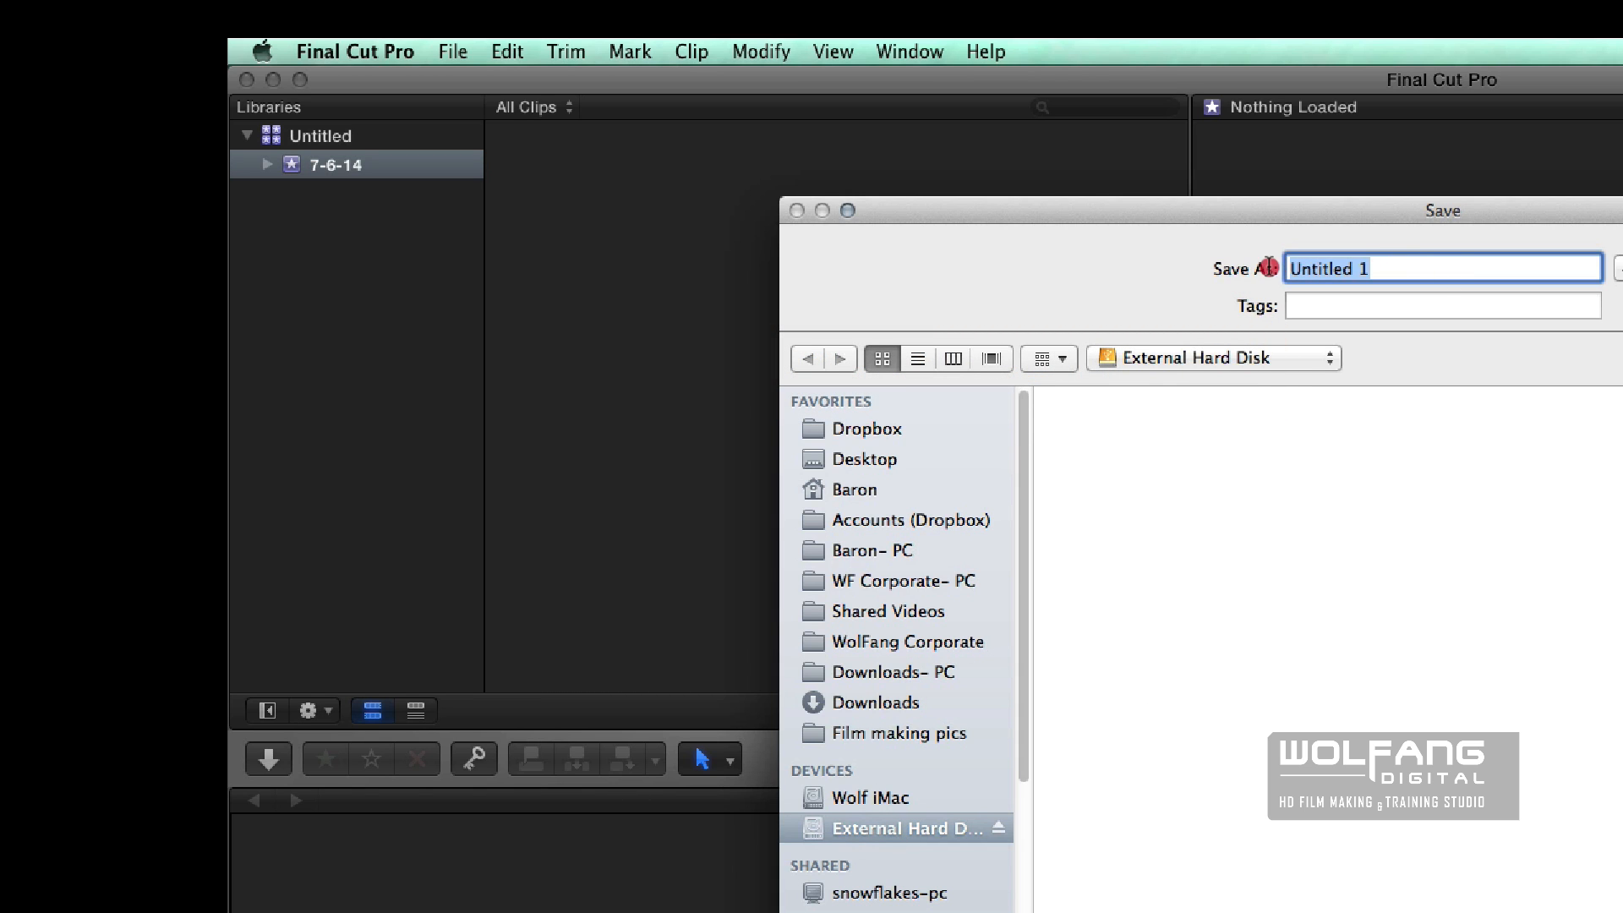
pyautogui.write('My')
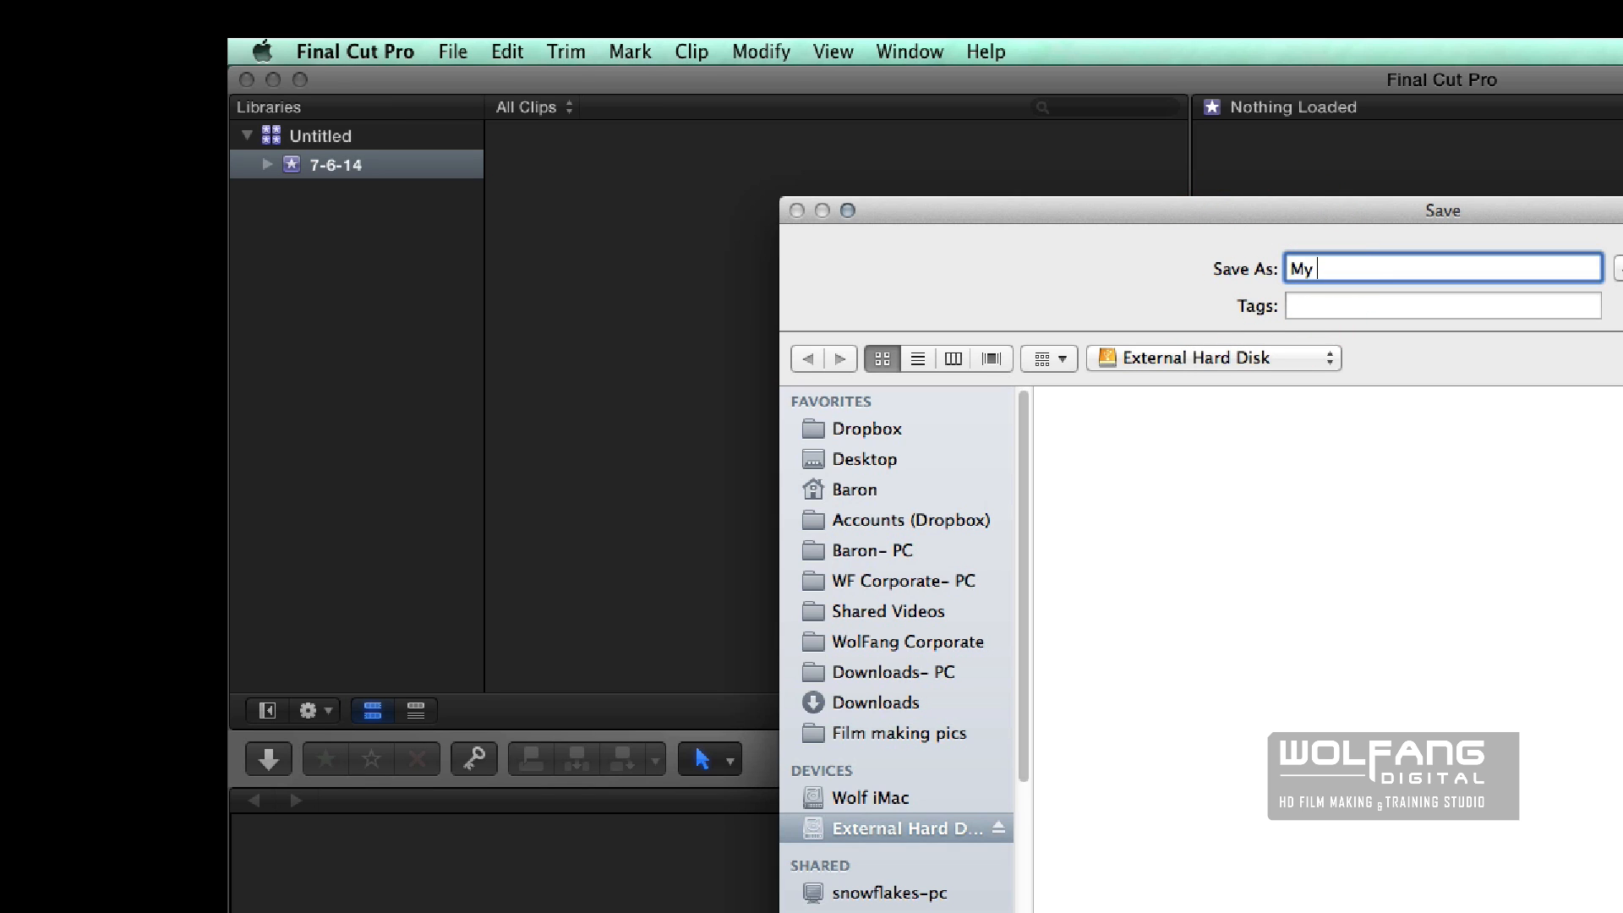
pyautogui.write('First Li')
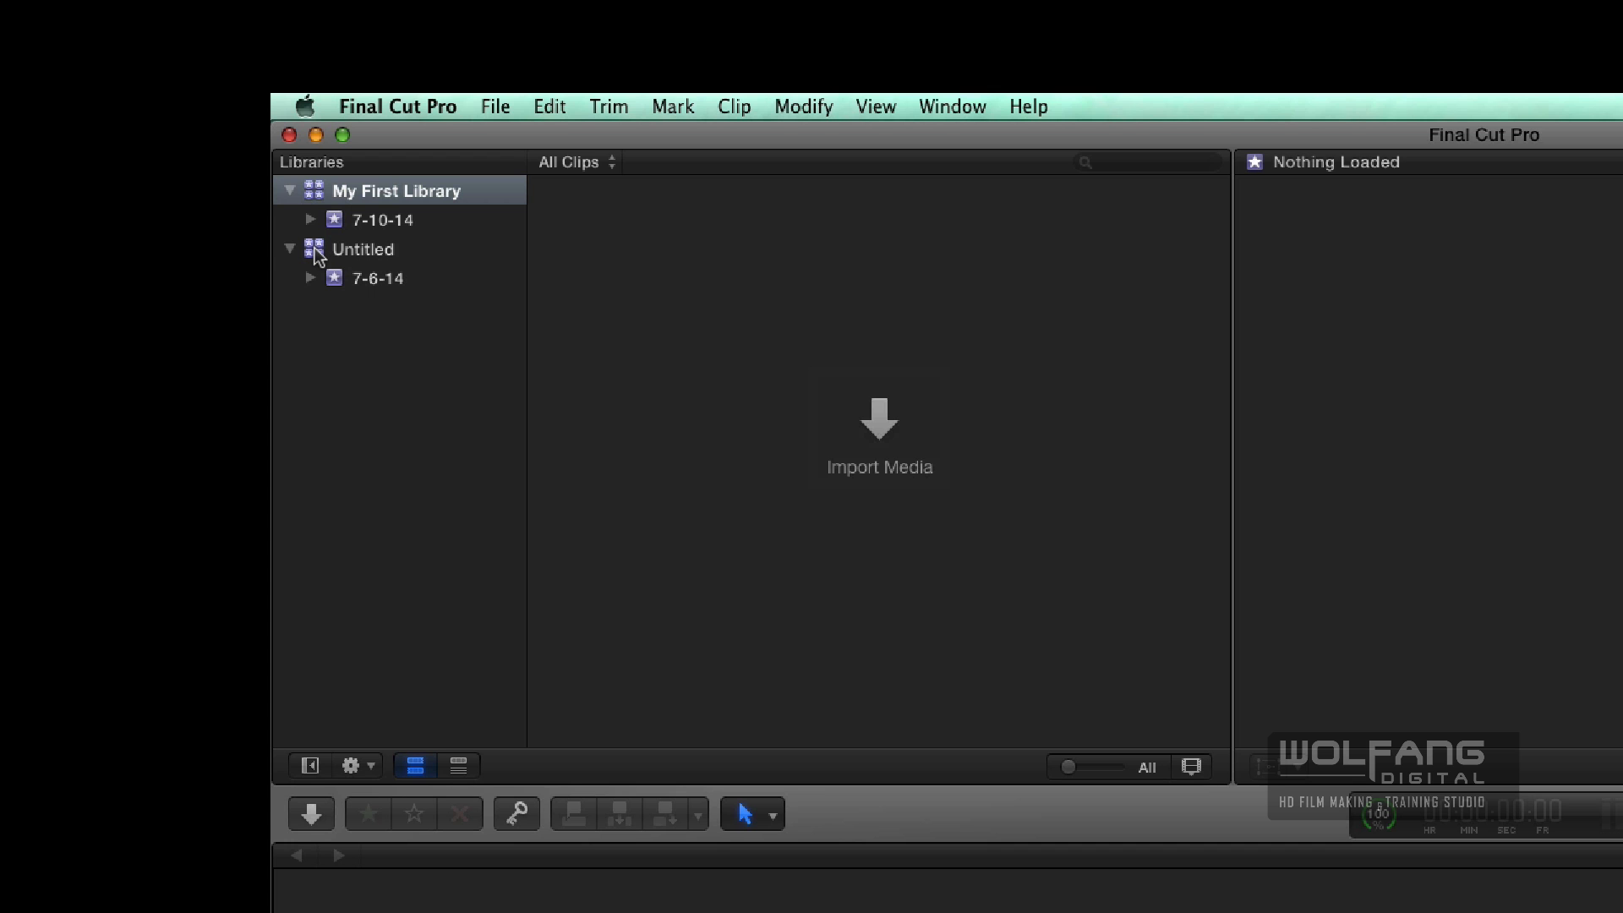
# Close the Untitled library, then select My First Library and its 7-10-14 event
pyautogui.rightClick(362, 249)
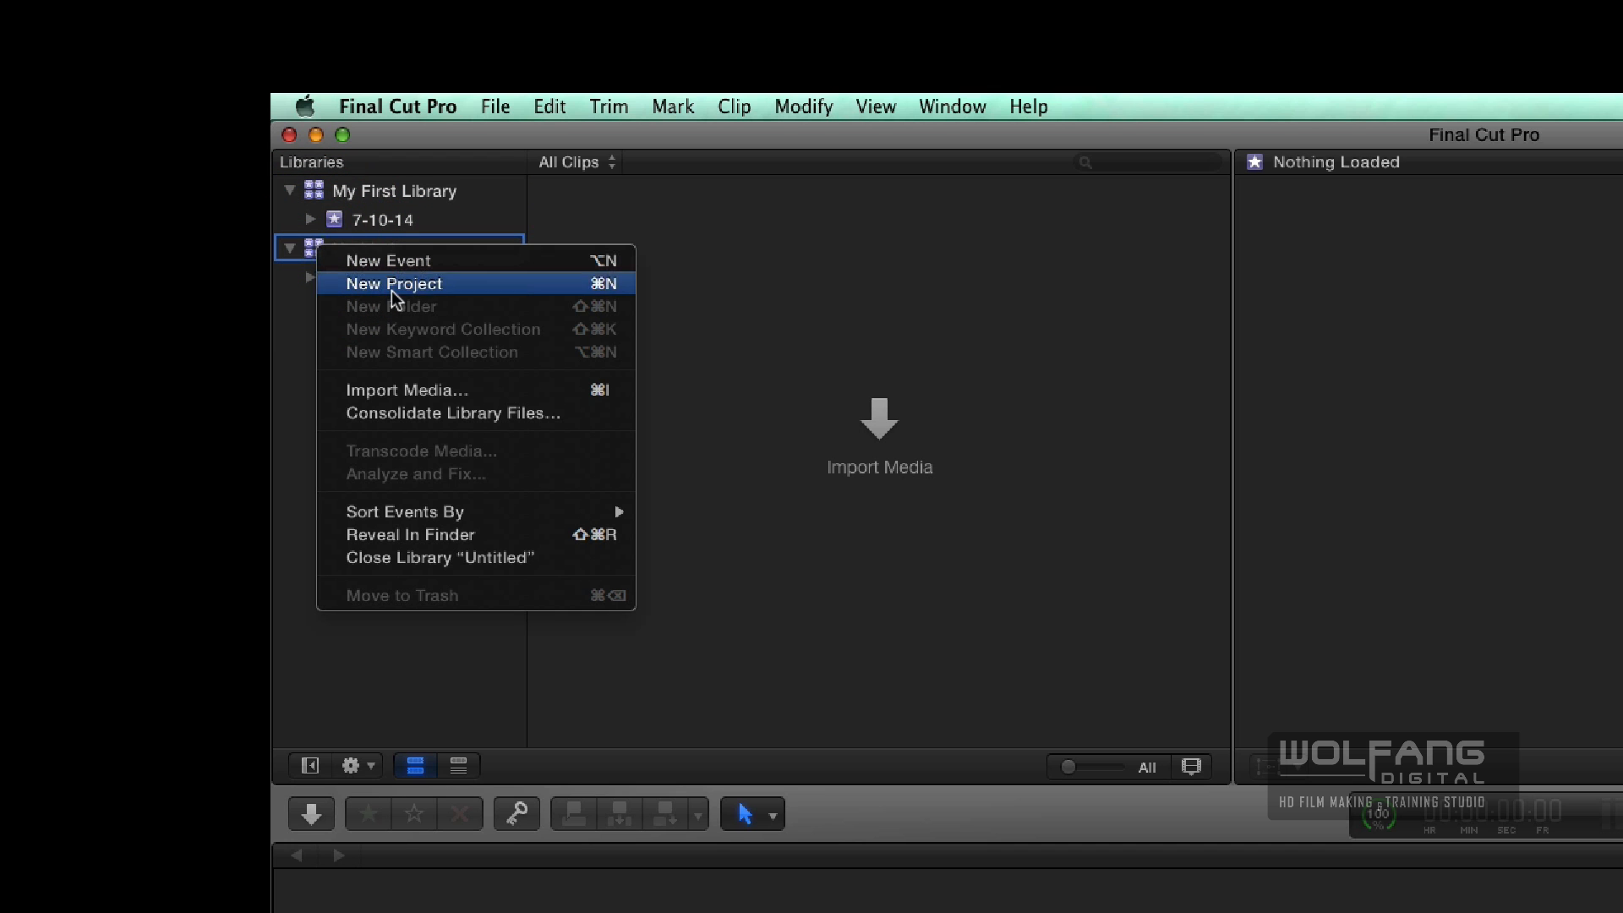
pyautogui.moveTo(450, 556)
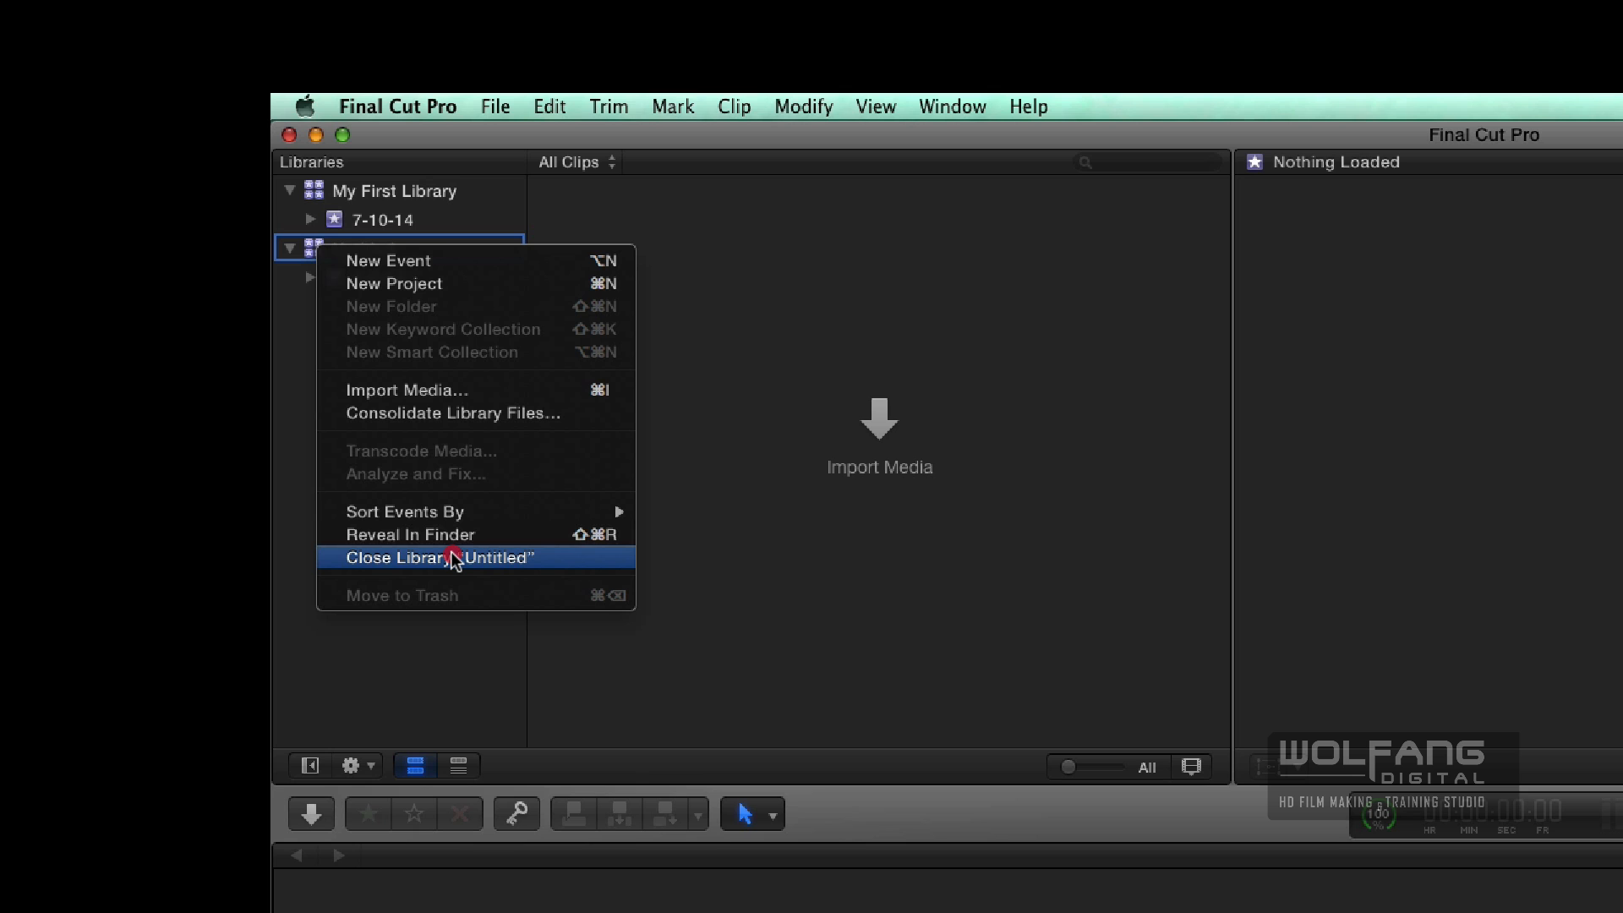
pyautogui.click(435, 558)
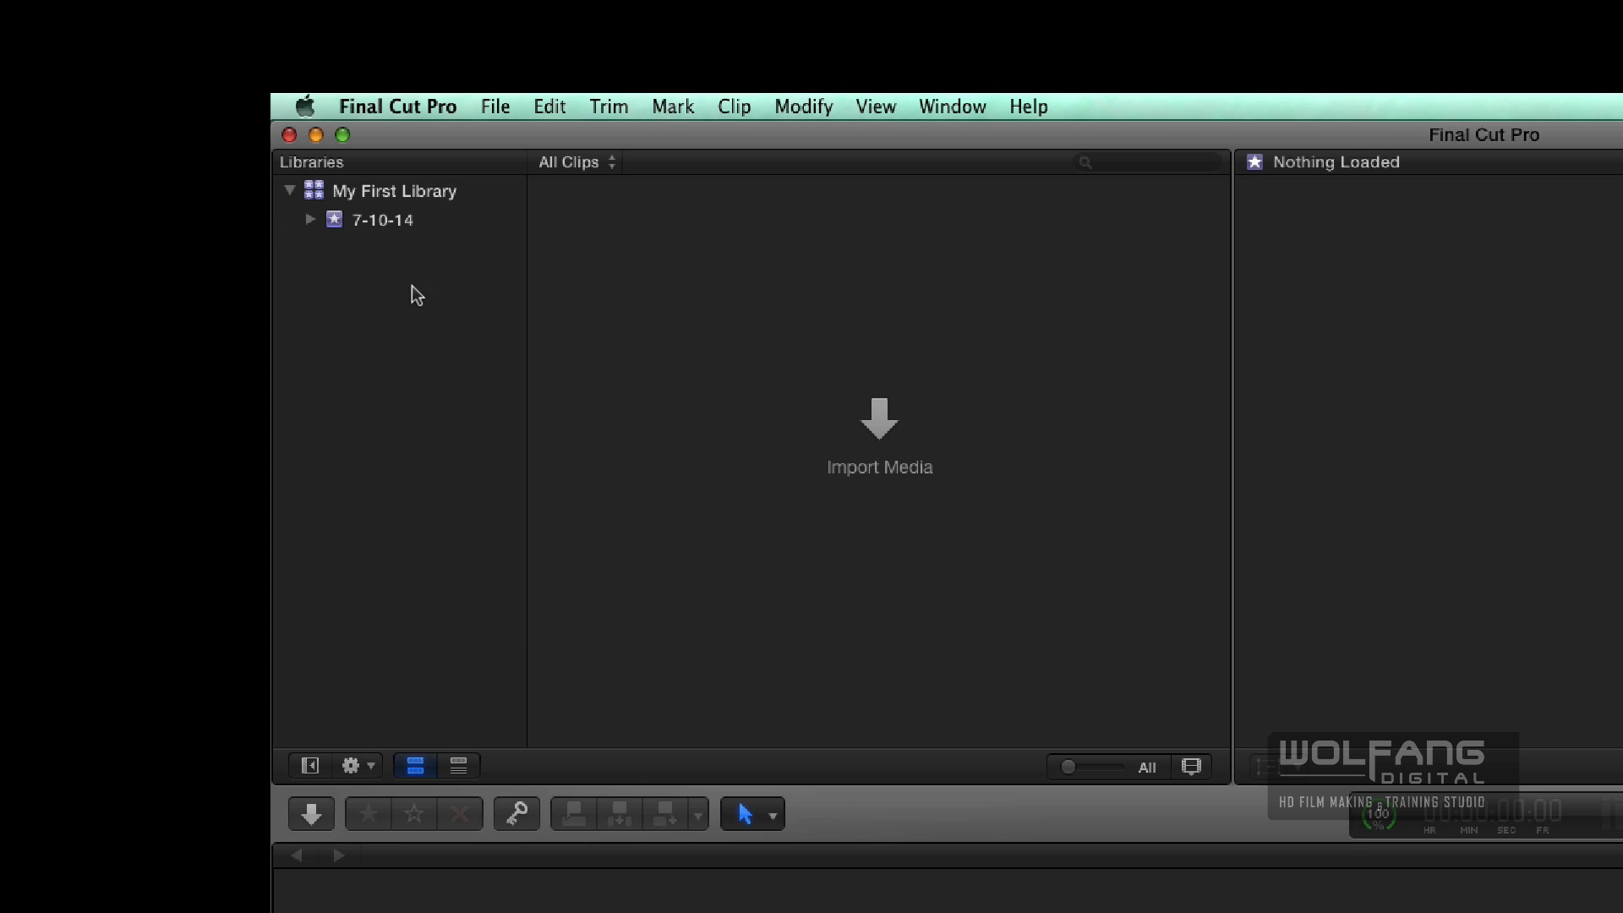
pyautogui.click(394, 191)
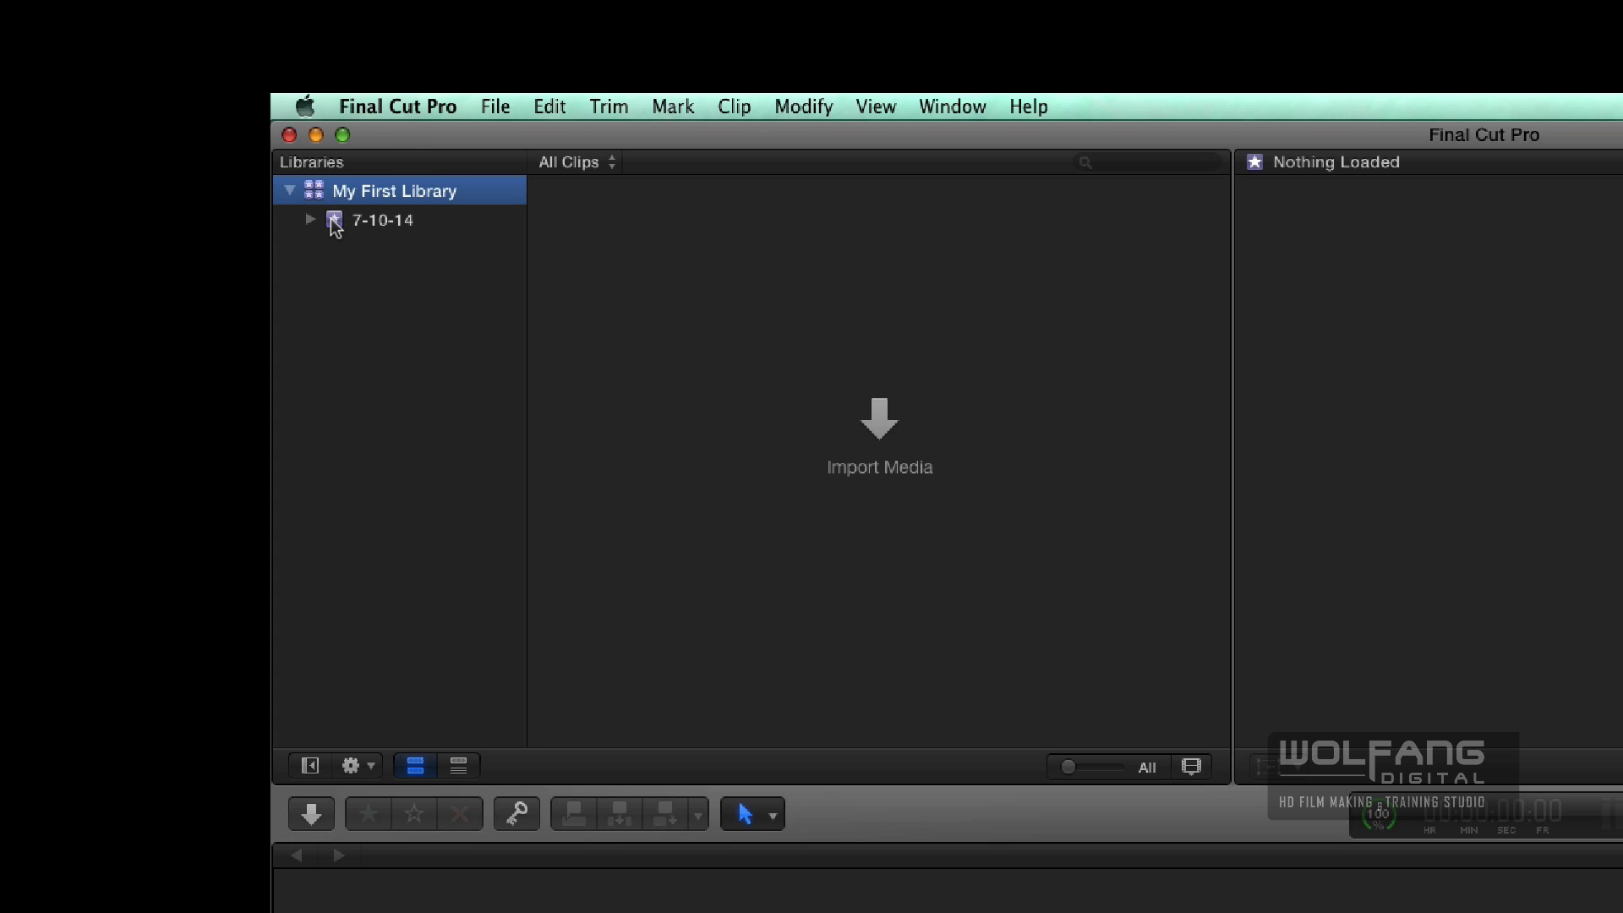
pyautogui.click(382, 220)
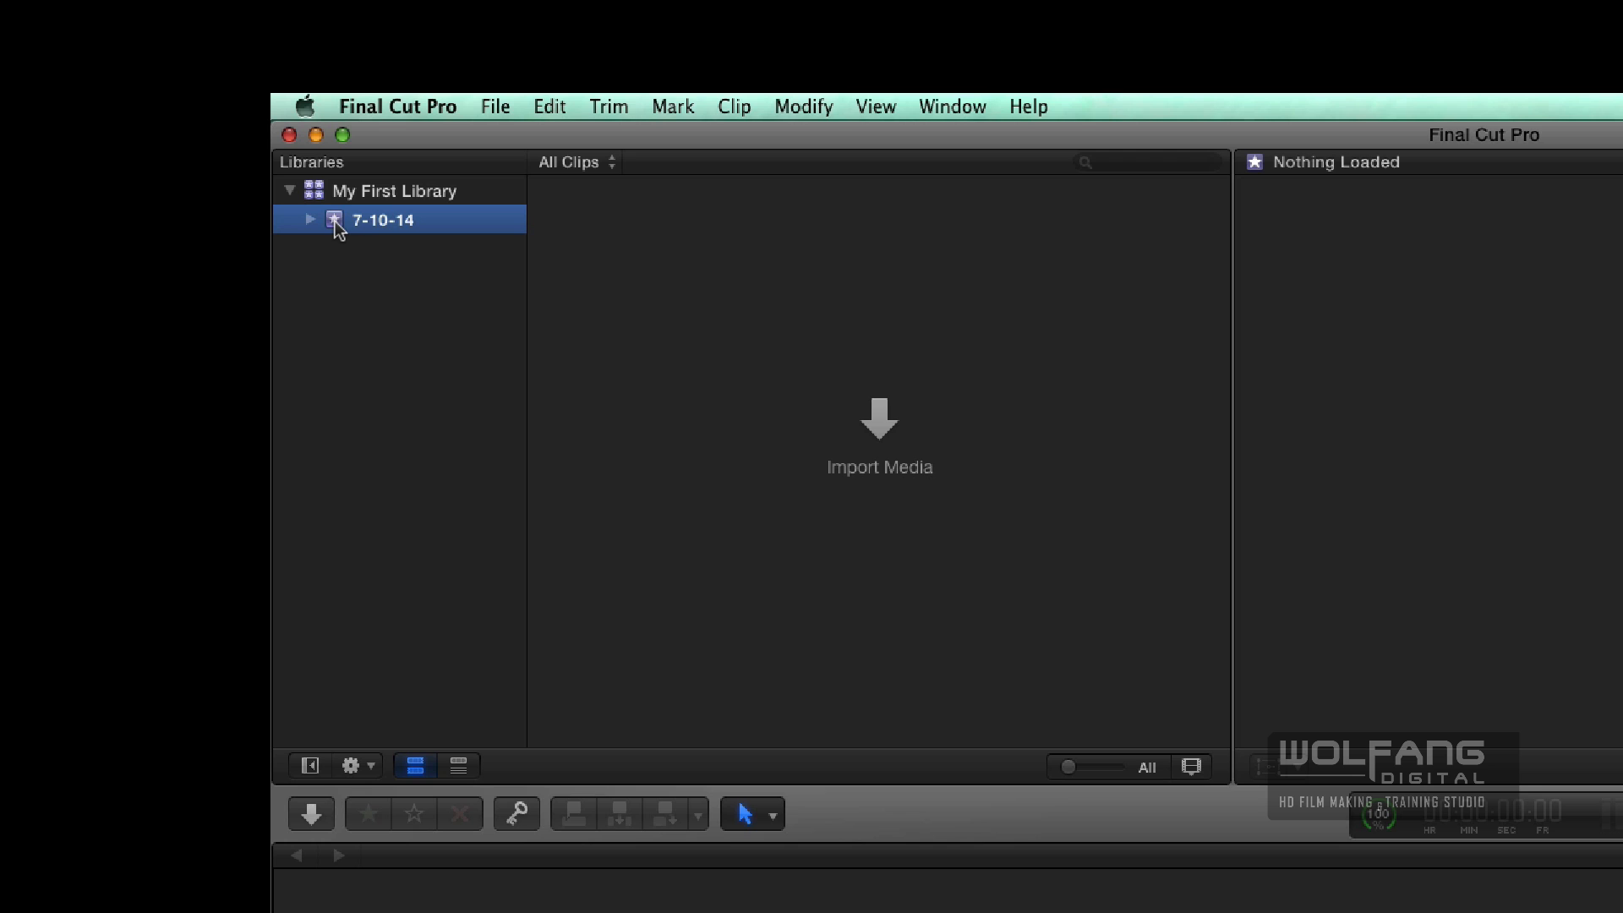
pyautogui.moveTo(394, 225)
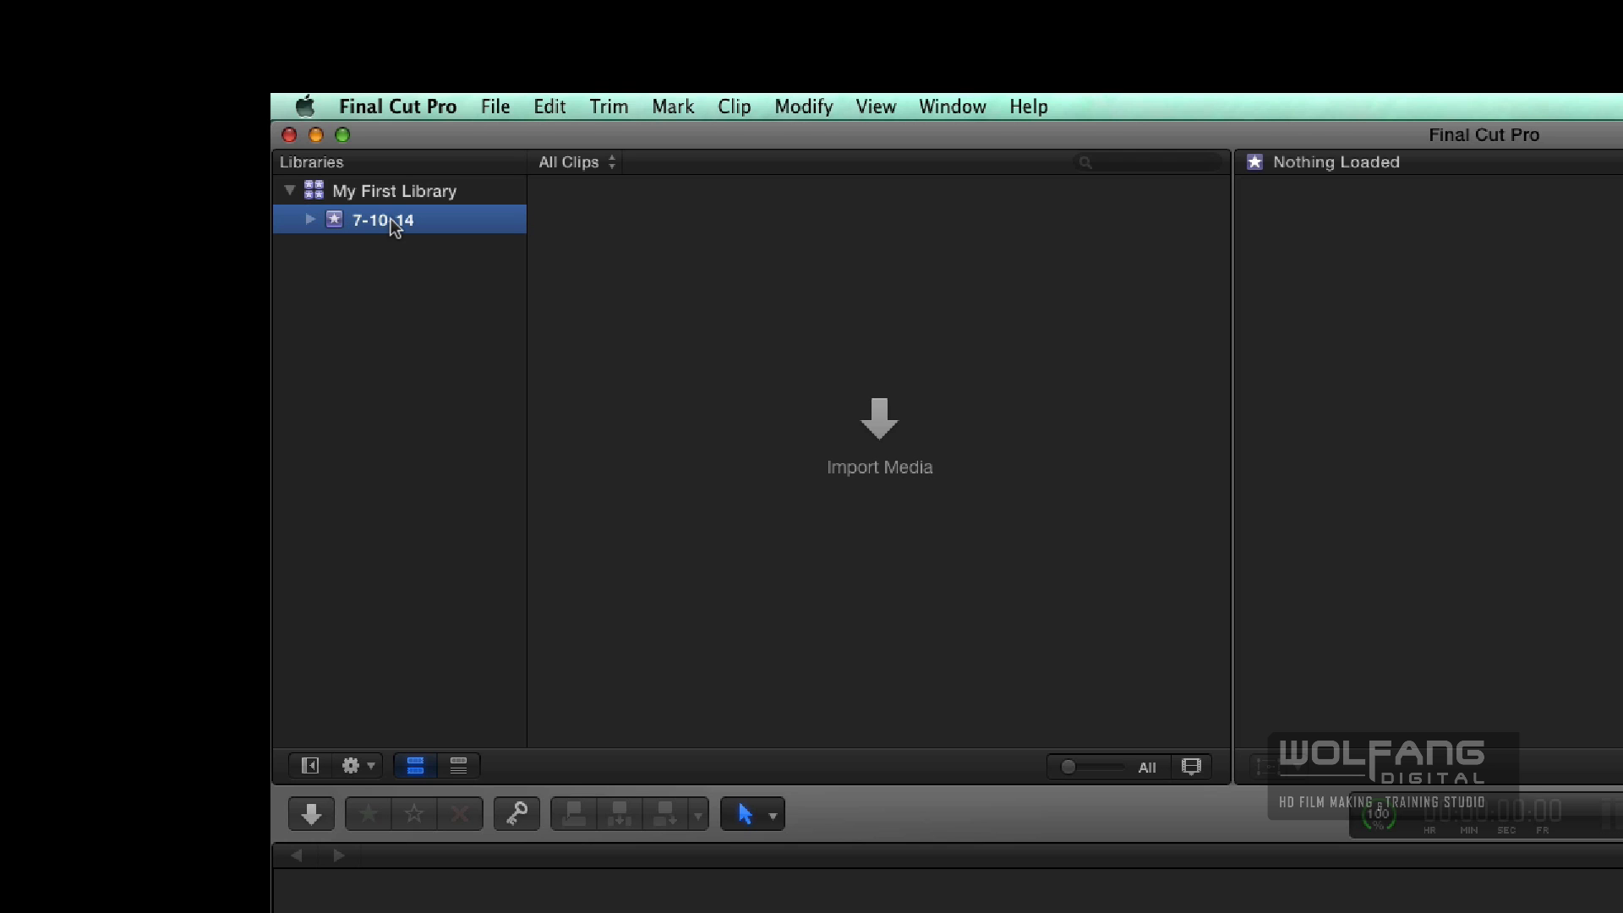
pyautogui.moveTo(365, 232)
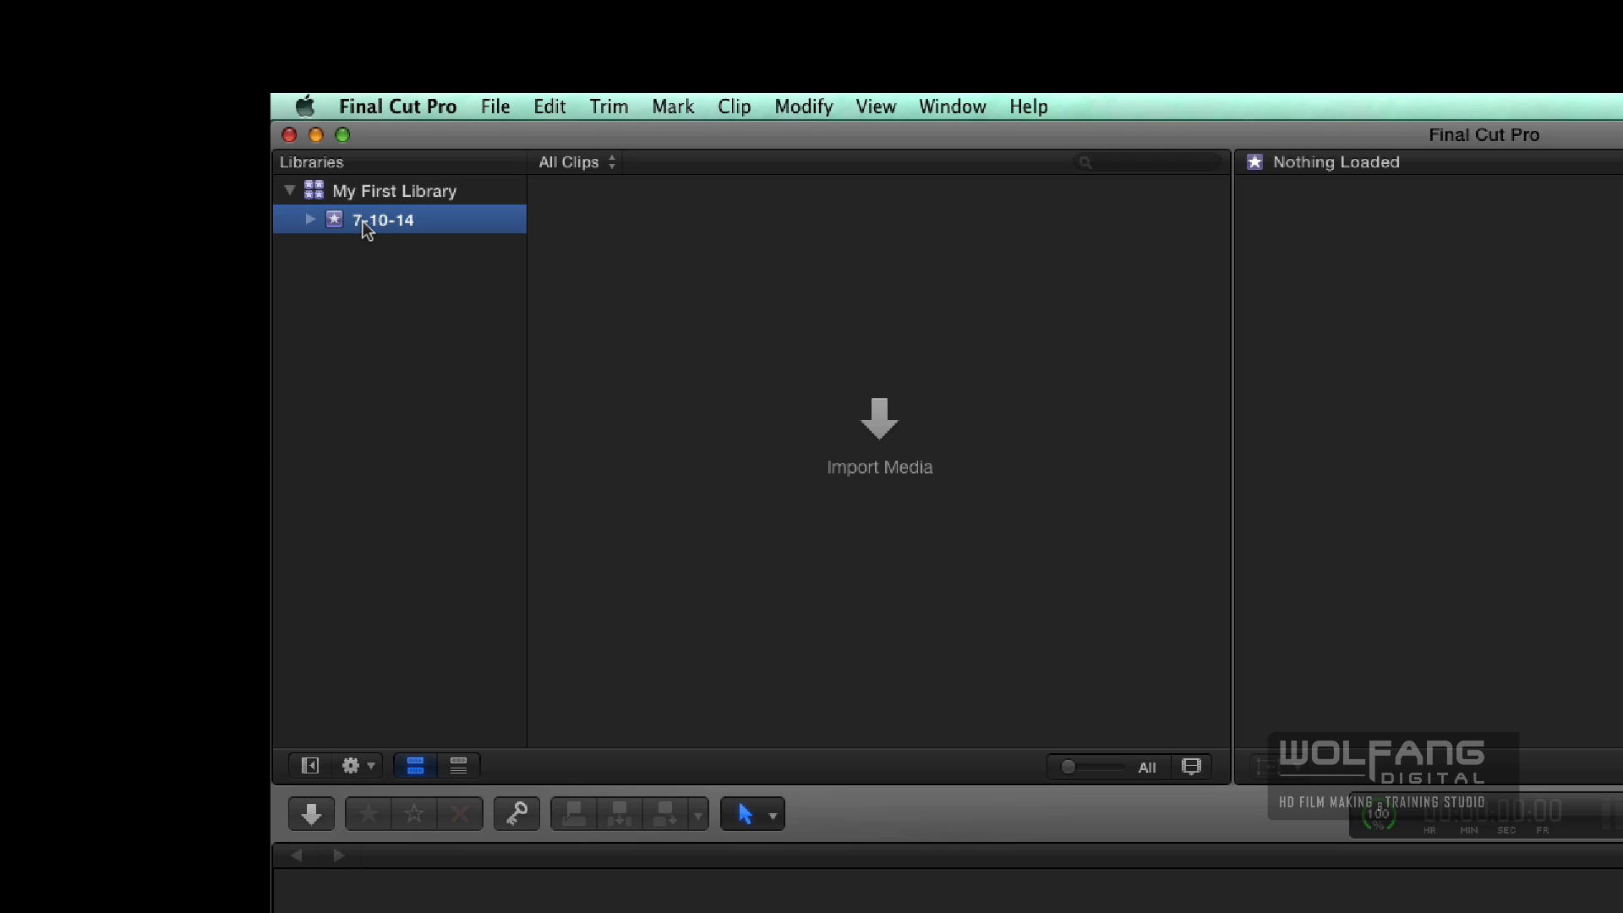
pyautogui.doubleClick(384, 220)
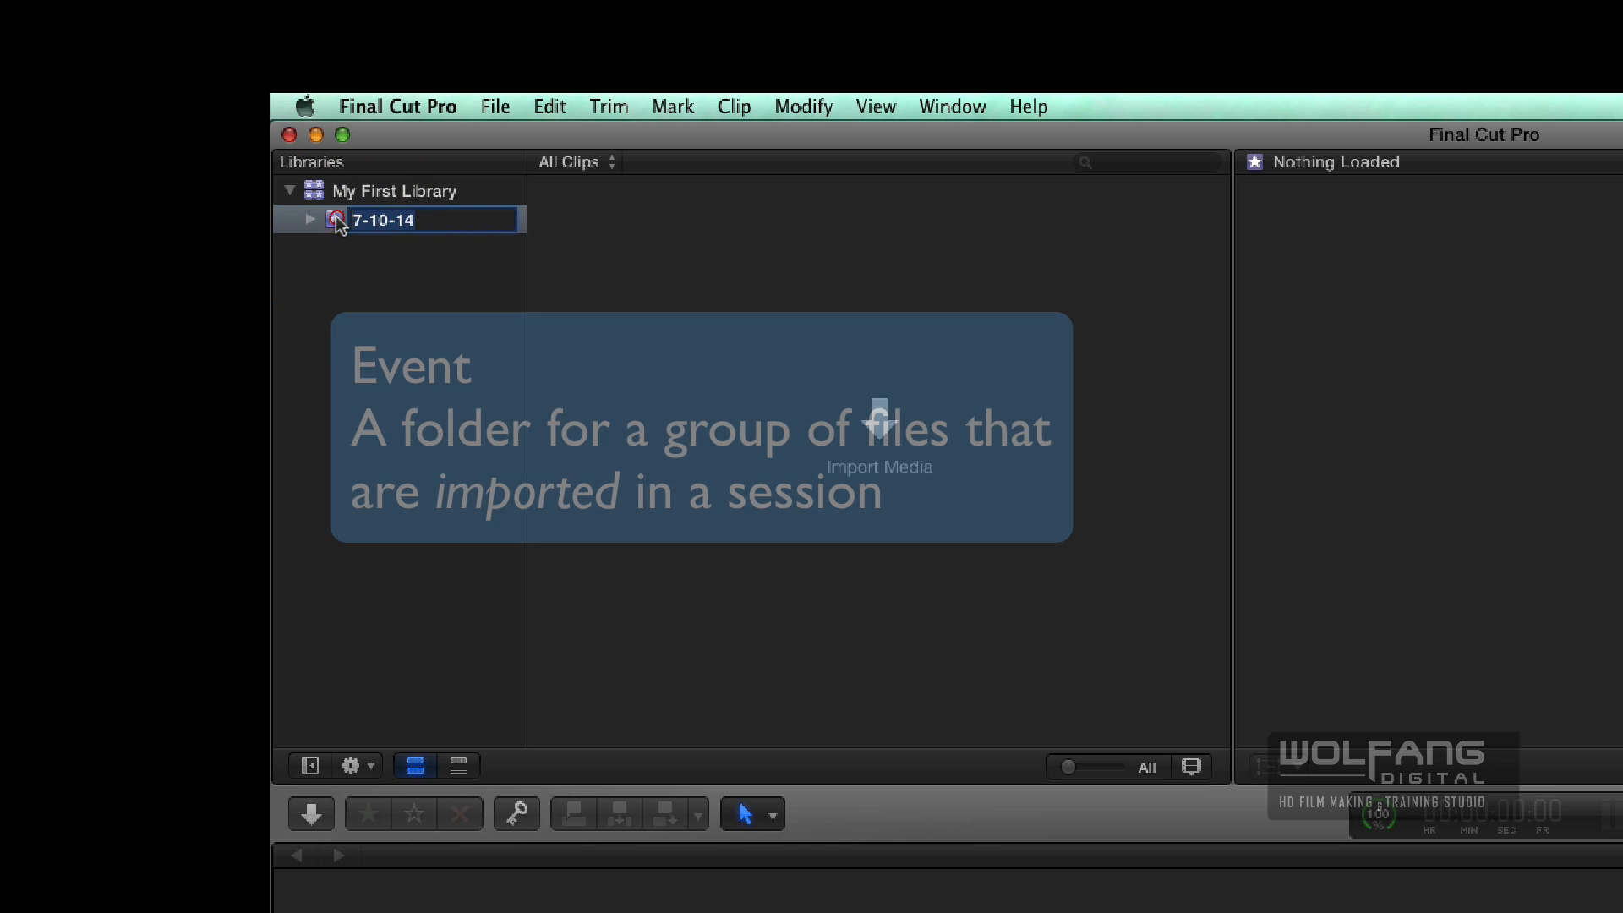
pyautogui.write('Aerial S')
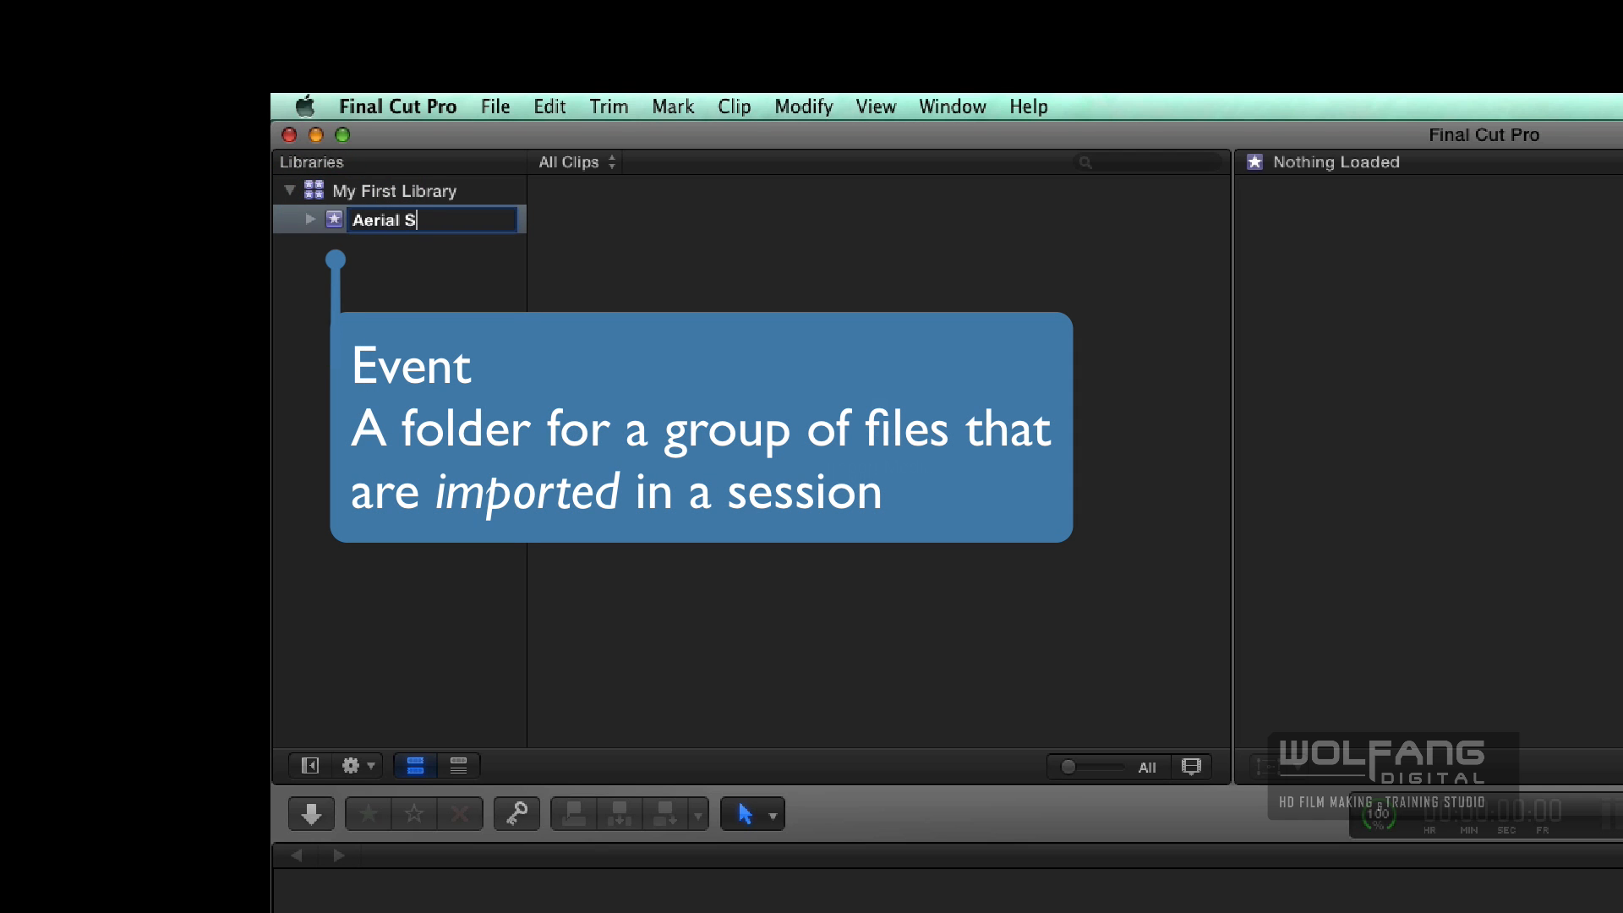
pyautogui.write('hots')
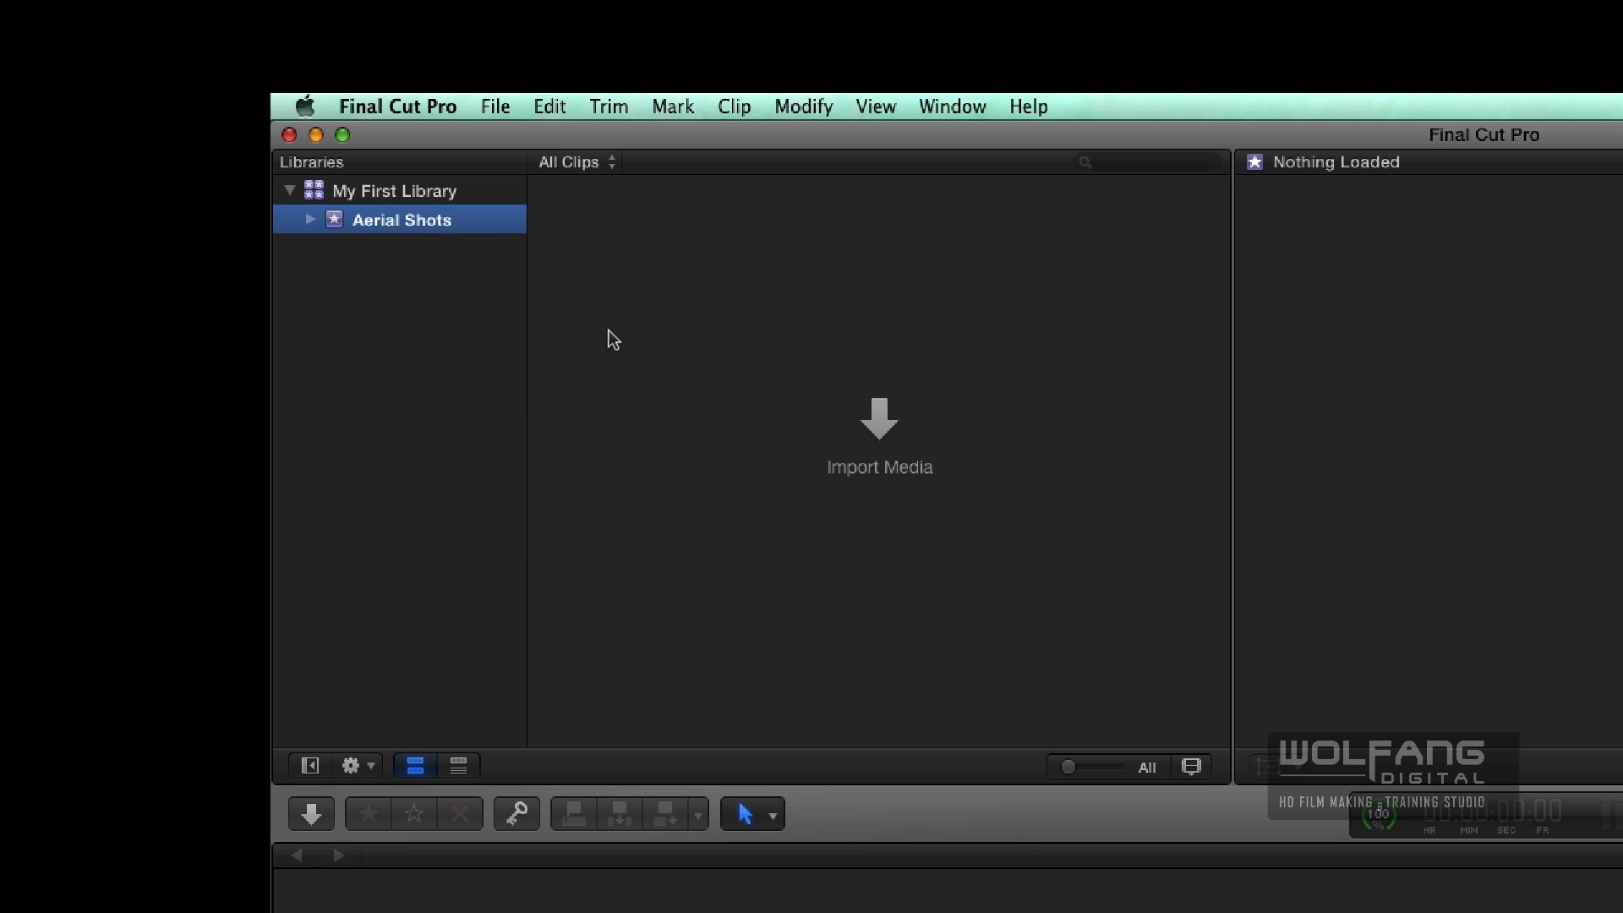
pyautogui.moveTo(893, 301)
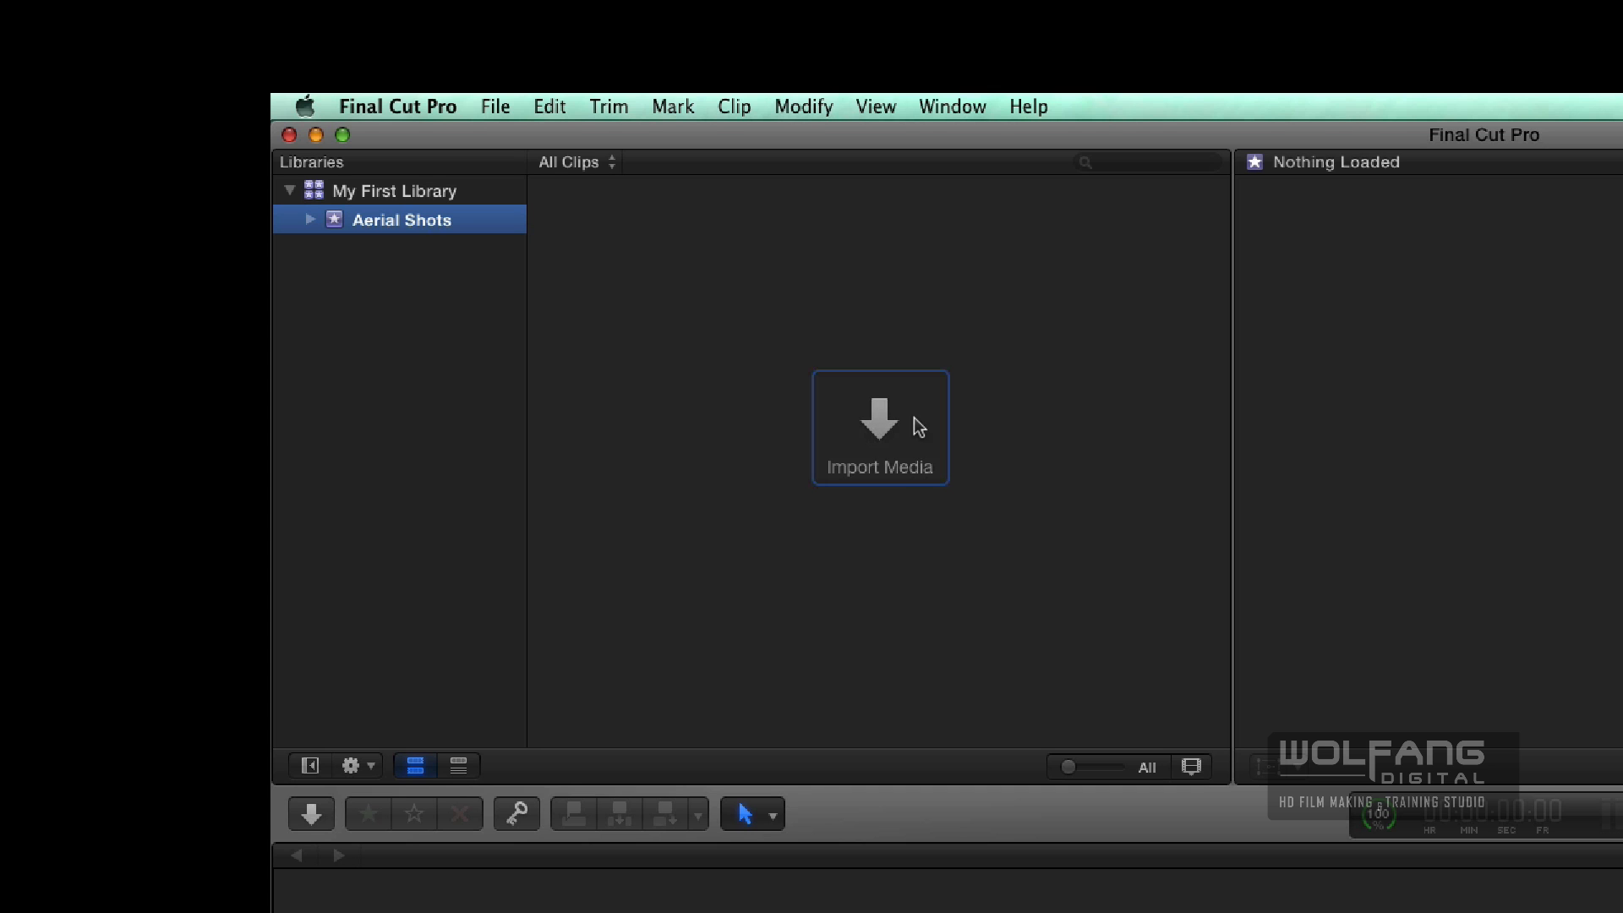
pyautogui.moveTo(883, 425)
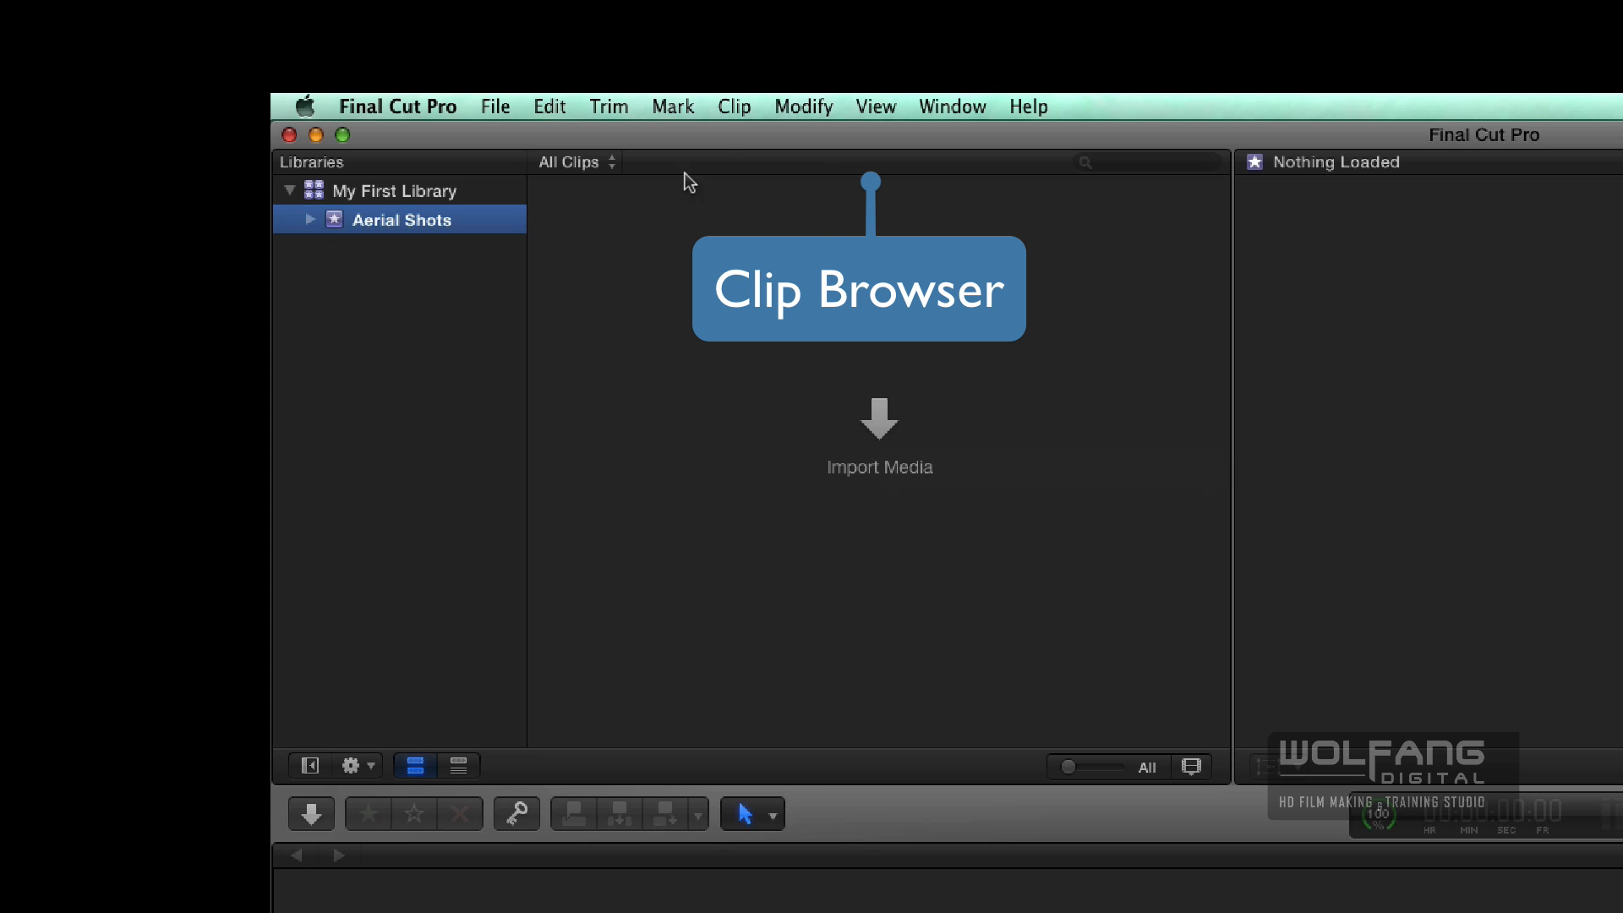
pyautogui.moveTo(930, 660)
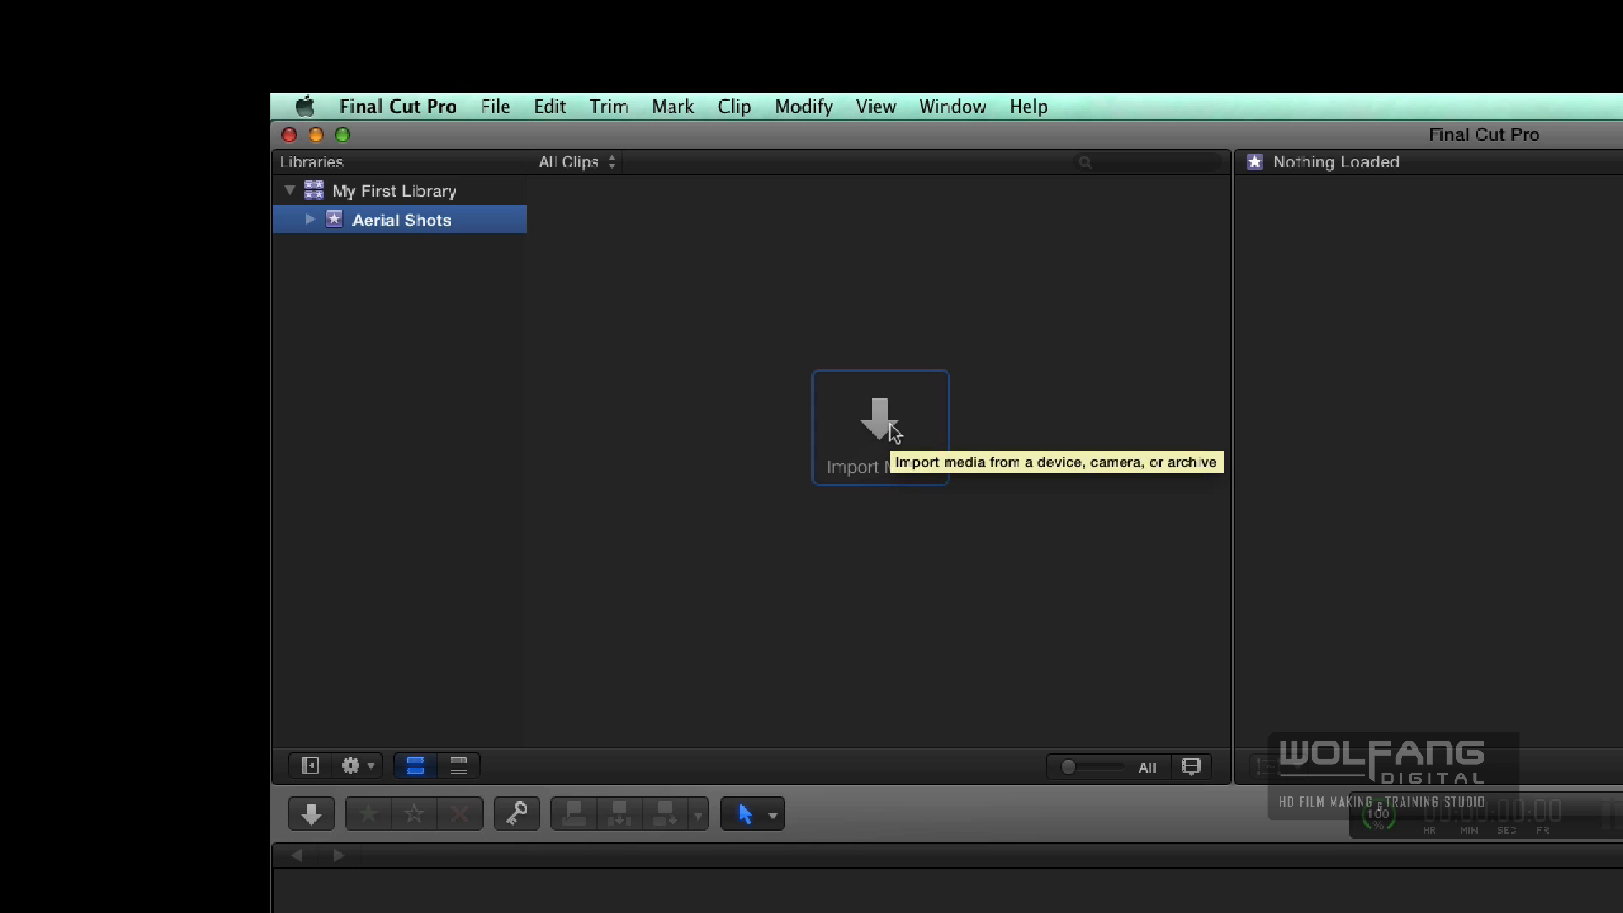
# Start a media import and browse the SD CARD listing its GoPro clips
pyautogui.click(879, 425)
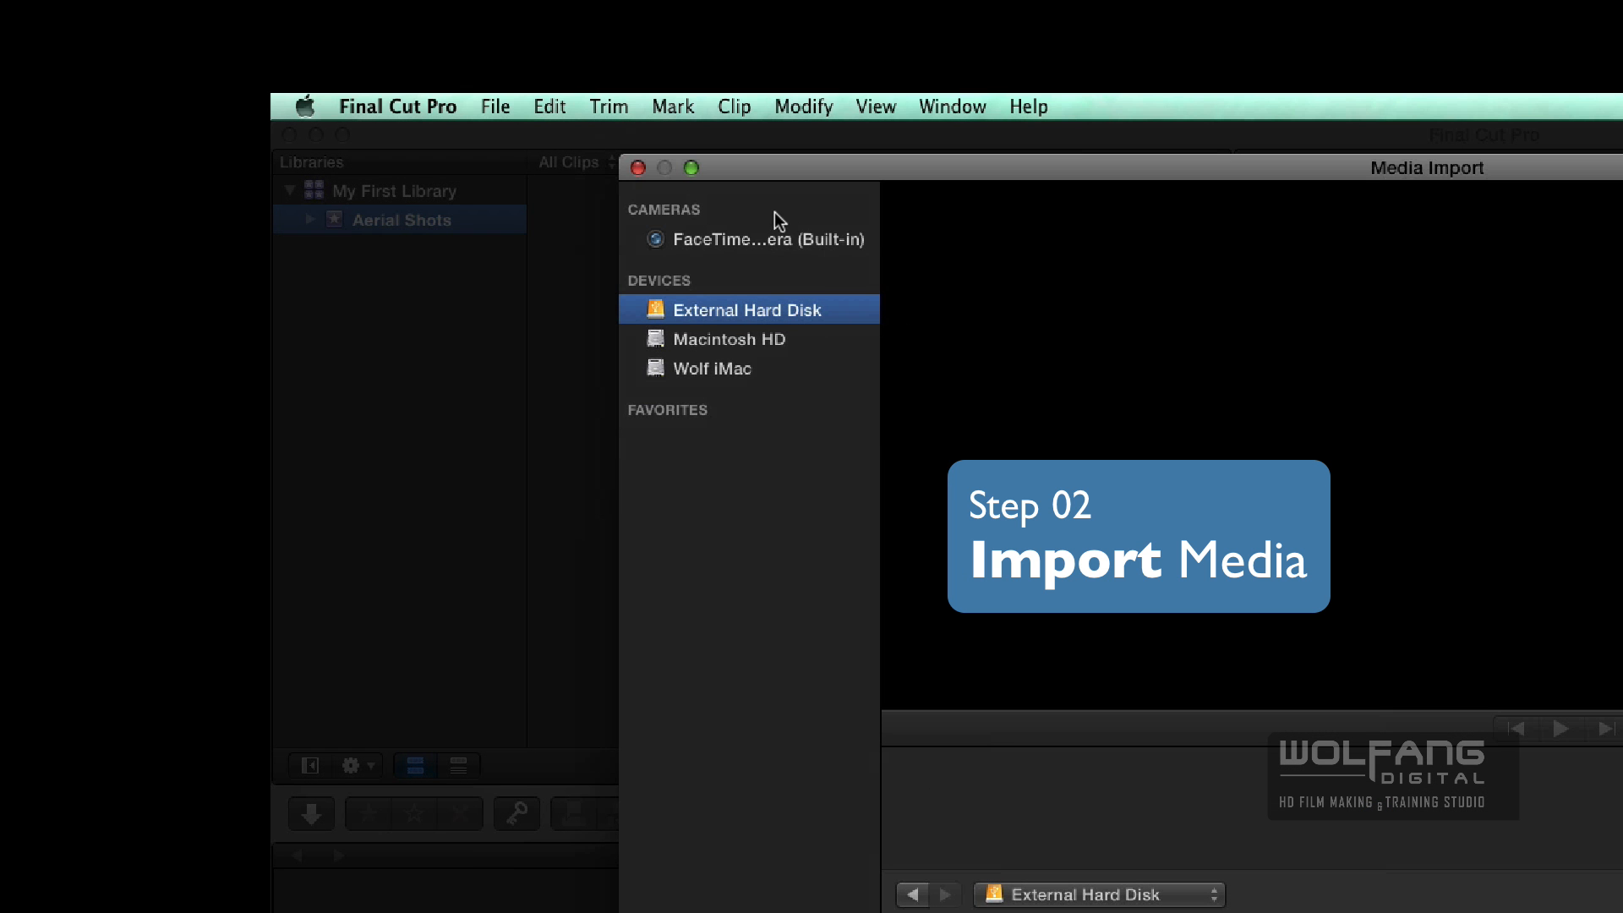
pyautogui.moveTo(732, 249)
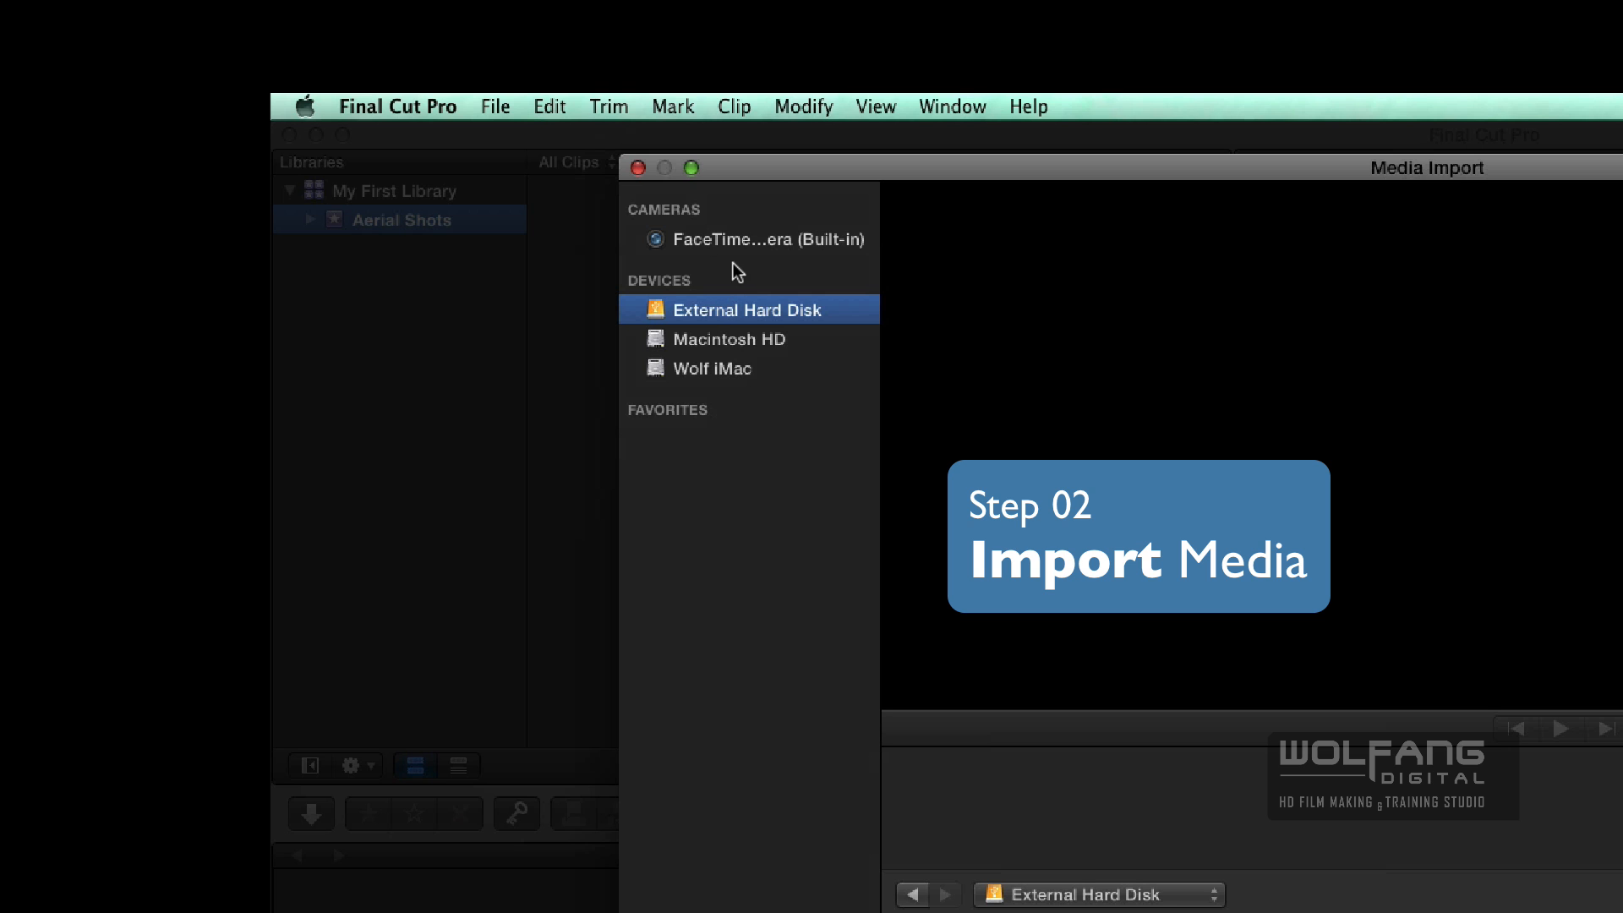
pyautogui.moveTo(727, 434)
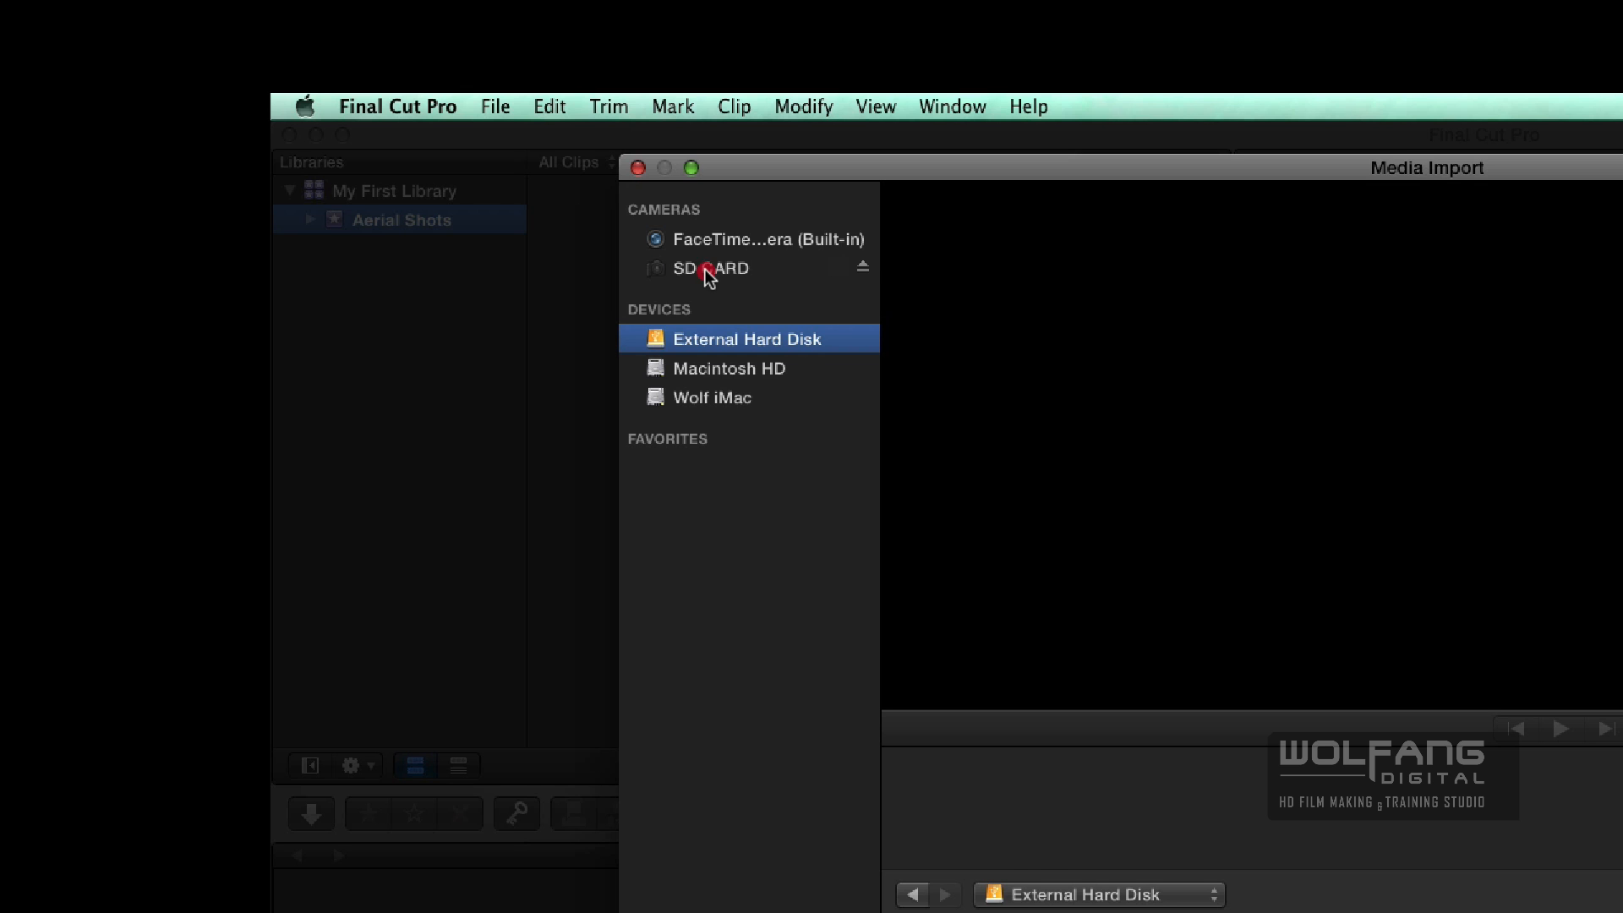
pyautogui.click(712, 269)
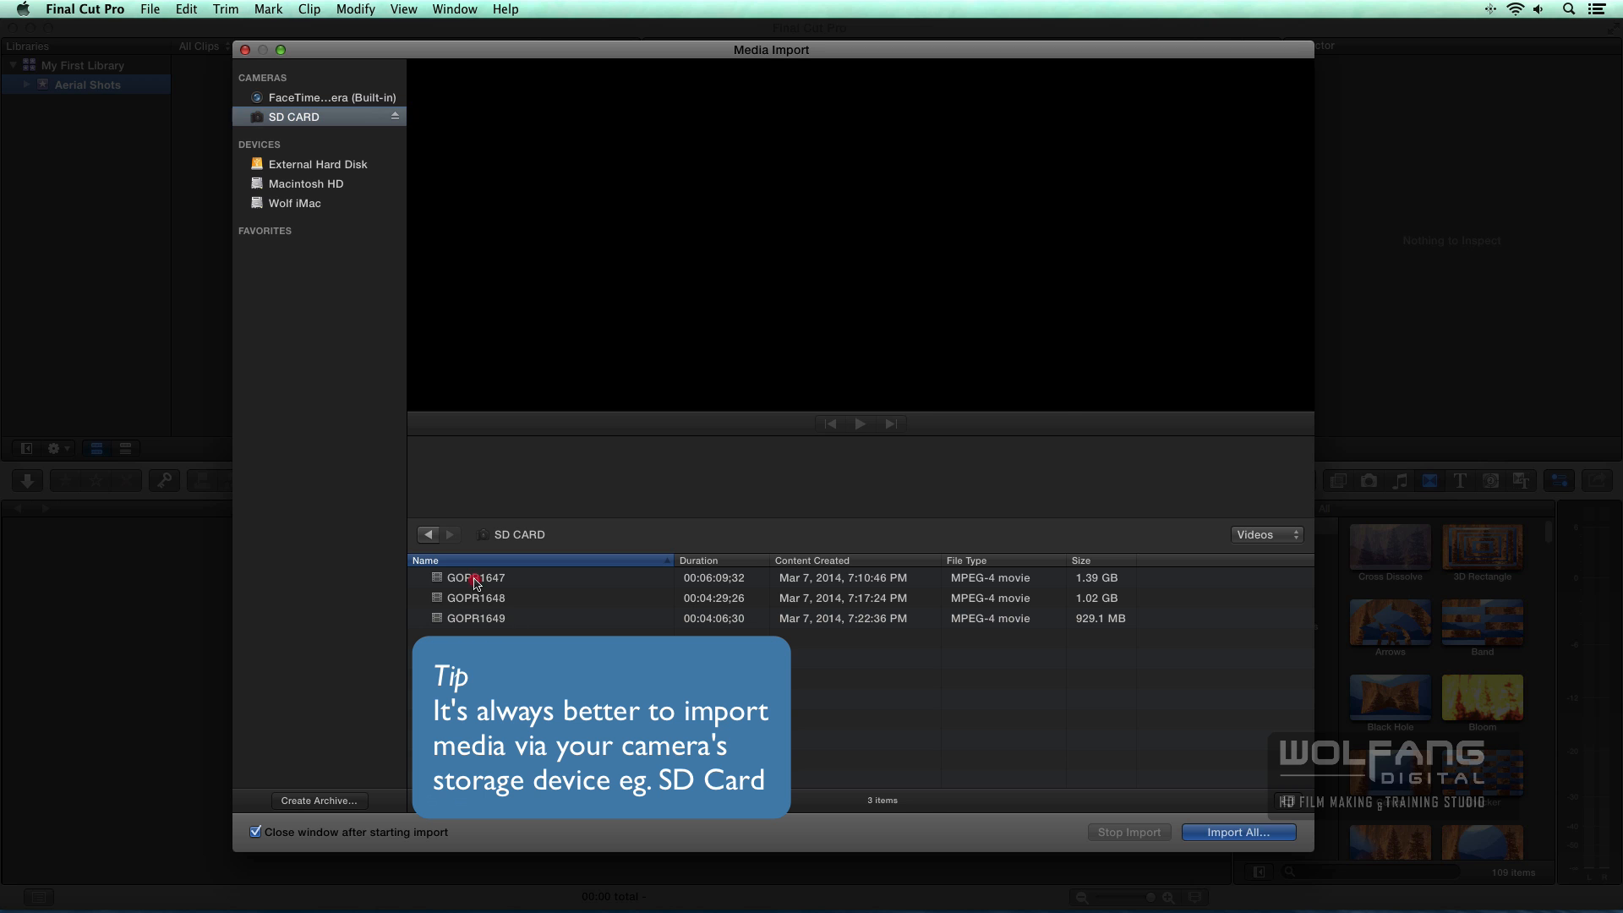
# Preview clips GOPR1648 and GOPR1649 and play GOPR1648
pyautogui.click(475, 597)
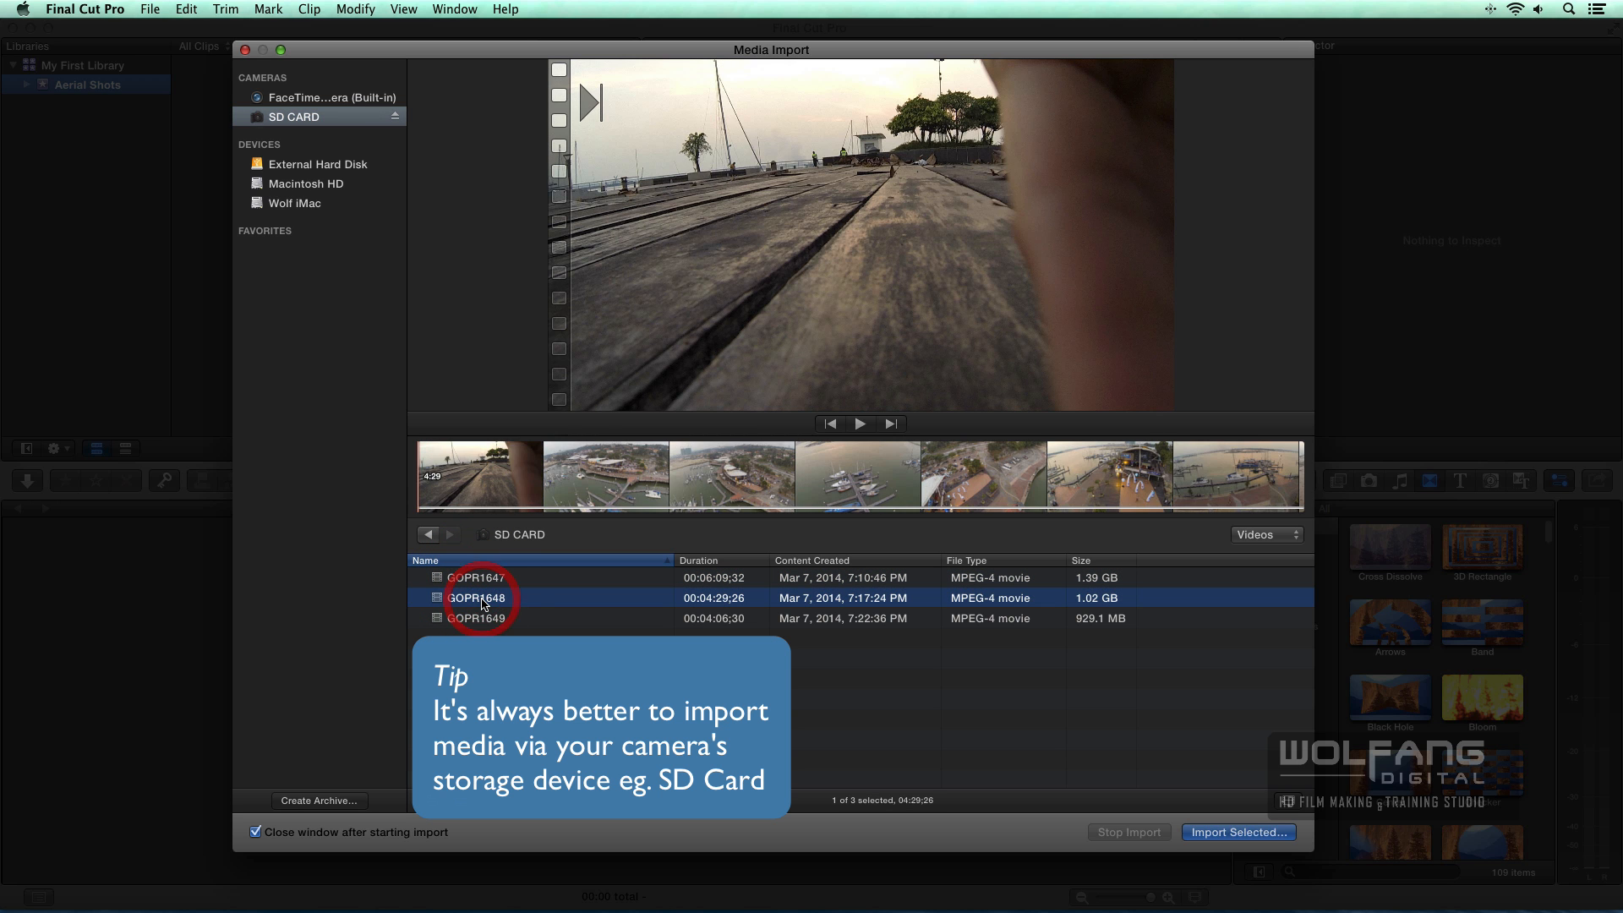
pyautogui.click(475, 619)
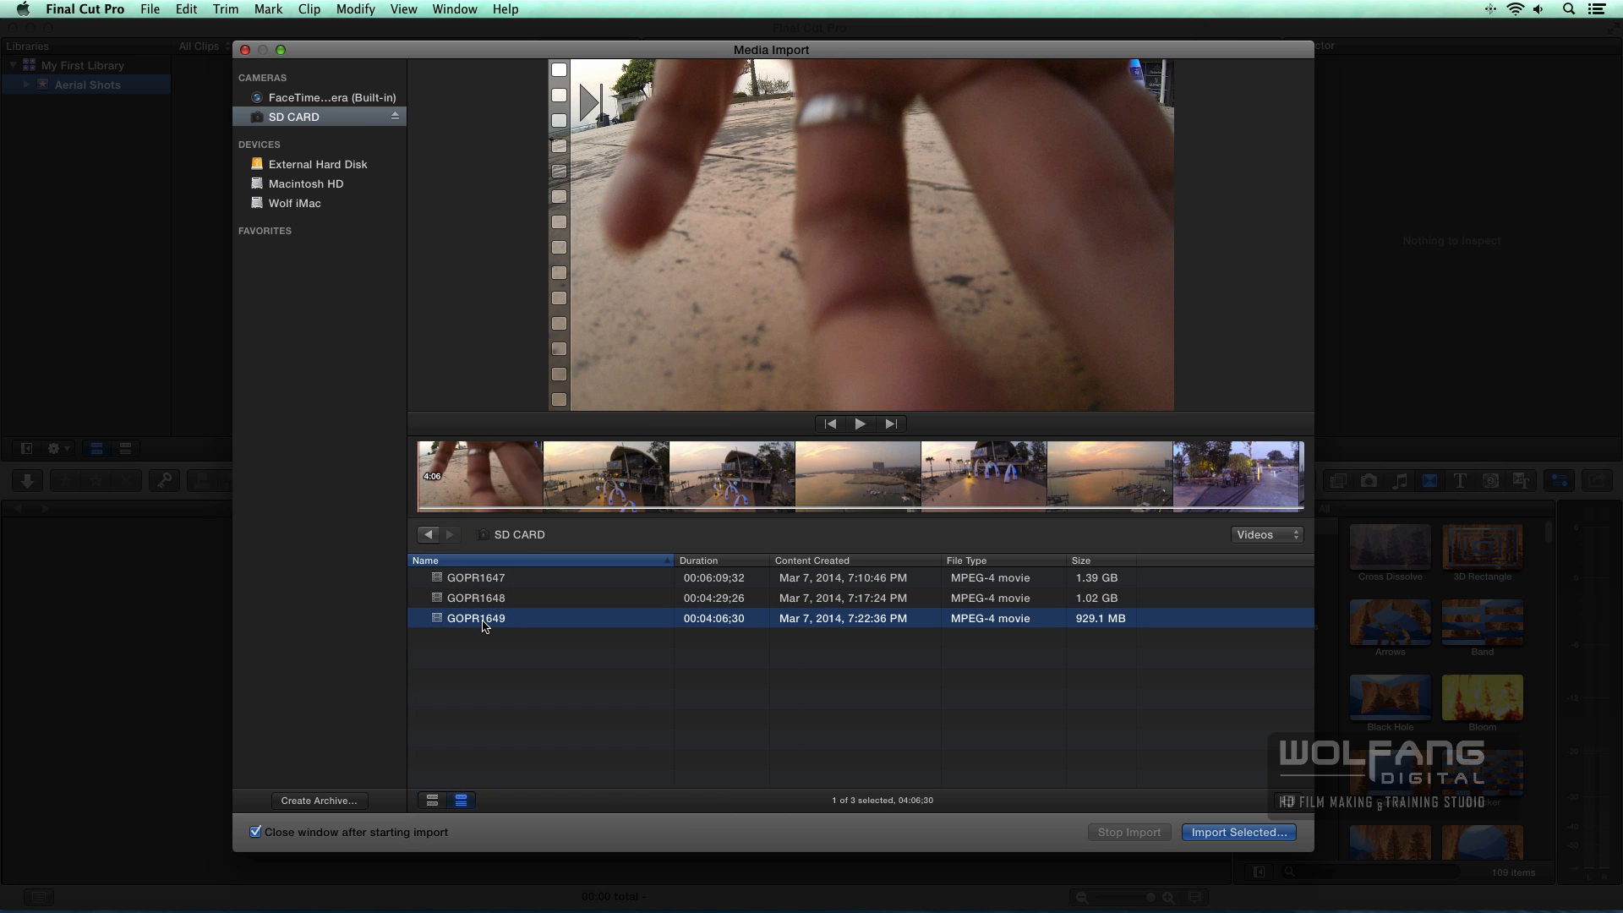
pyautogui.click(476, 597)
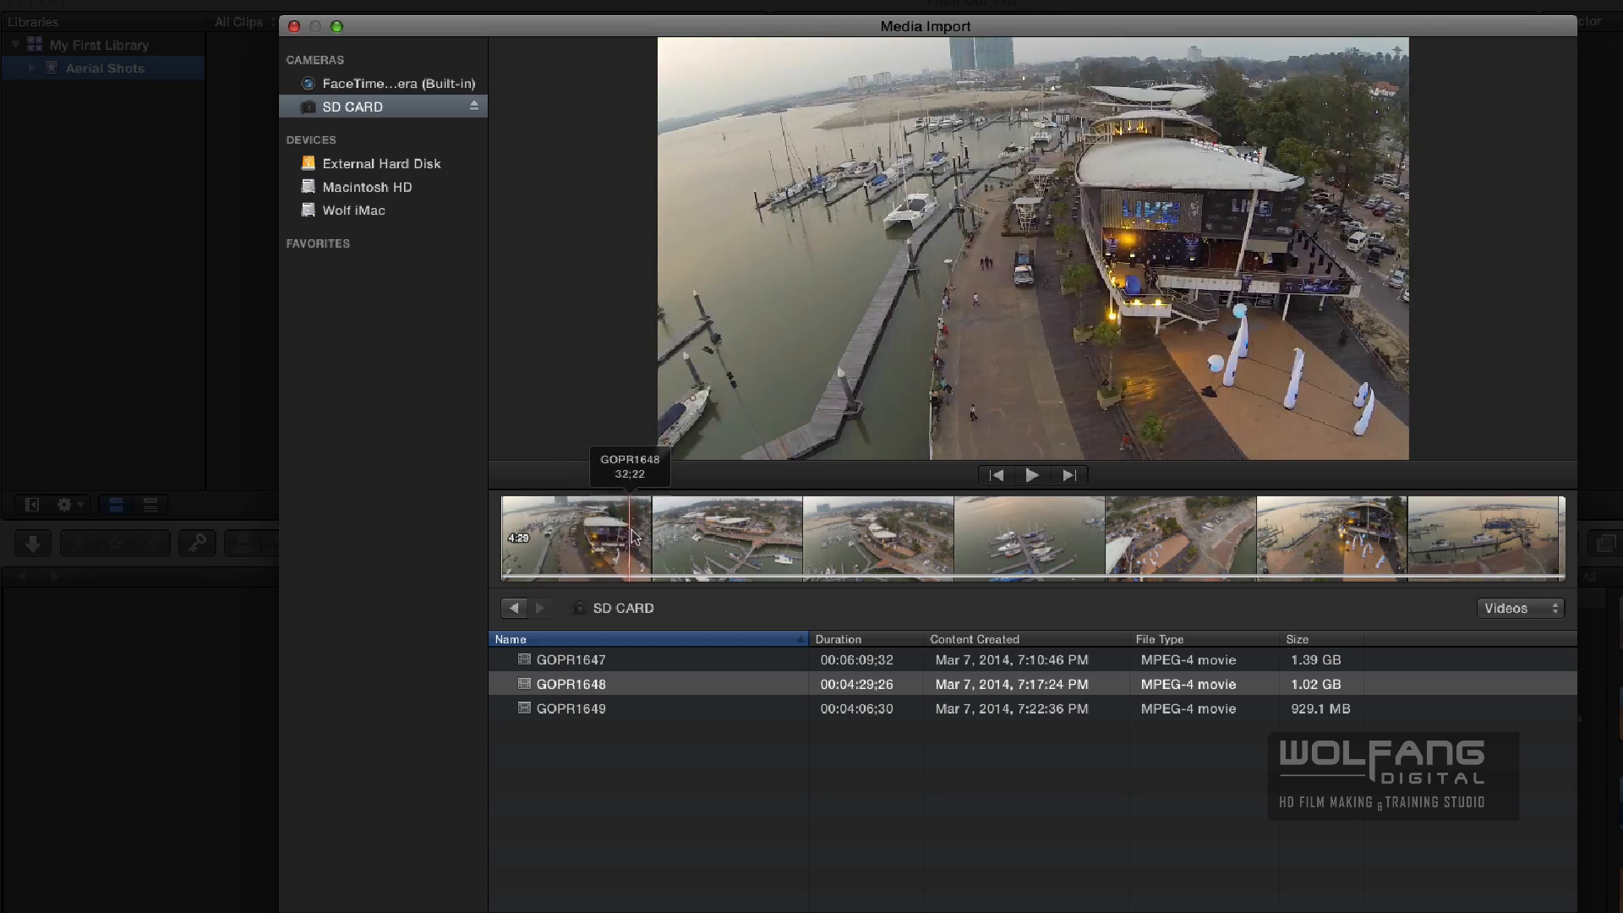
pyautogui.moveTo(776, 546)
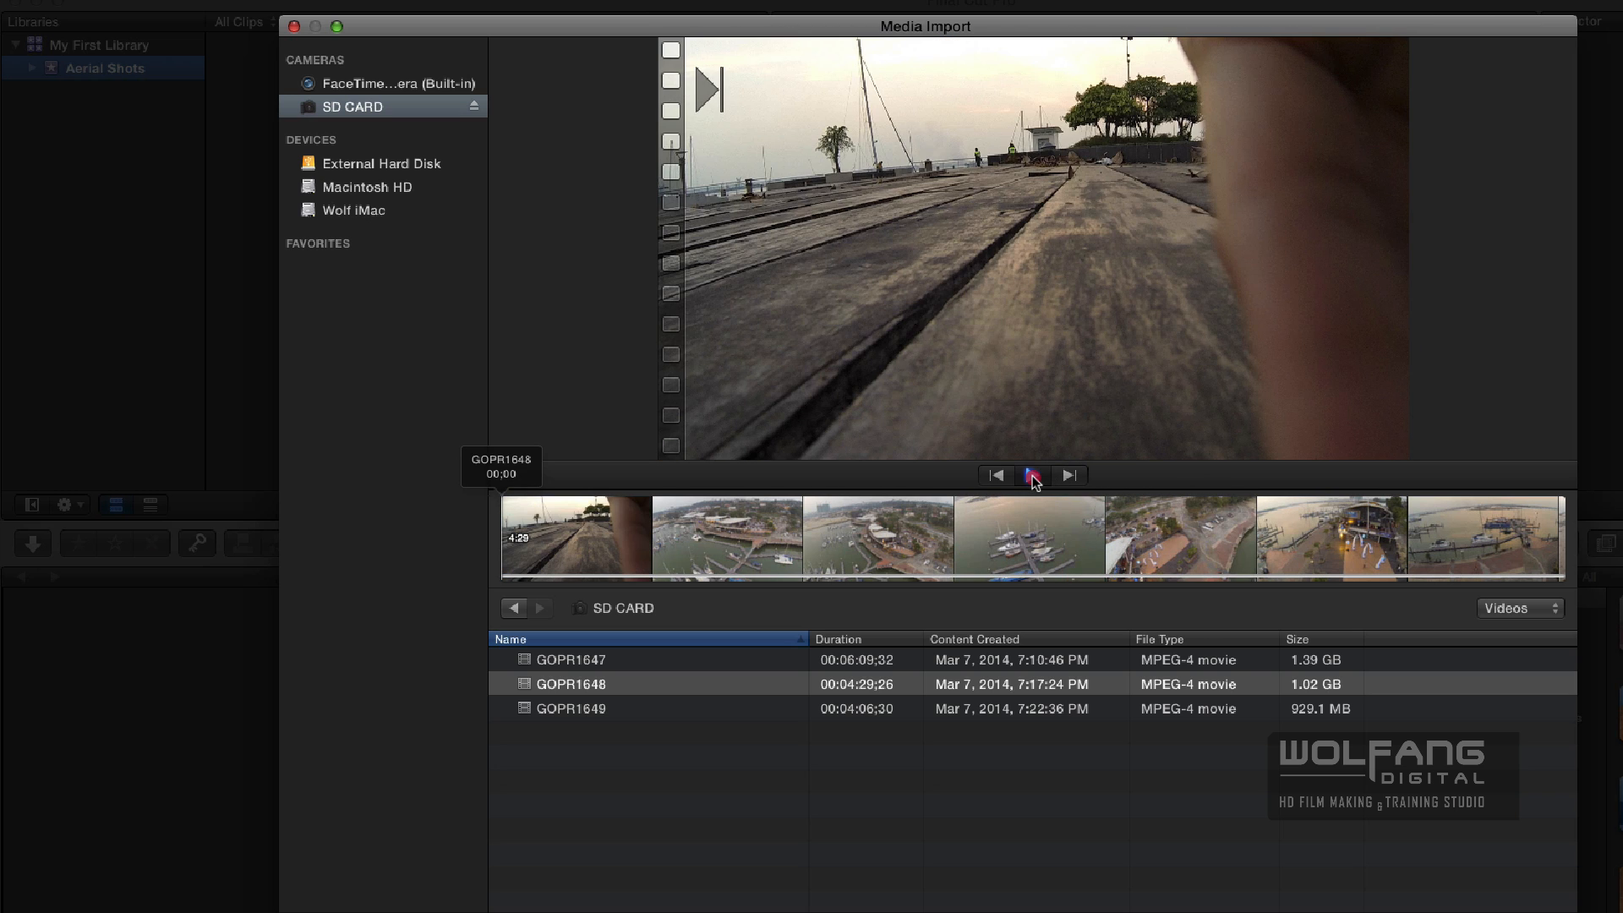
pyautogui.click(1032, 476)
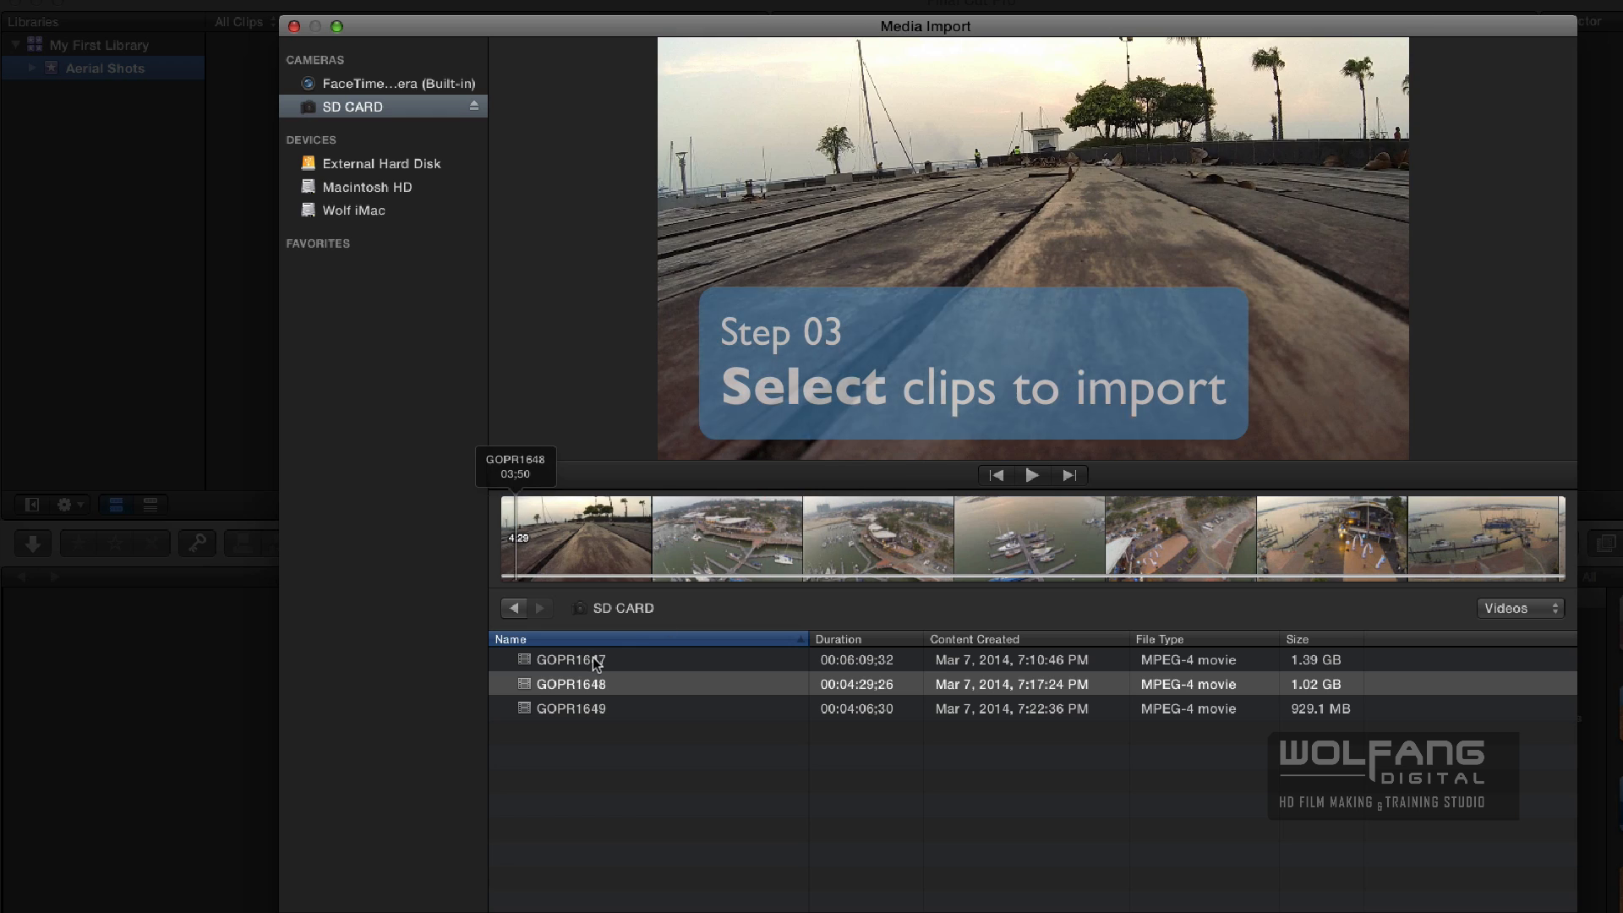
# Select all three GoPro clips and proceed to Import Selected
pyautogui.click(568, 660)
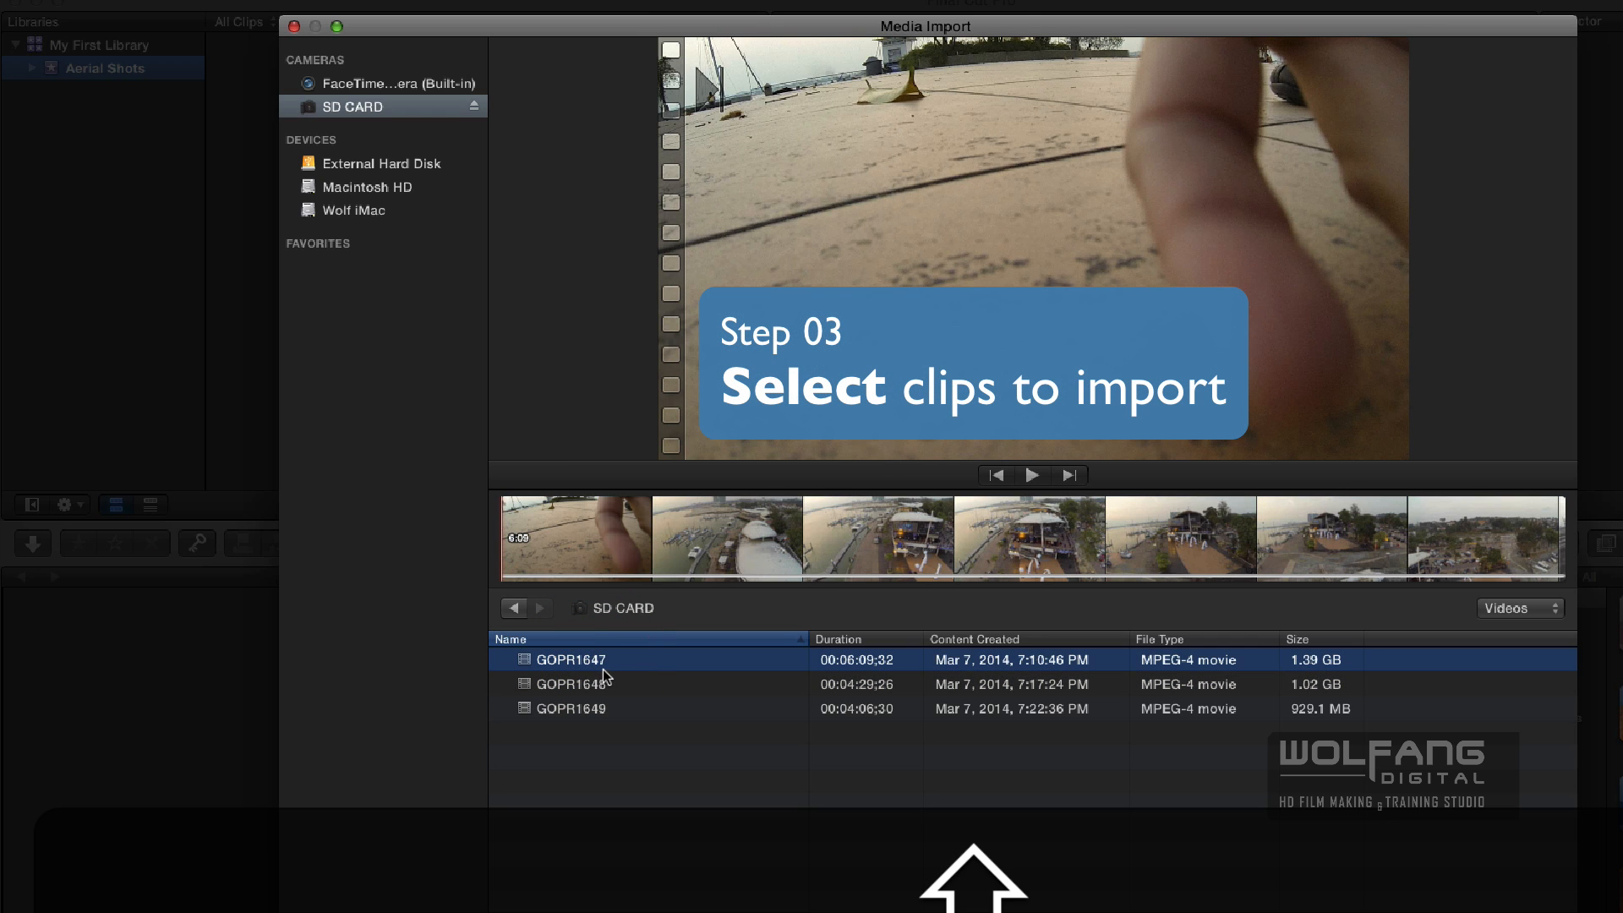
pyautogui.click(568, 681)
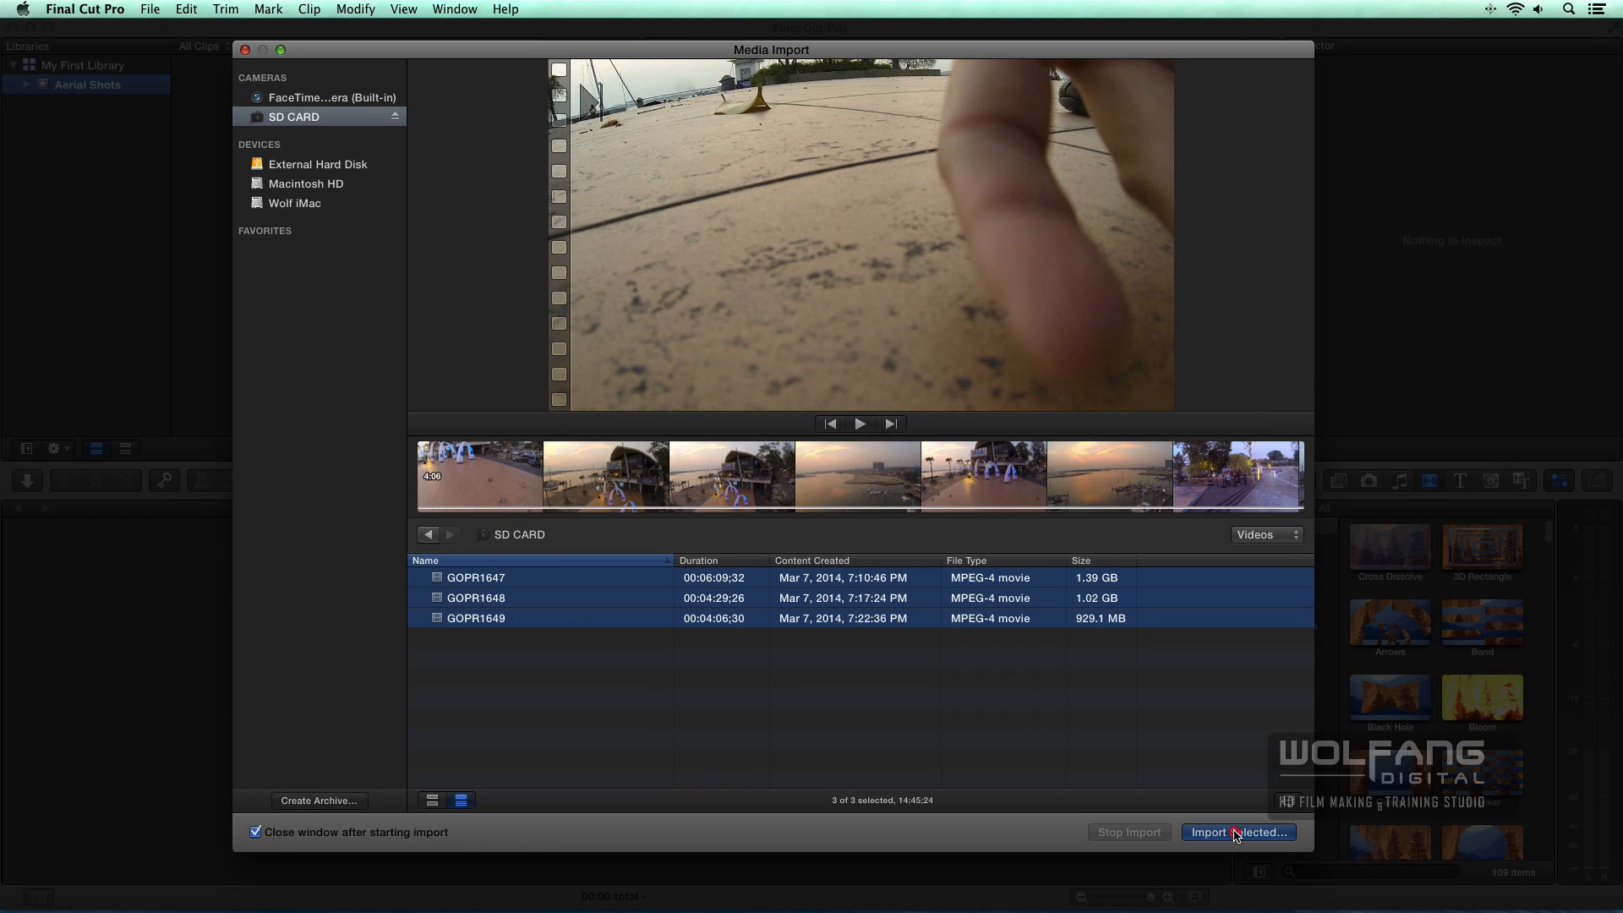
pyautogui.click(1238, 832)
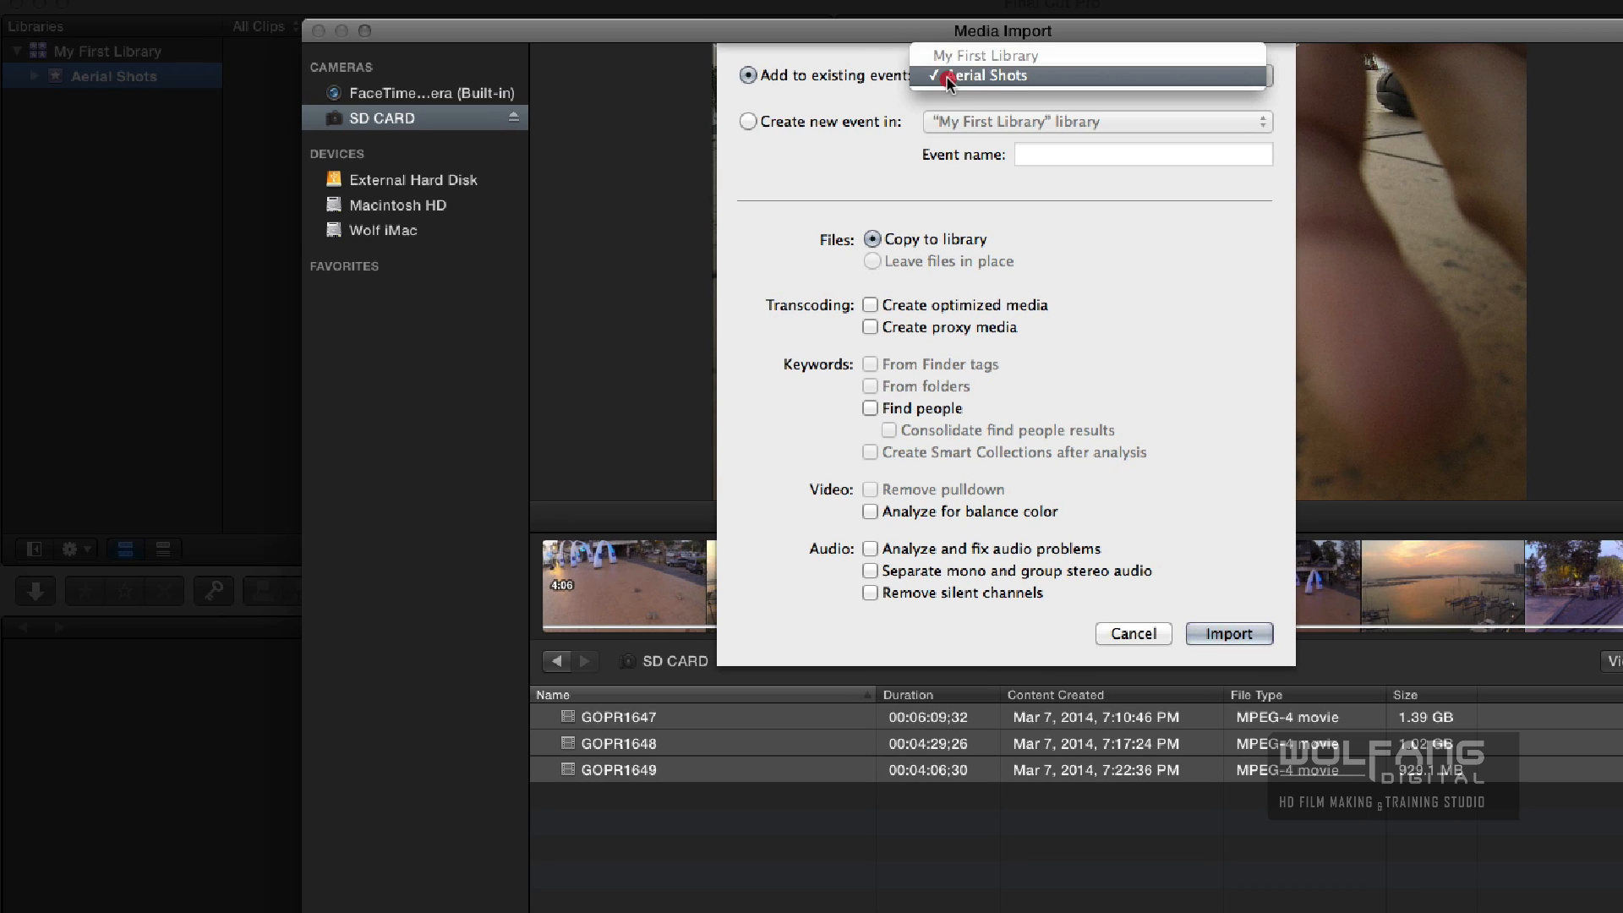
# Import the clips into the existing Aerial Shots event with Copy to library
pyautogui.click(984, 75)
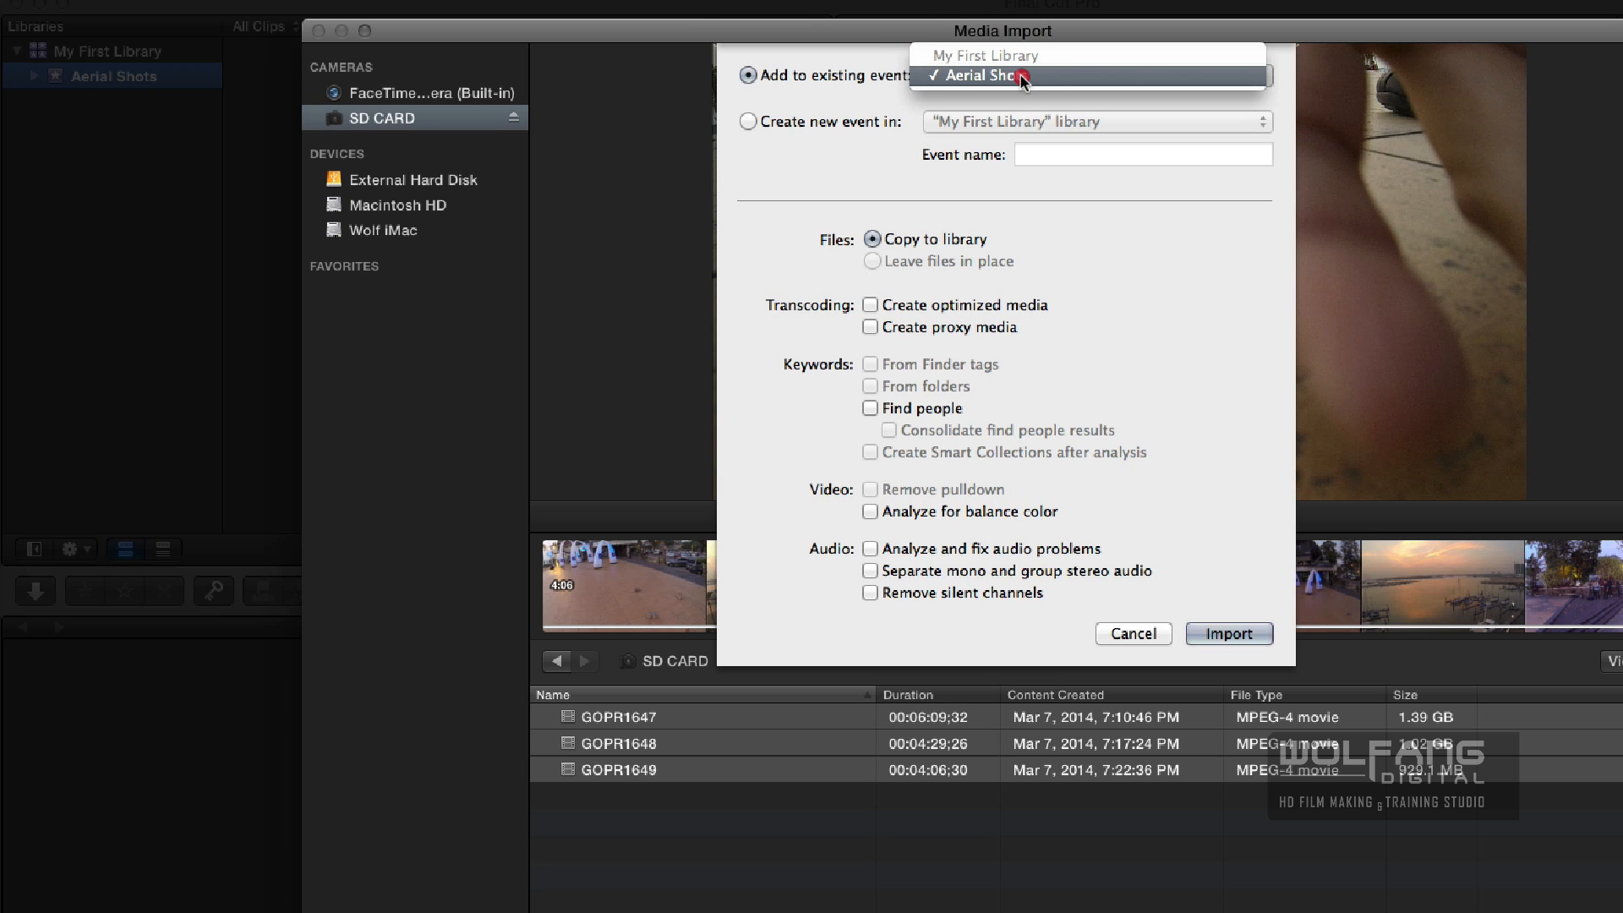
pyautogui.click(984, 75)
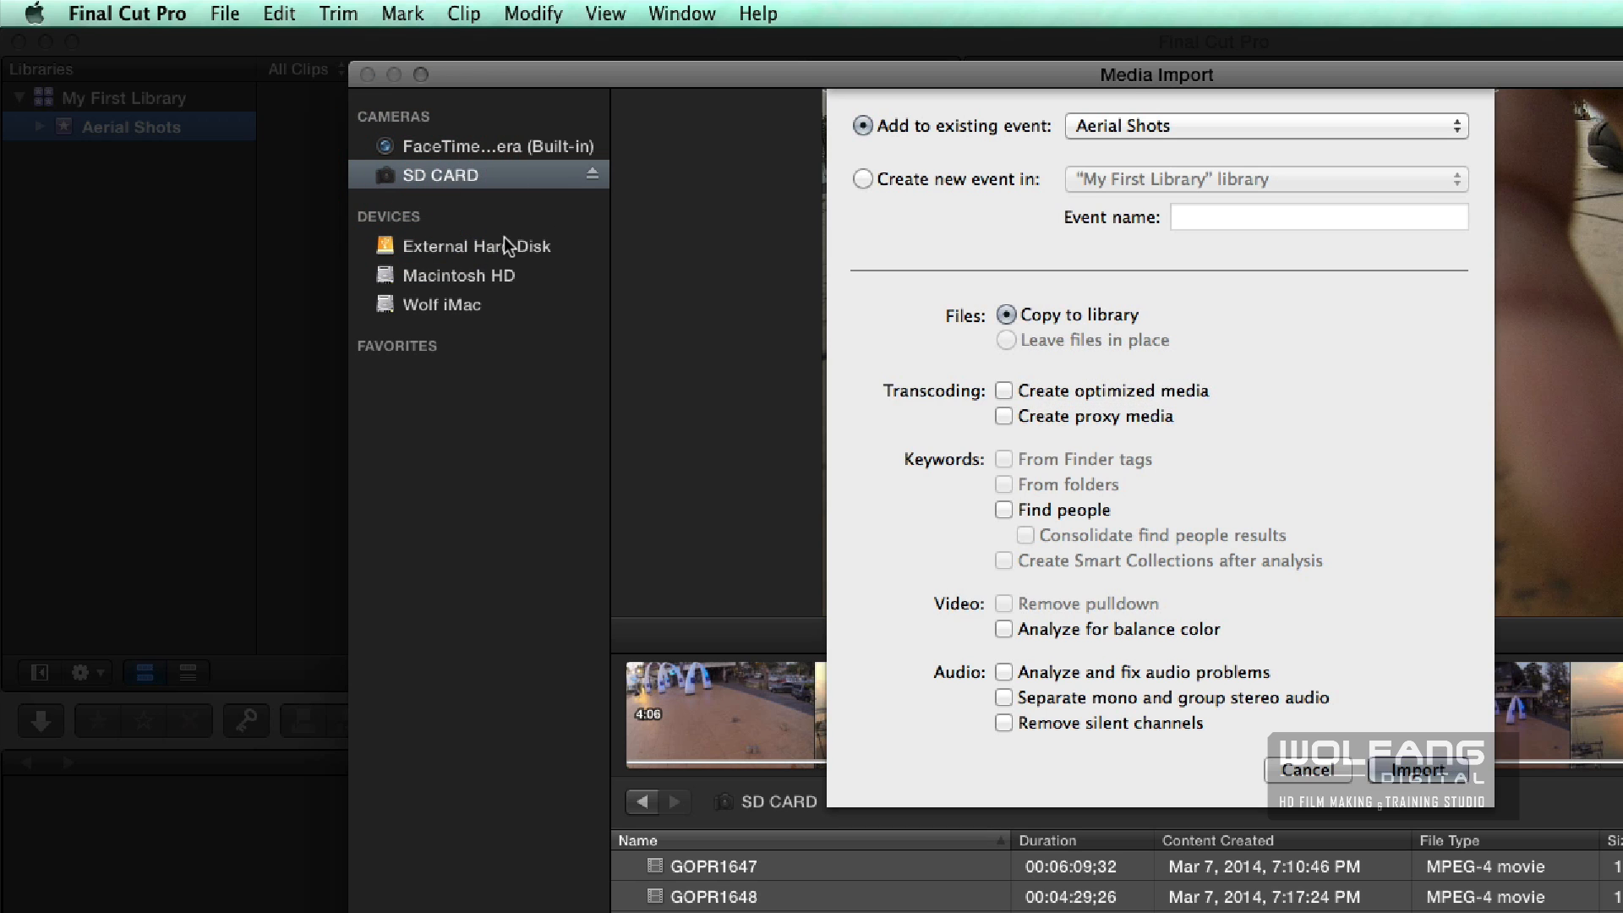
pyautogui.moveTo(492, 257)
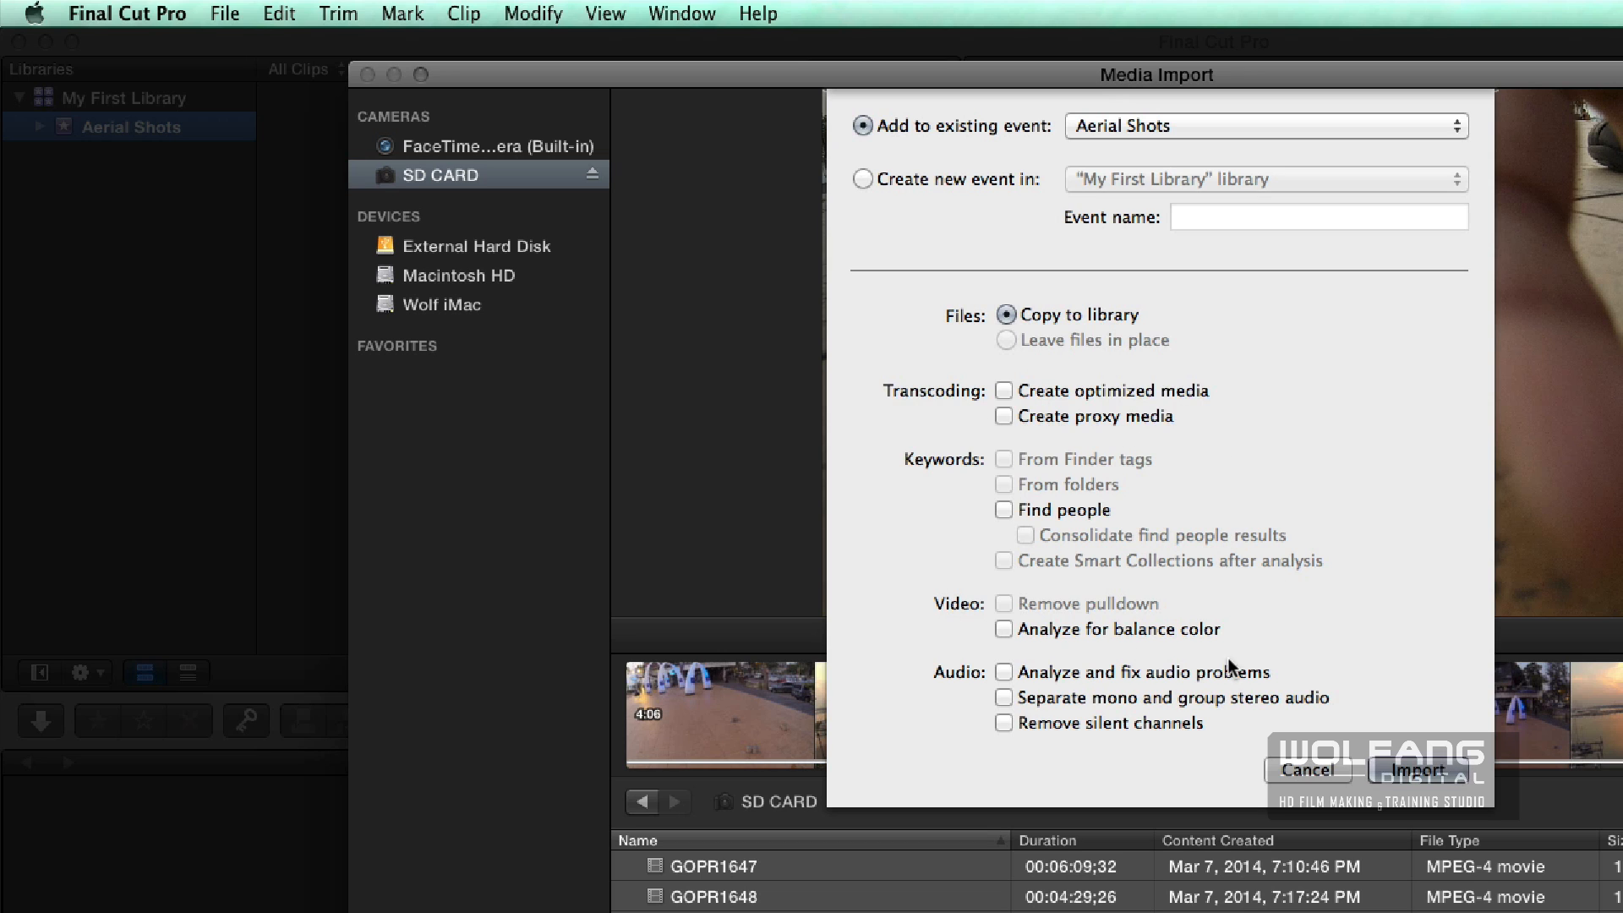
pyautogui.moveTo(1072, 726)
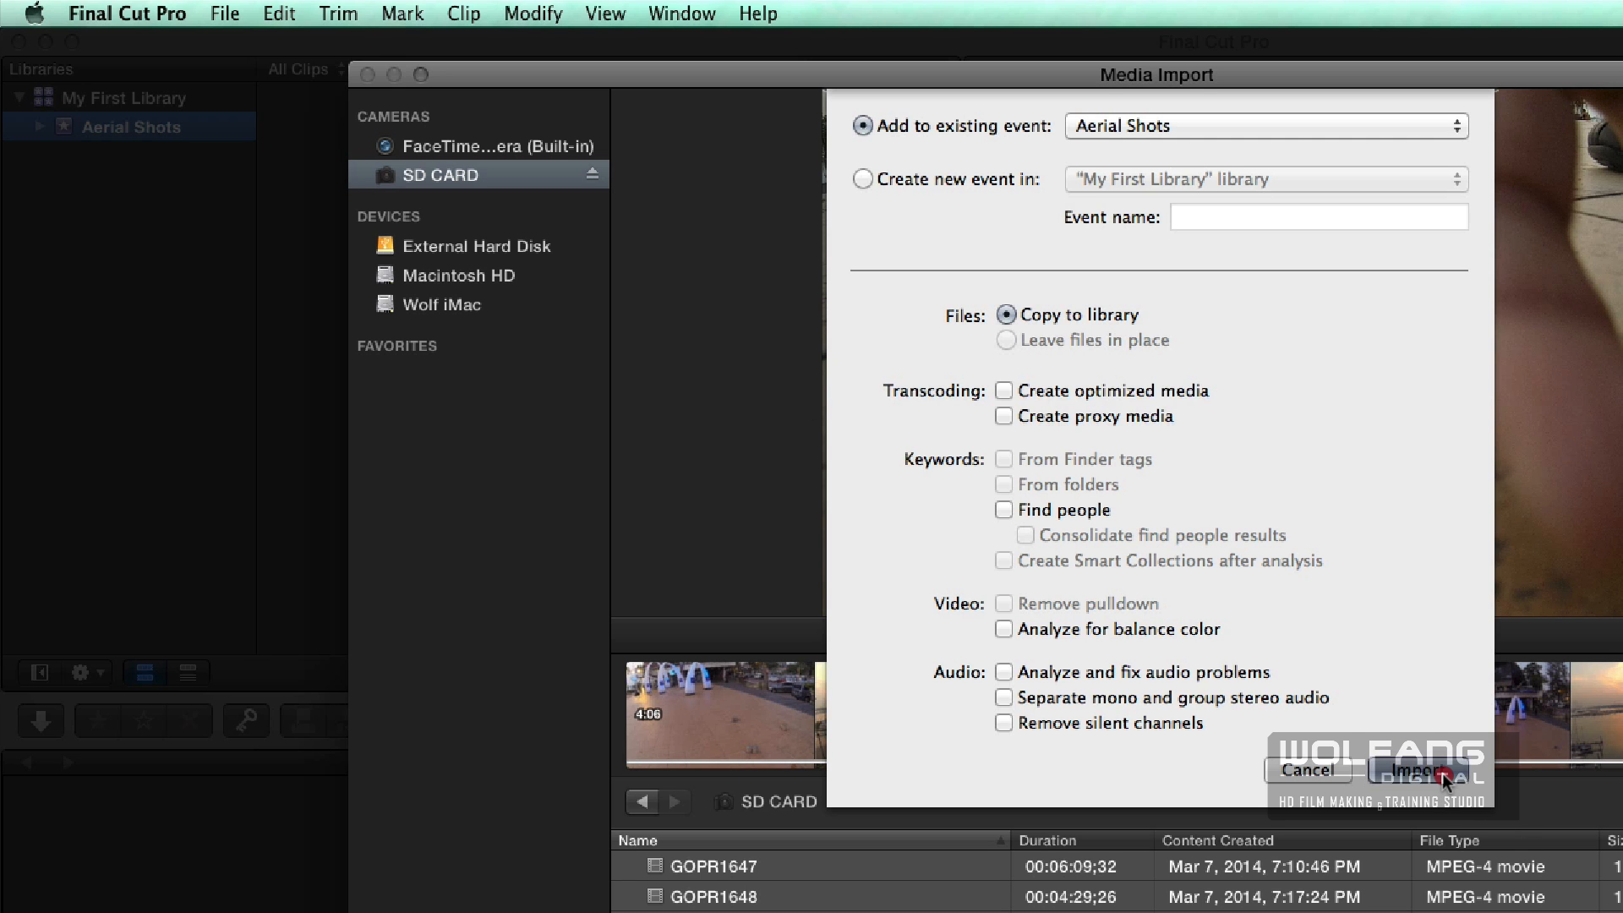
pyautogui.click(1422, 771)
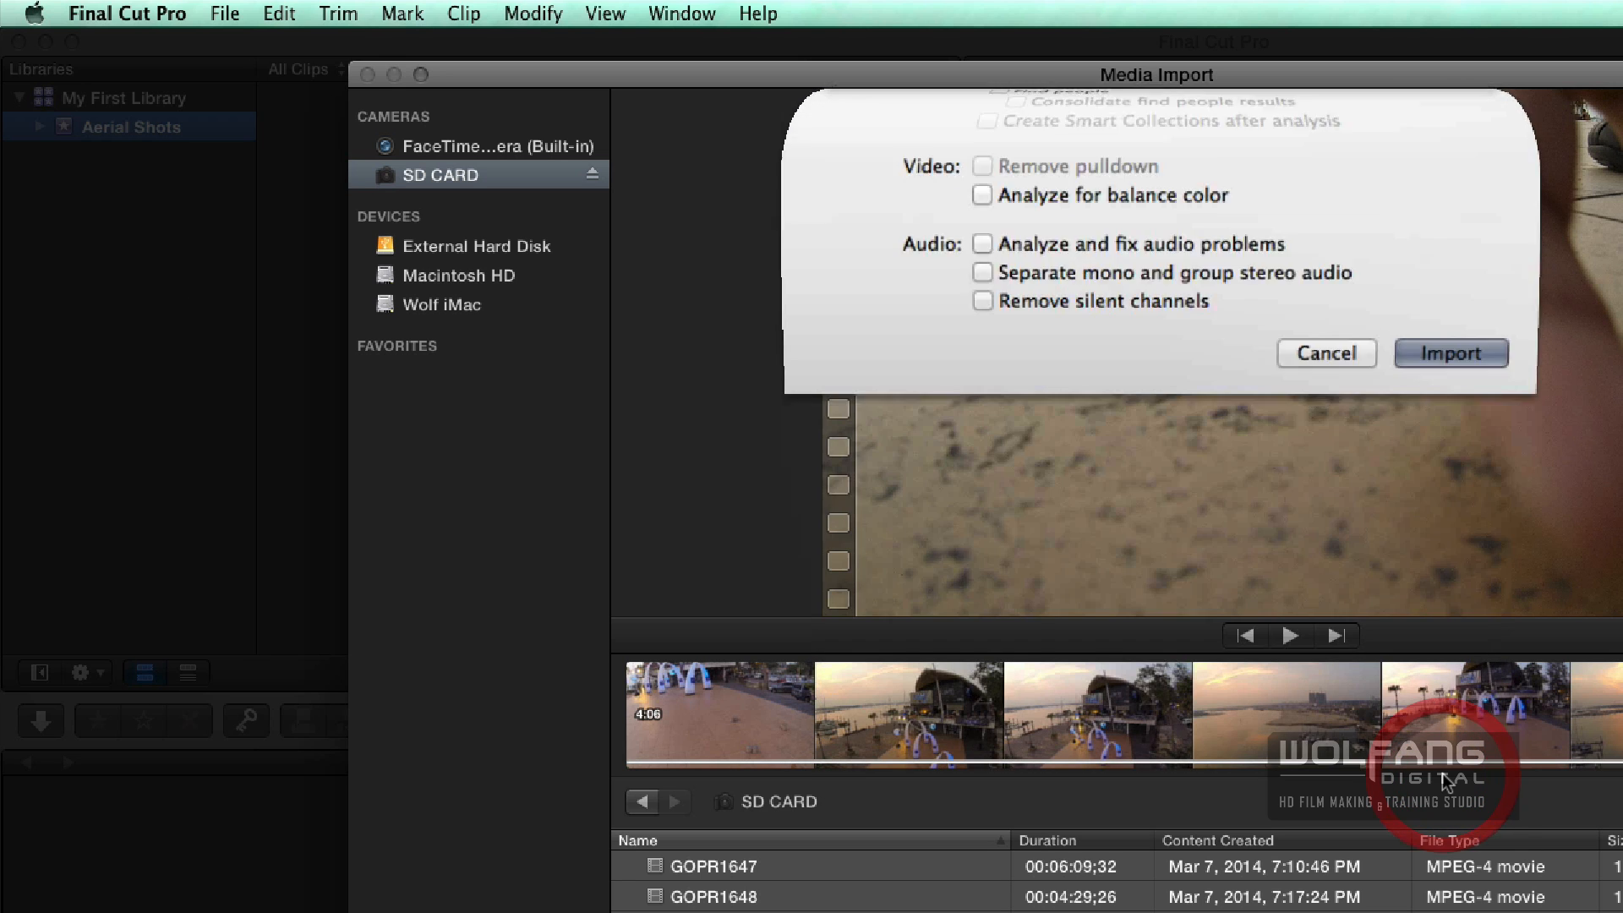
pyautogui.click(1449, 353)
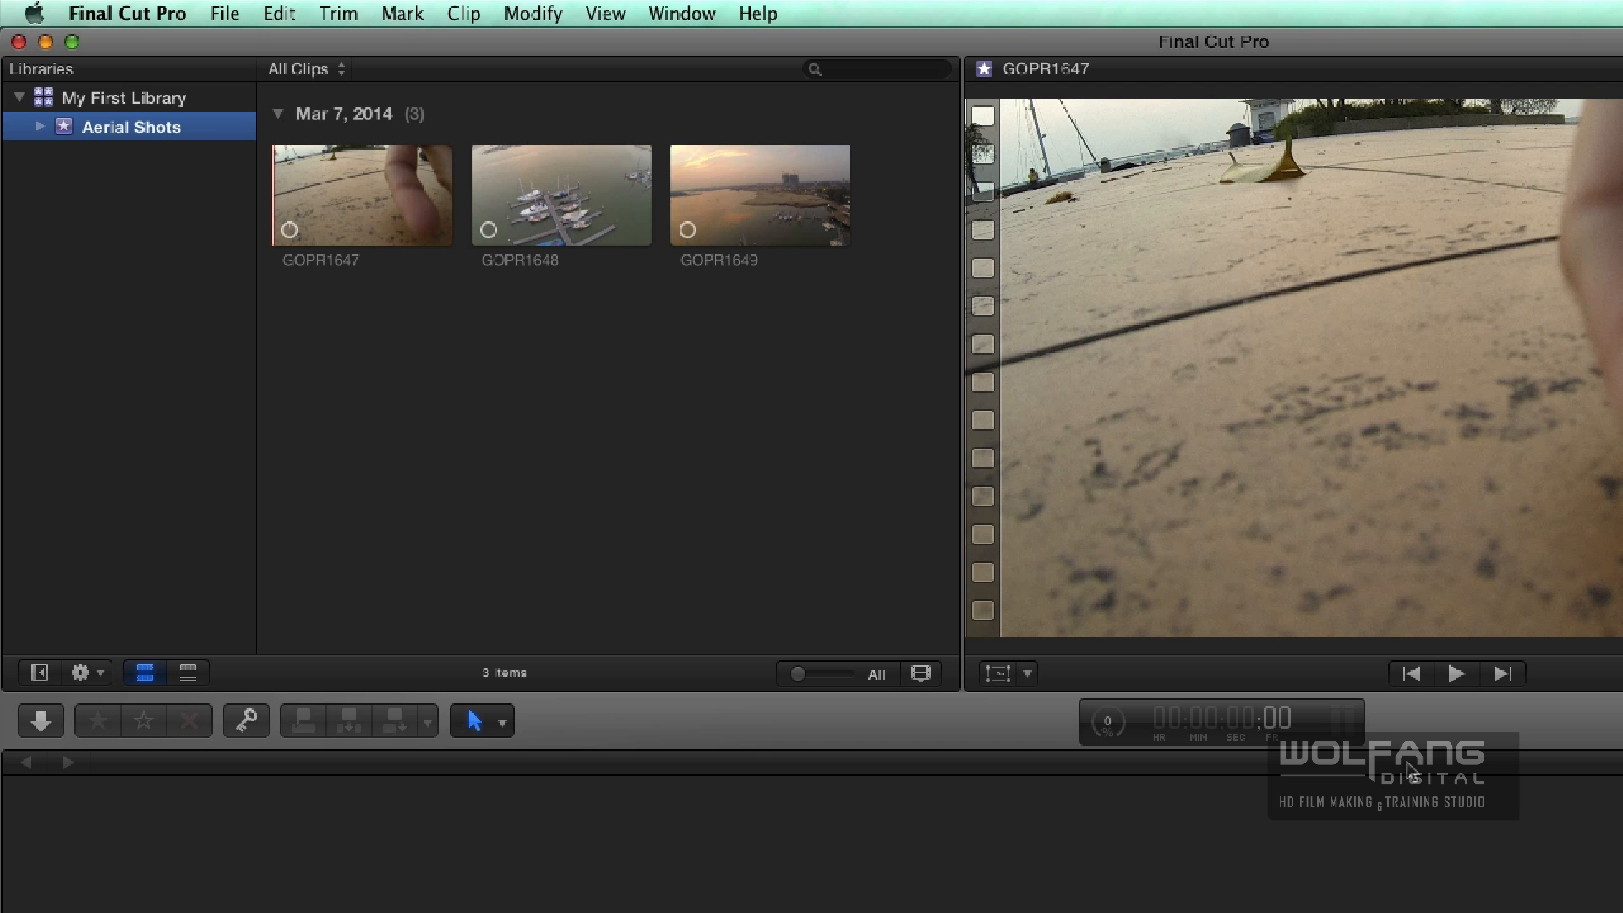
pyautogui.moveTo(259, 209)
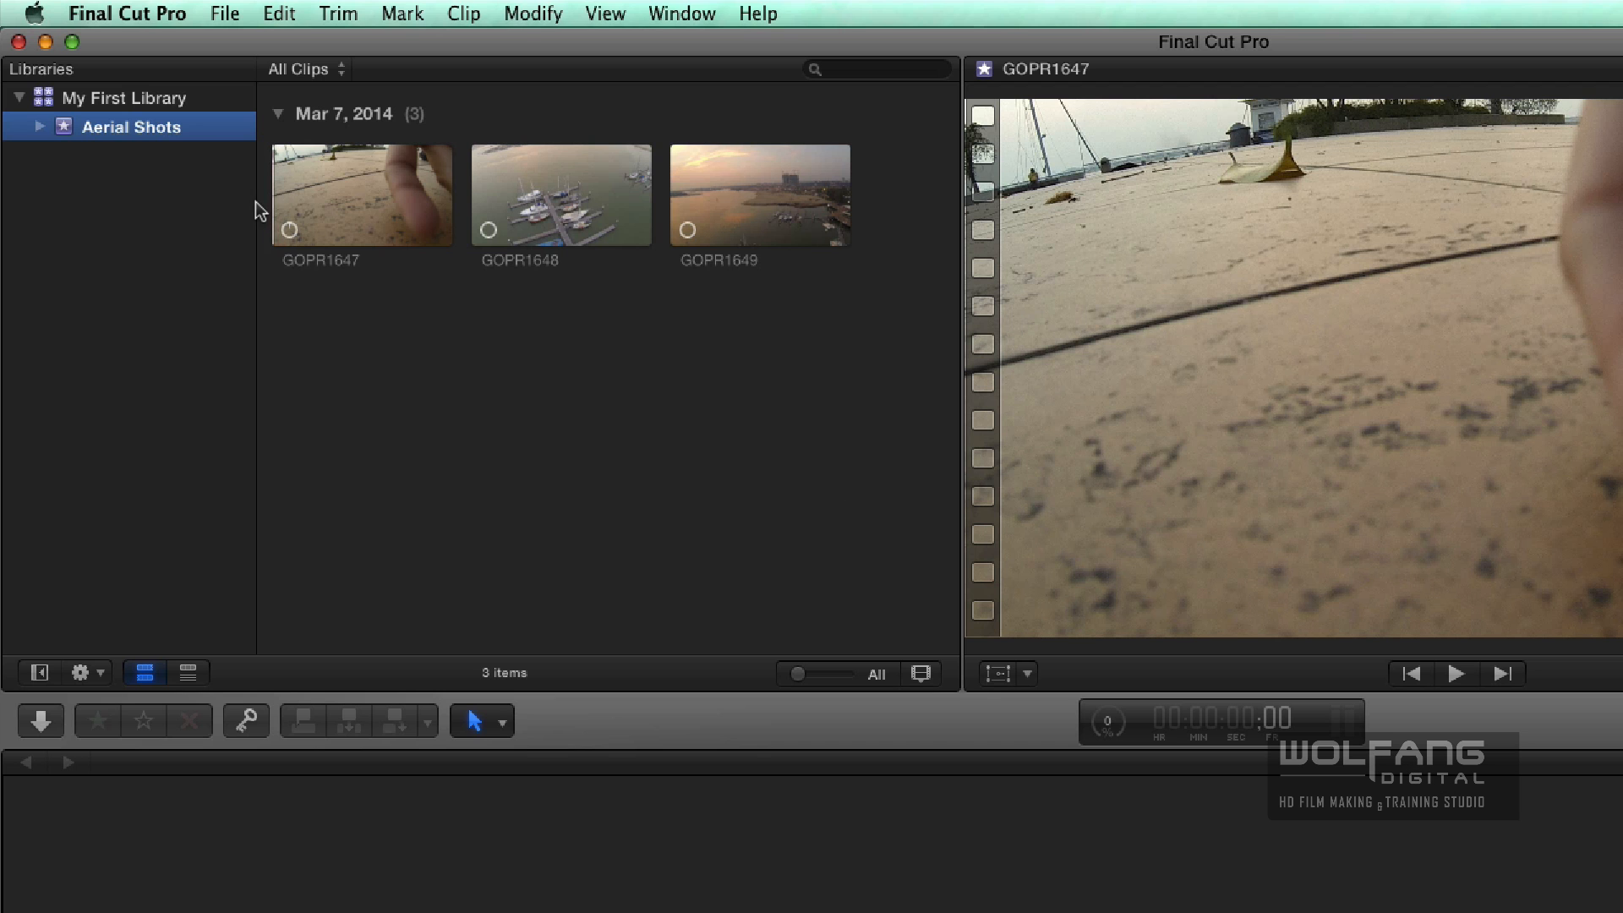